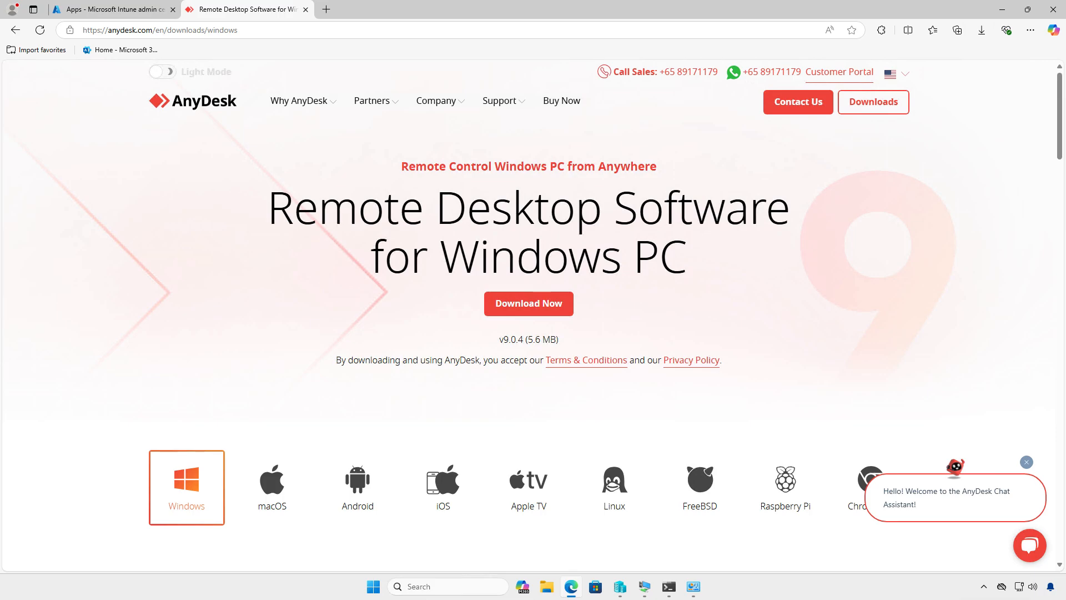
mouse_move(685, 238)
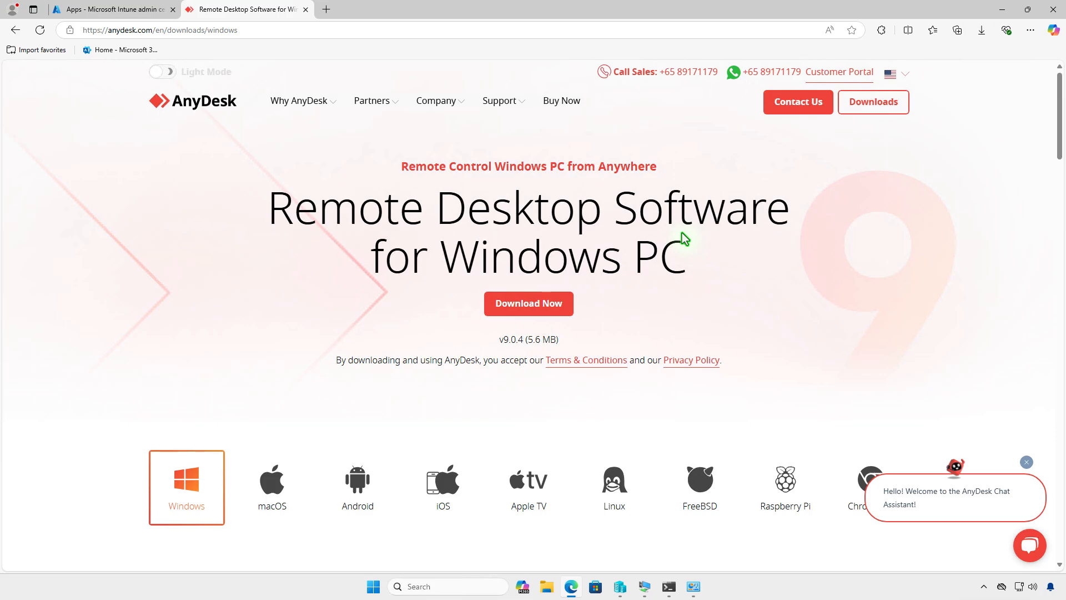
mouse_move(559, 306)
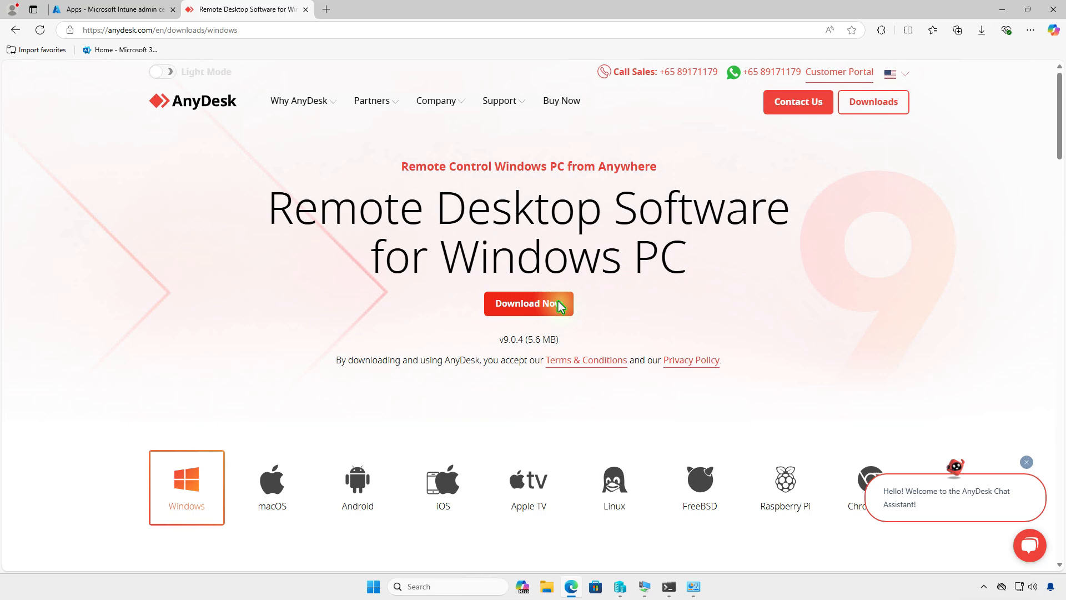
Step: Download the AnyDesk Windows installer in Edge and view it in the Downloads folder
left_click(527, 303)
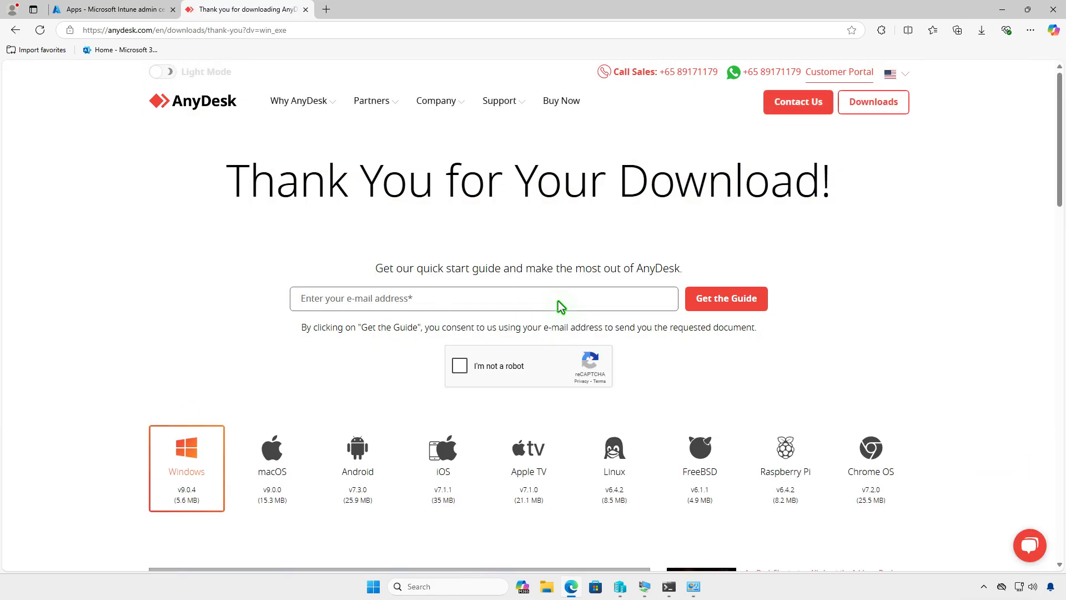
left_click(982, 30)
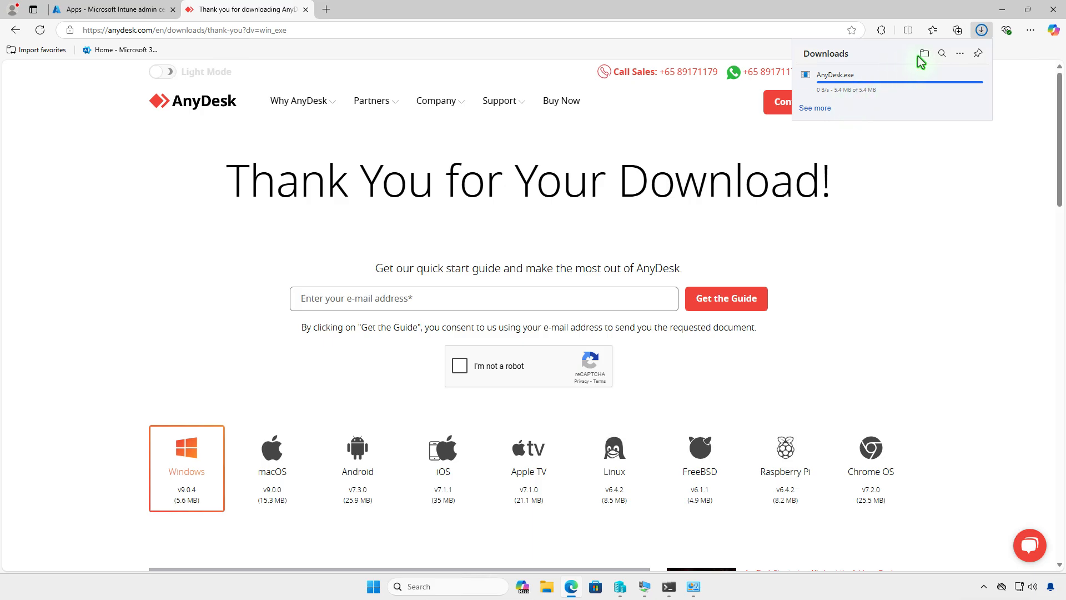
left_click(924, 53)
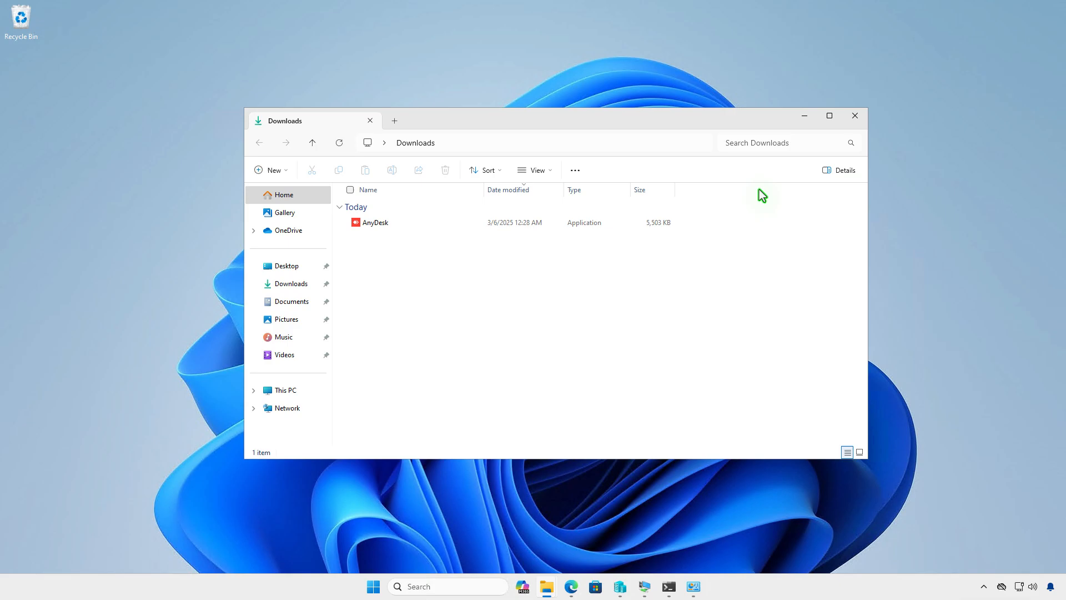
left_click(854, 115)
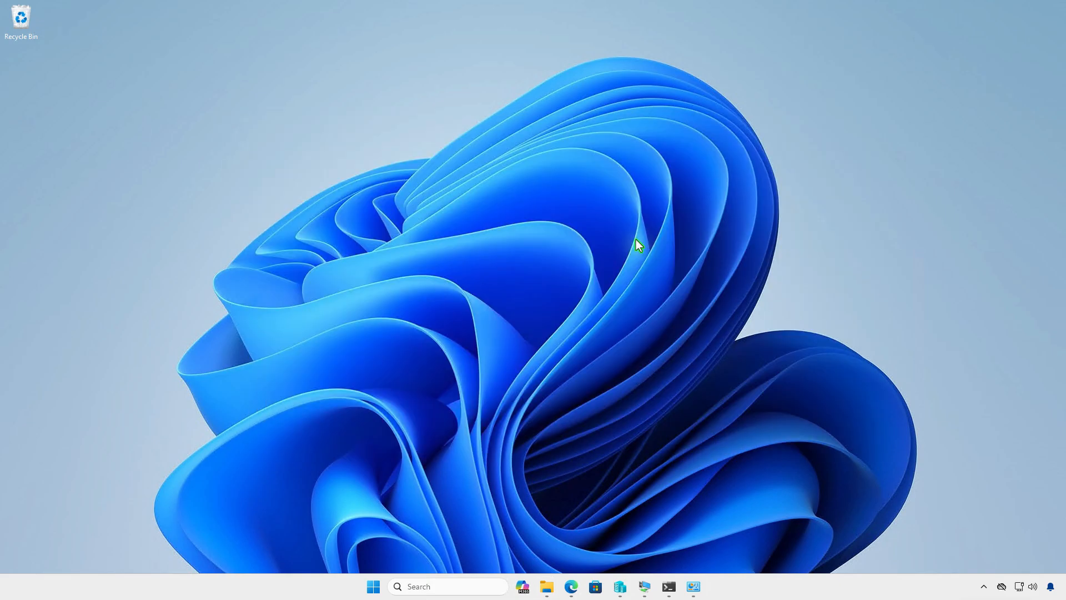
mouse_move(460, 473)
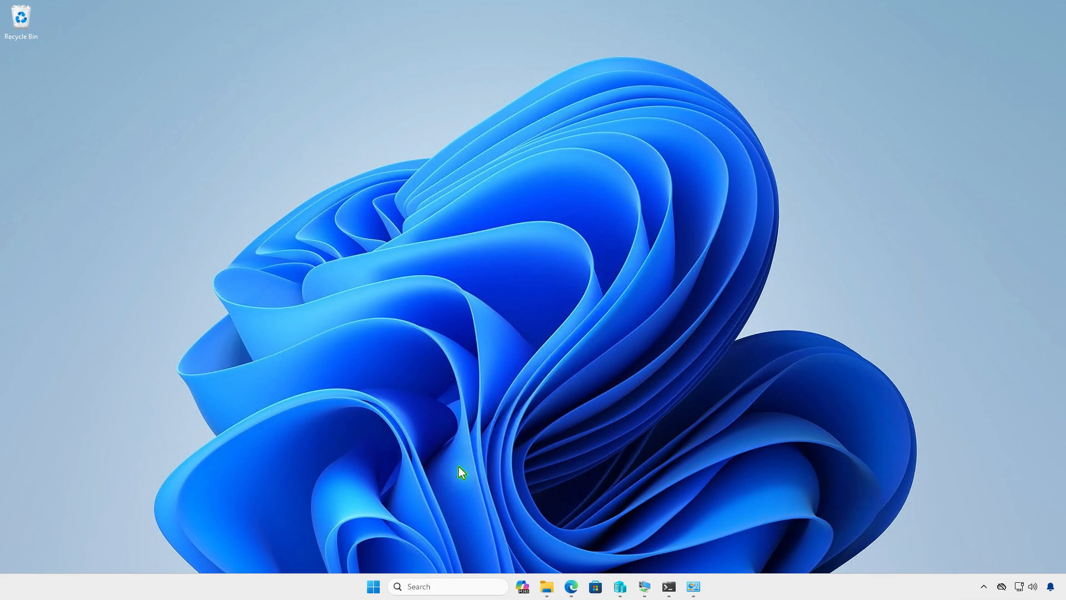
Step: Launch Terminal (Admin) from the Start button's quick links menu
right_click(372, 586)
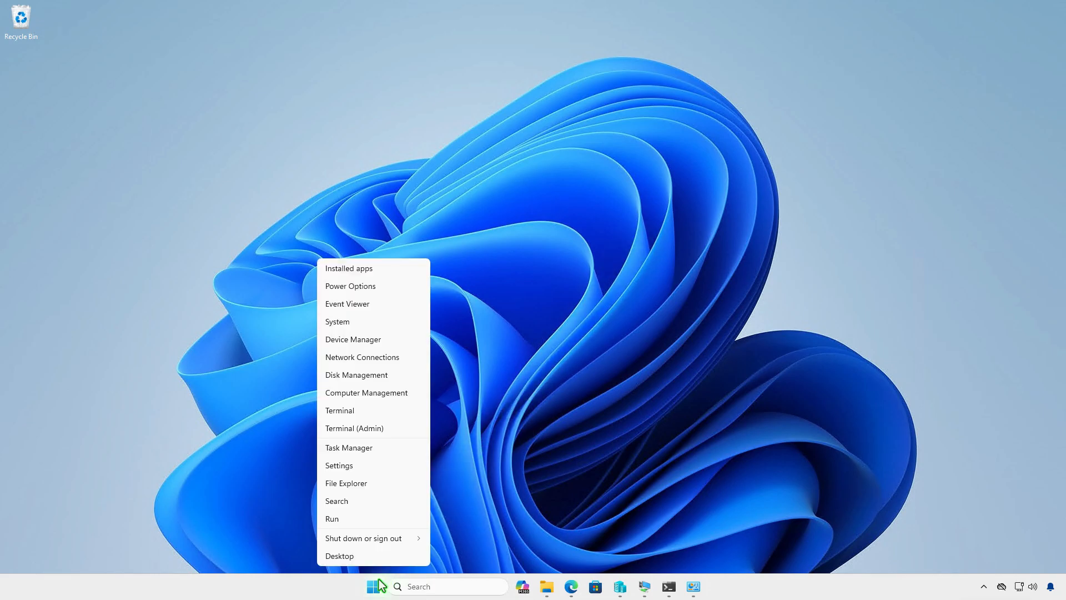
mouse_move(408, 428)
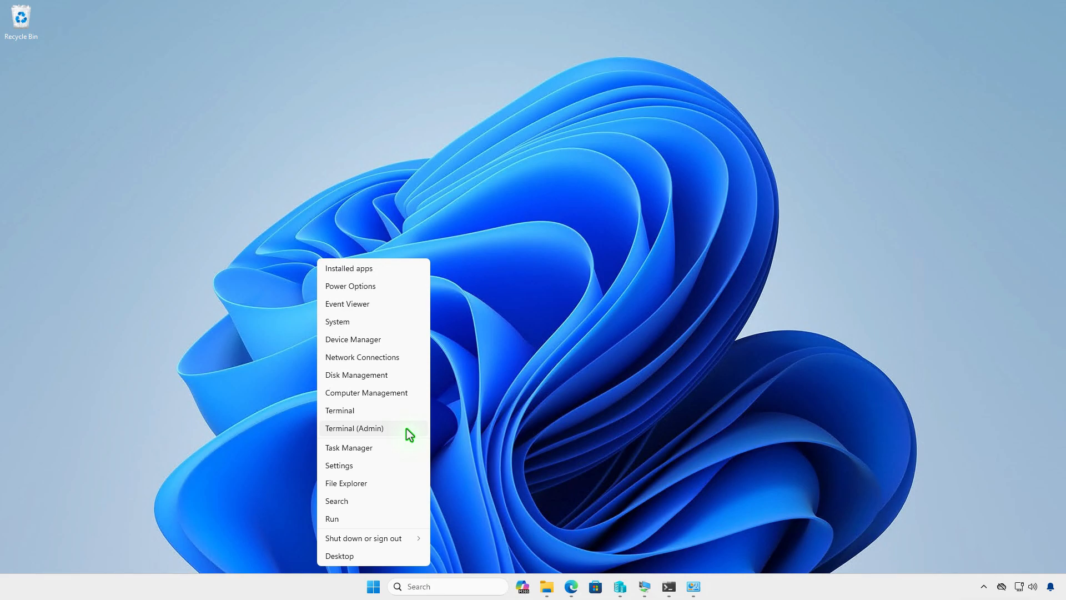
left_click(354, 428)
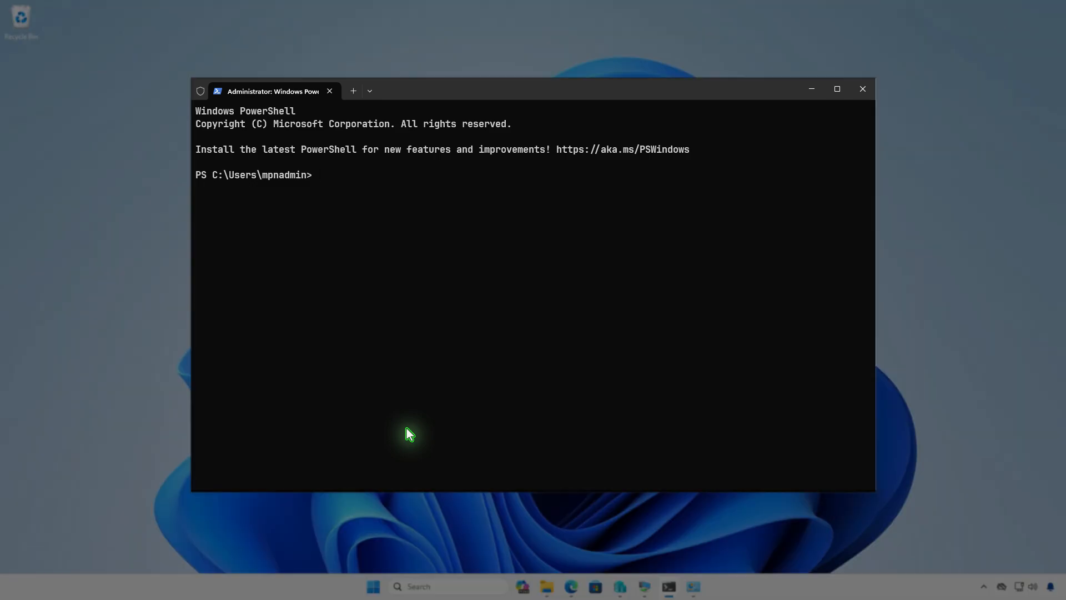
Step: Run winget download anydesk.anydesk to fetch AnyDesk 9.0.4, then close the terminal
type("winget download a")
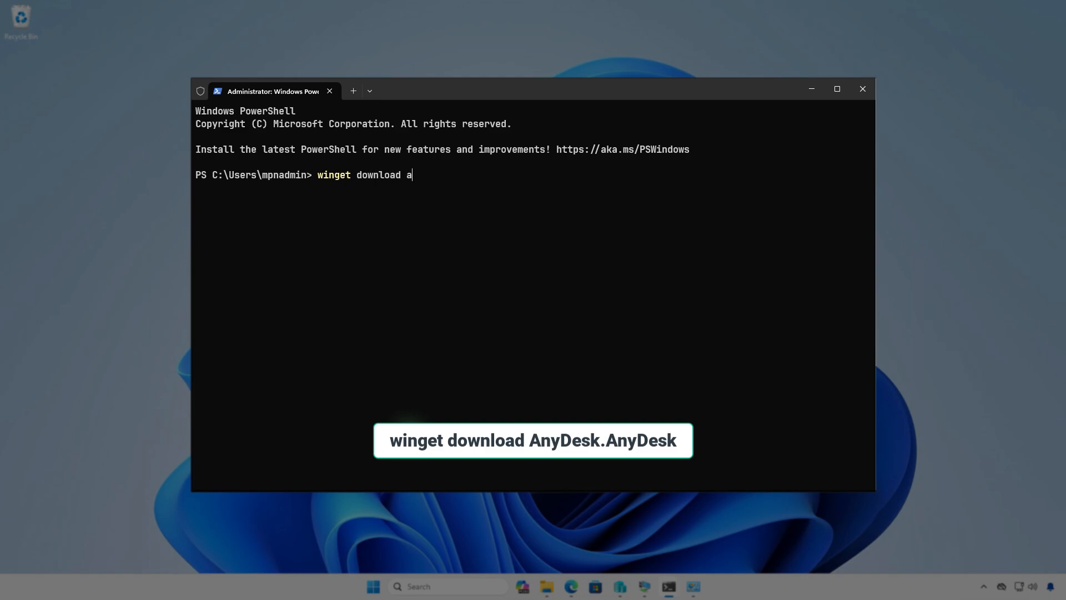
type("nydesk.a")
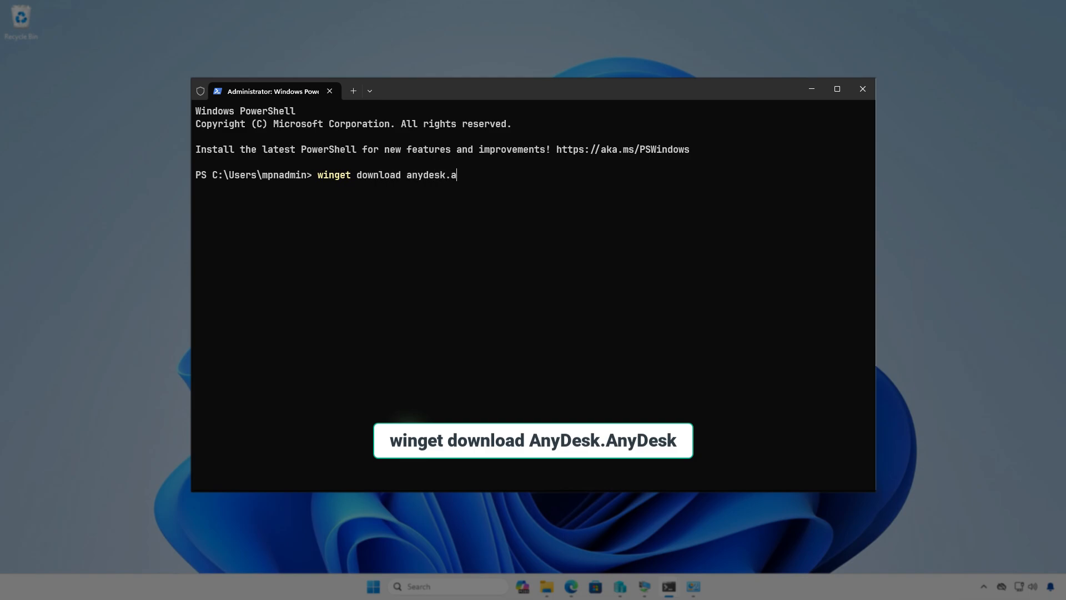
type("nydesk")
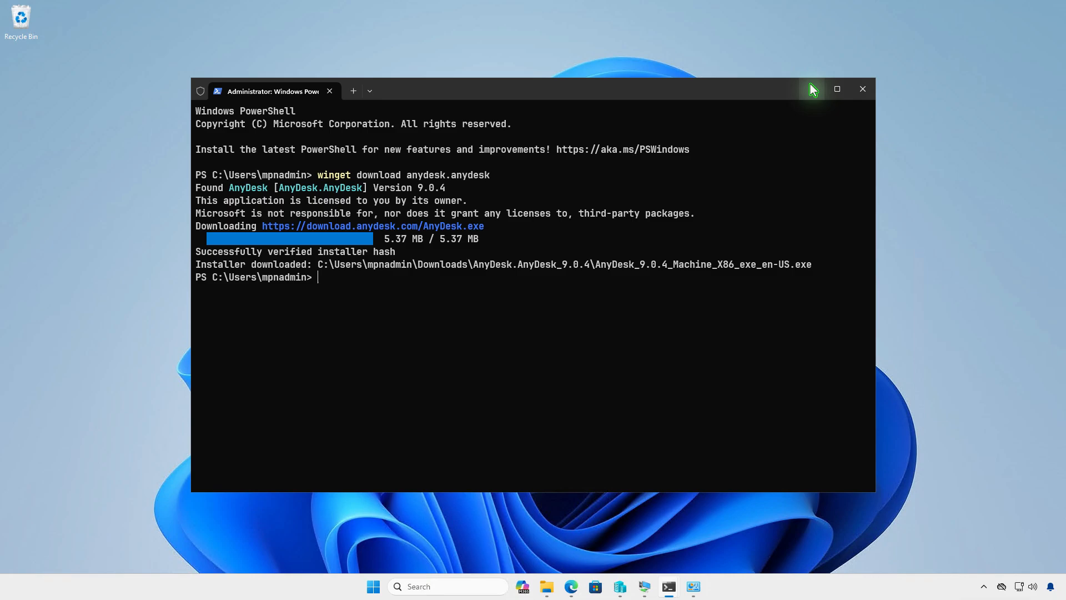
left_click(863, 89)
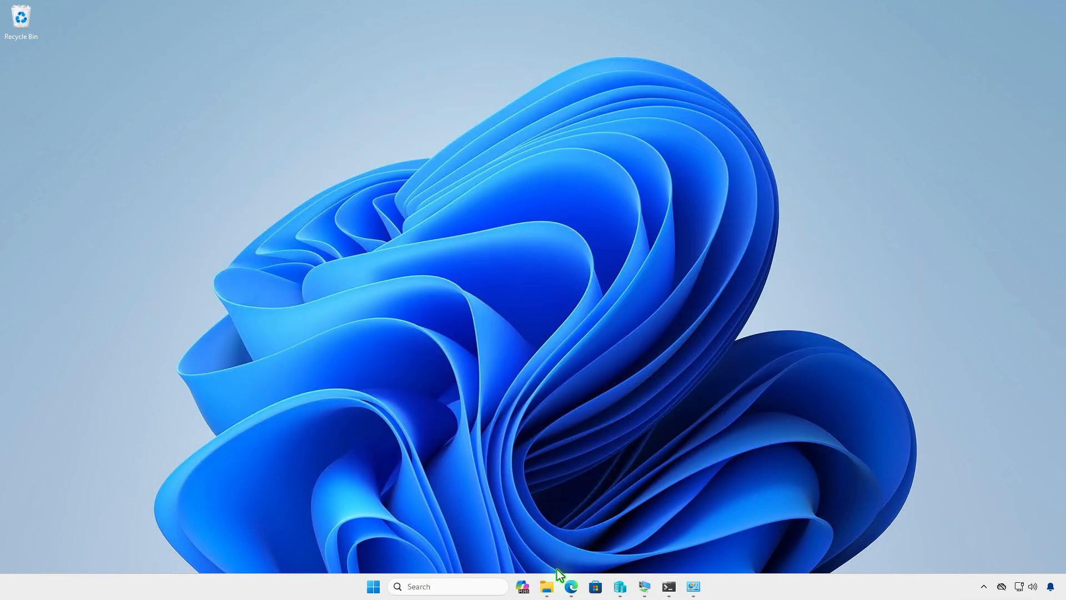
Step: Inspect the AnyDesk.AnyDesk_9.0.4 folder in Downloads and select the installer .exe
left_click(547, 586)
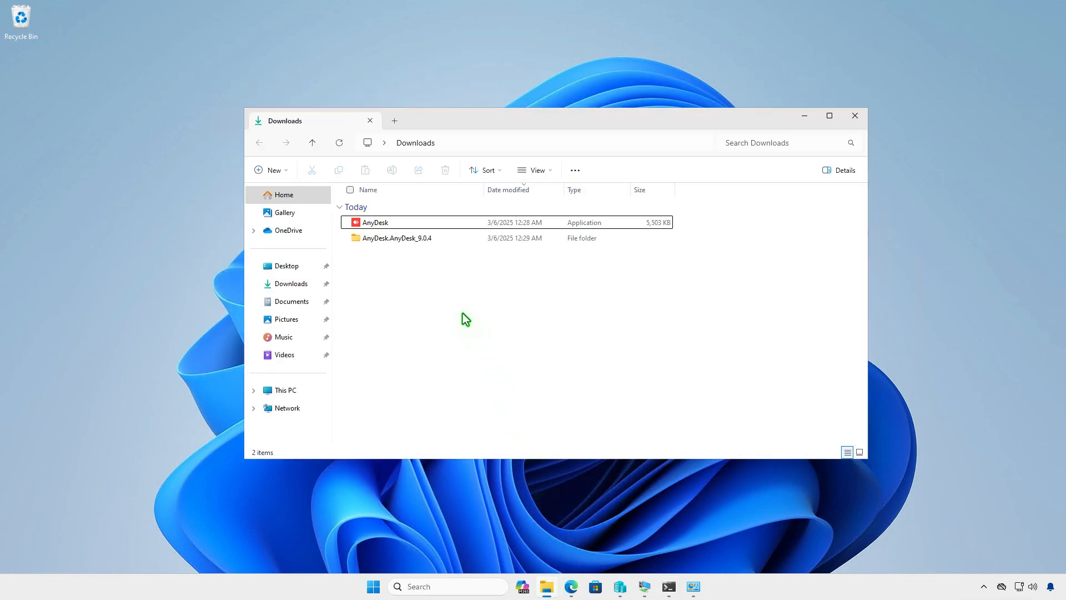
double_click(397, 238)
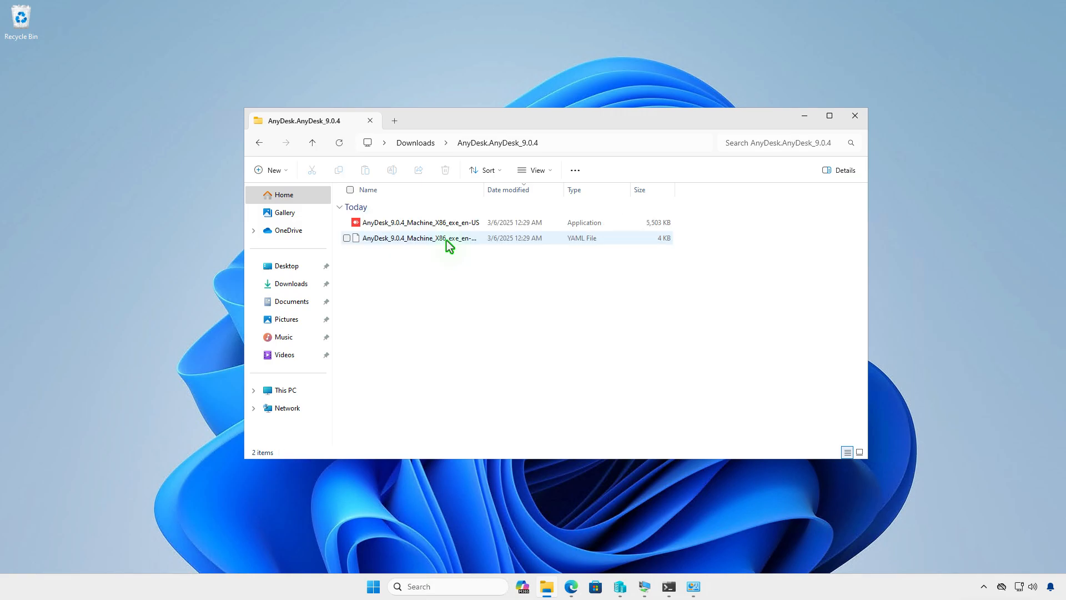
left_click(421, 222)
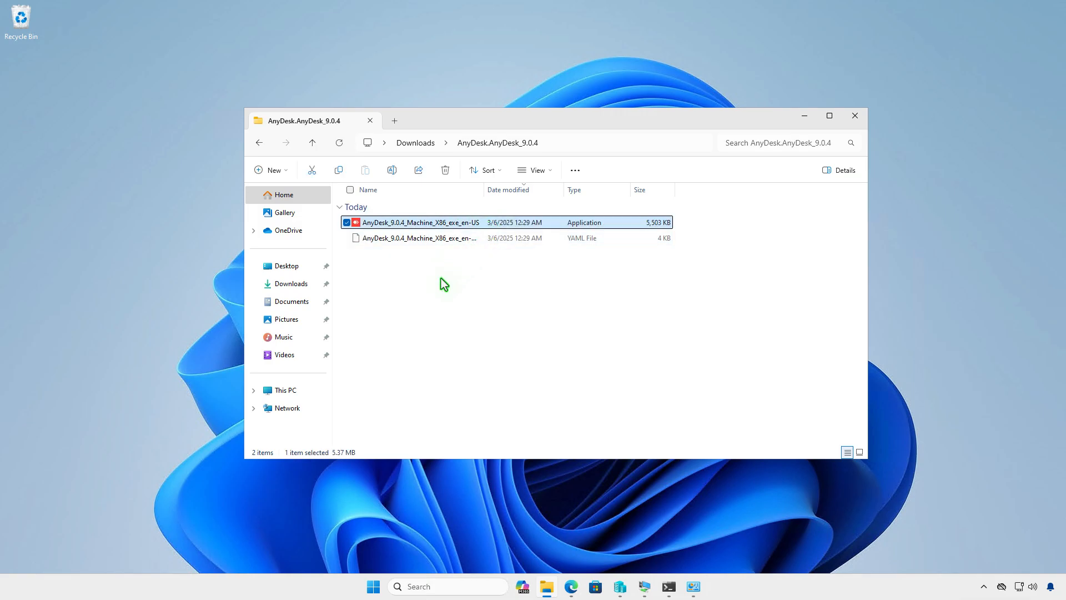
left_click(854, 115)
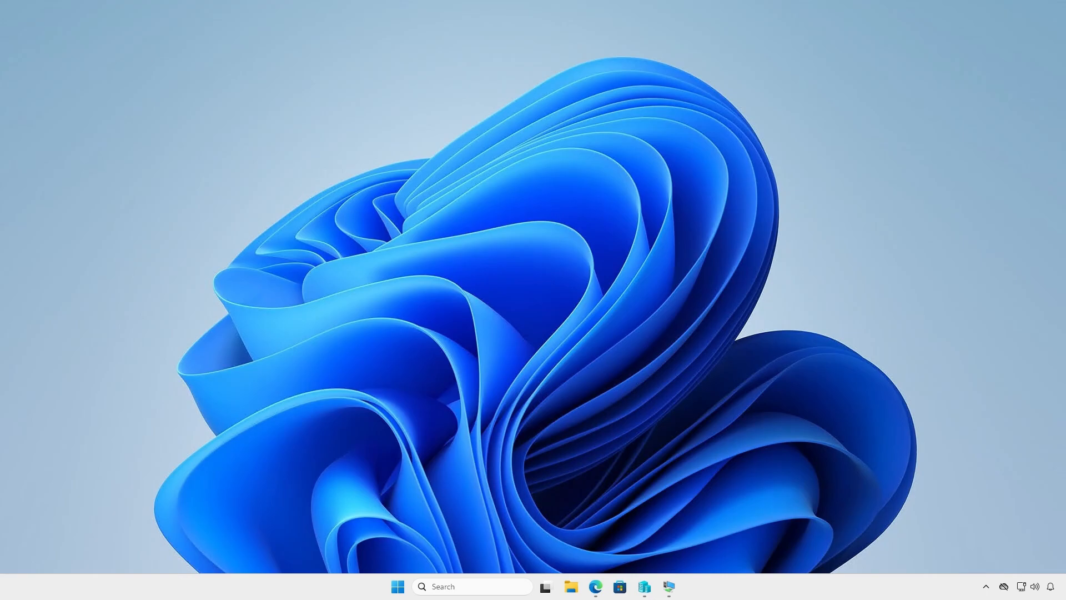
mouse_move(457, 361)
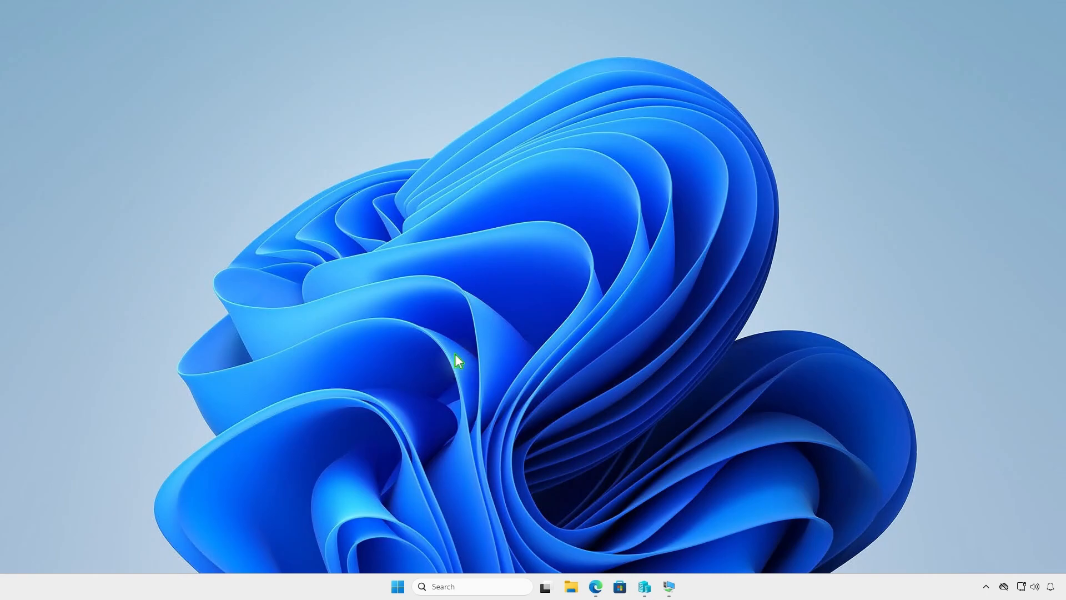
Step: Create a new folder named 'Intune' on the DATA (D:) drive
left_click(569, 586)
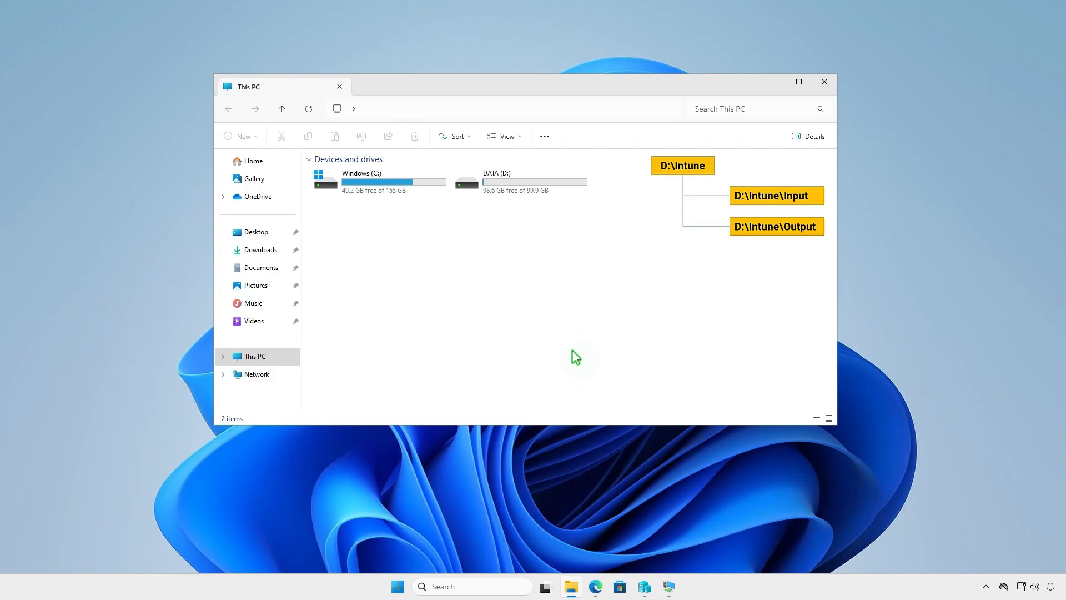
double_click(489, 180)
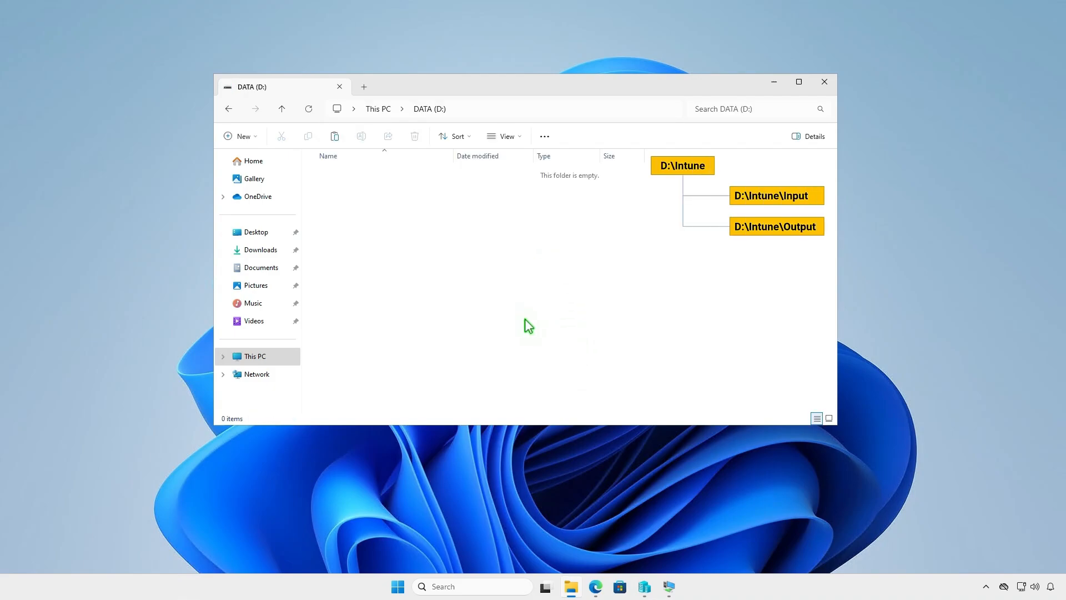
left_click(241, 136)
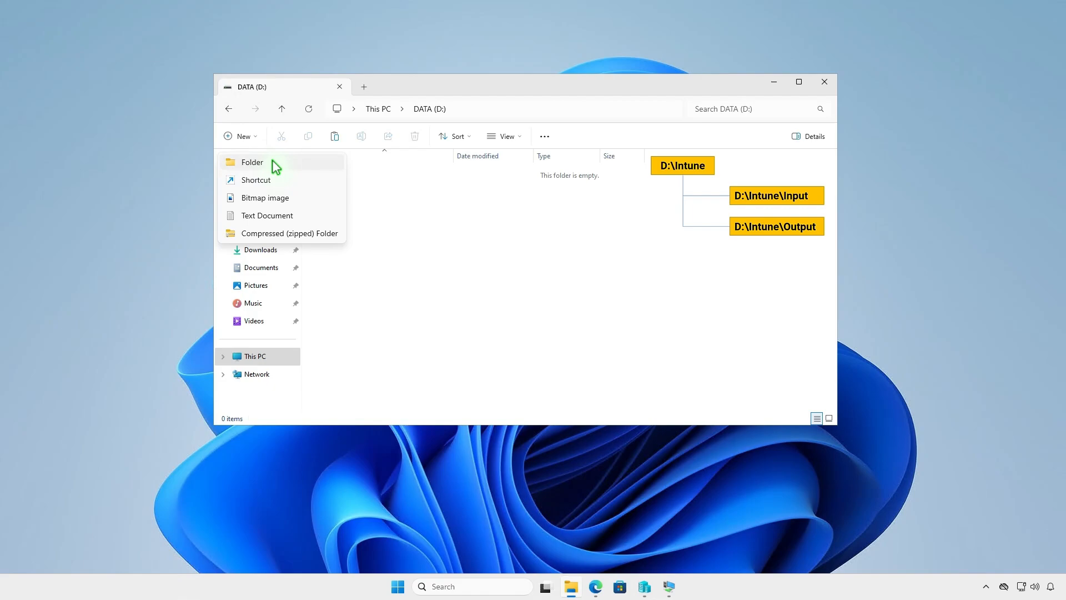
left_click(252, 161)
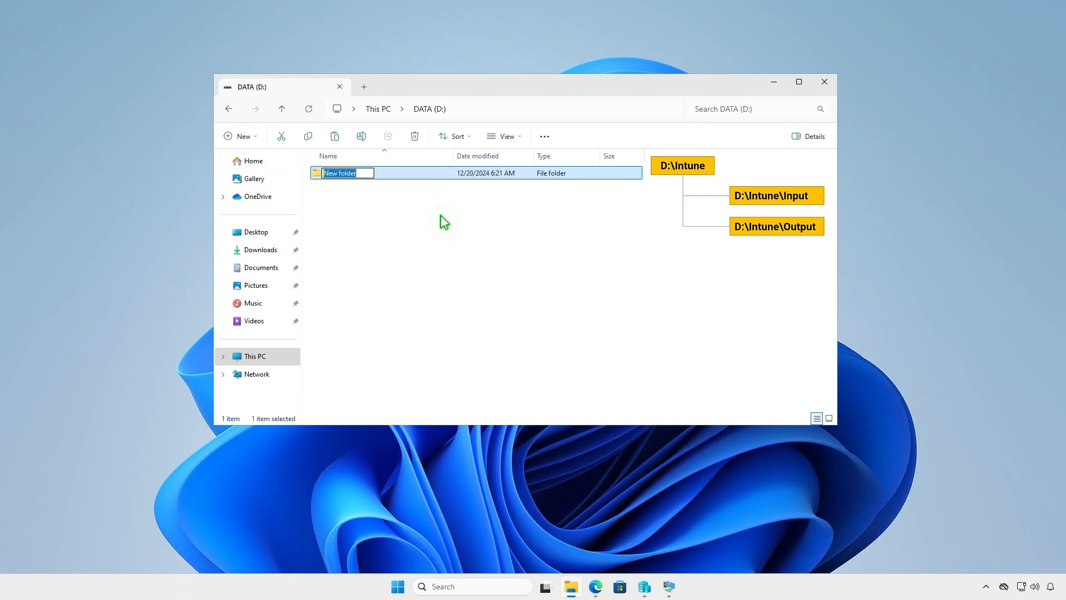
type("Intune")
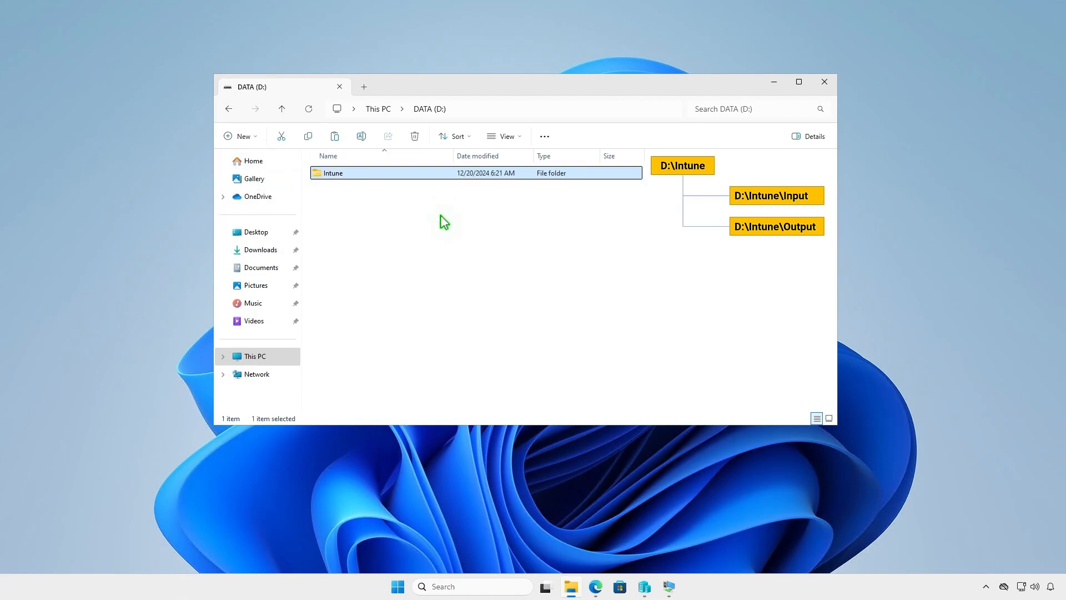
Step: Add 'Input' and 'Output' subfolders inside D:\Intune
double_click(333, 173)
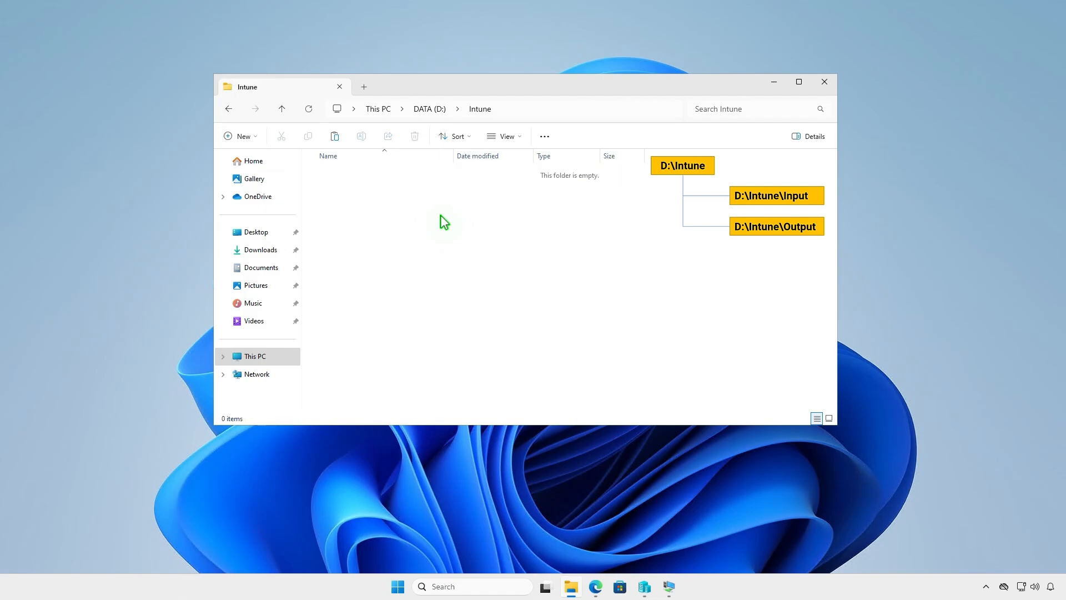
right_click(443, 221)
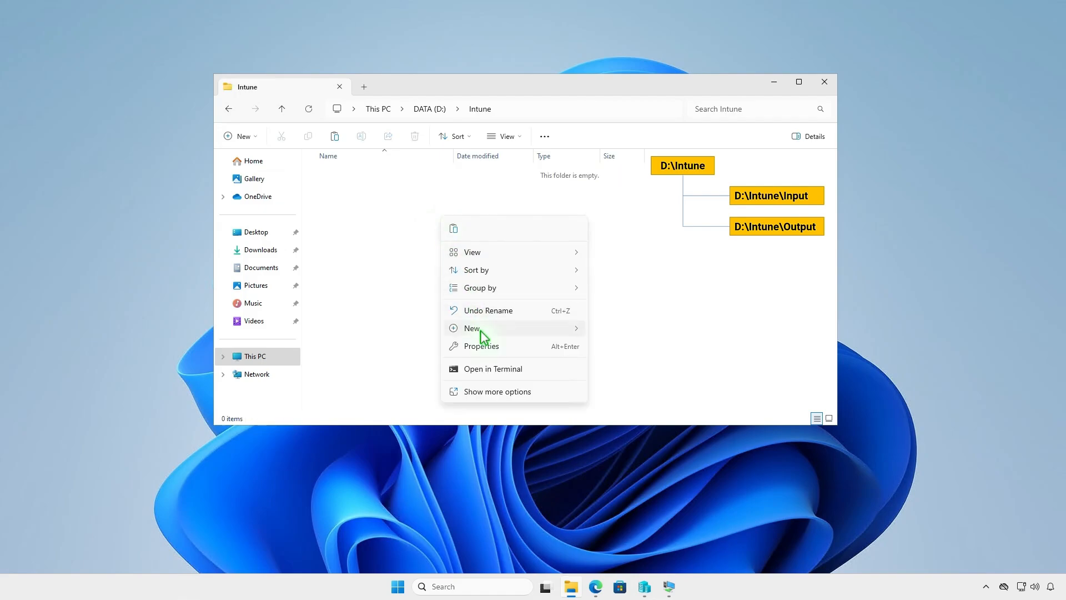
left_click(472, 328)
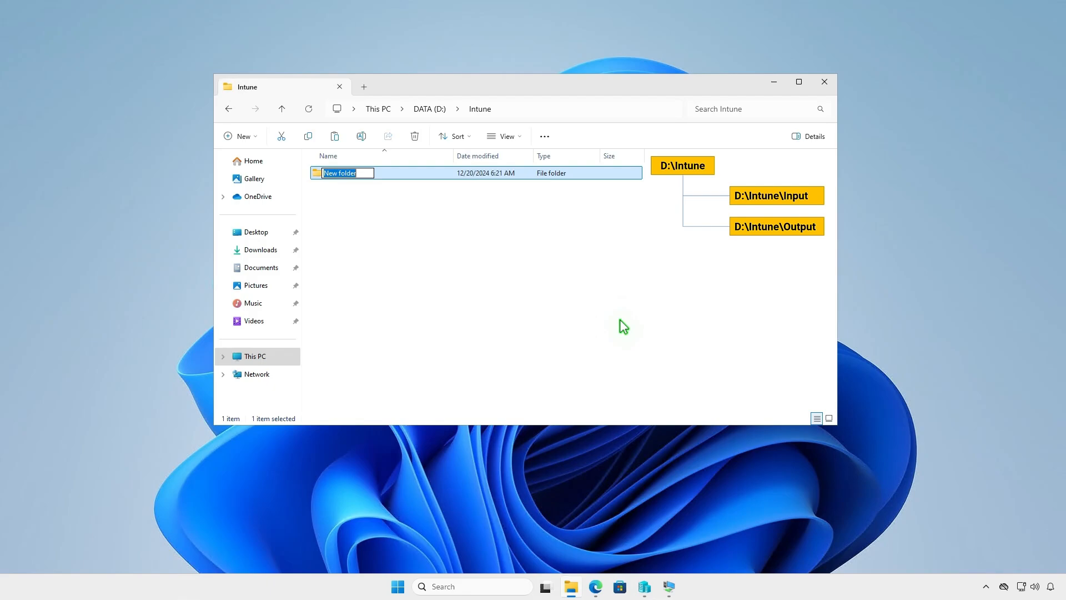
type("Input")
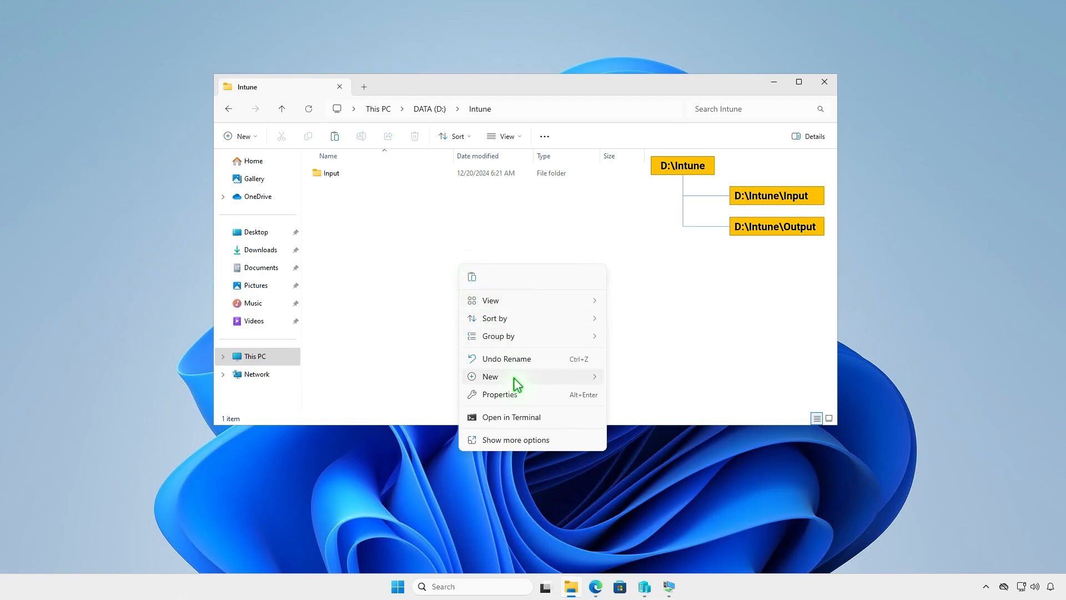
left_click(488, 375)
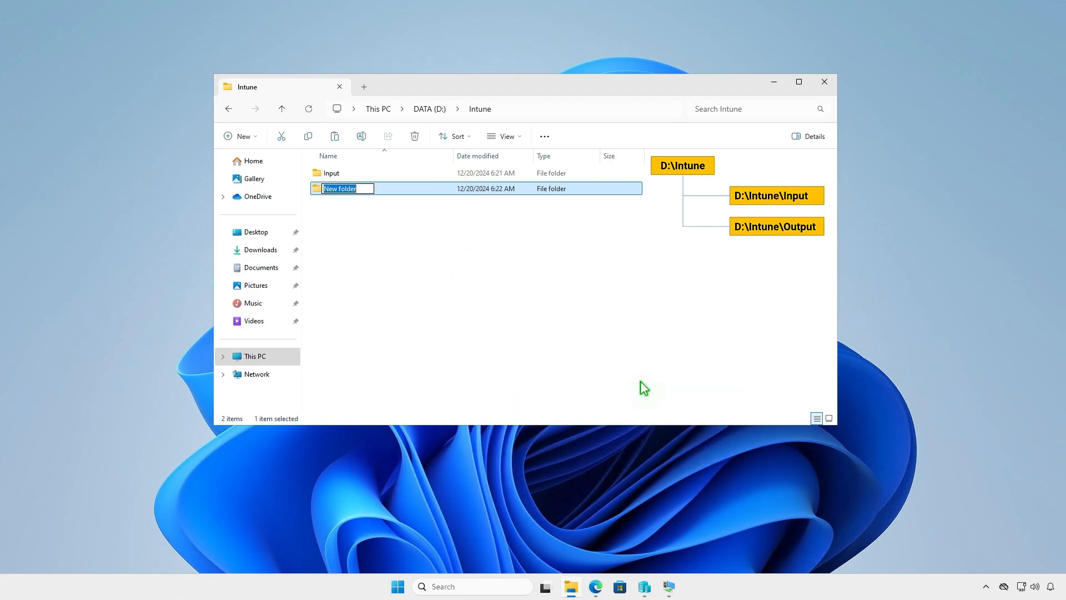
type("Output")
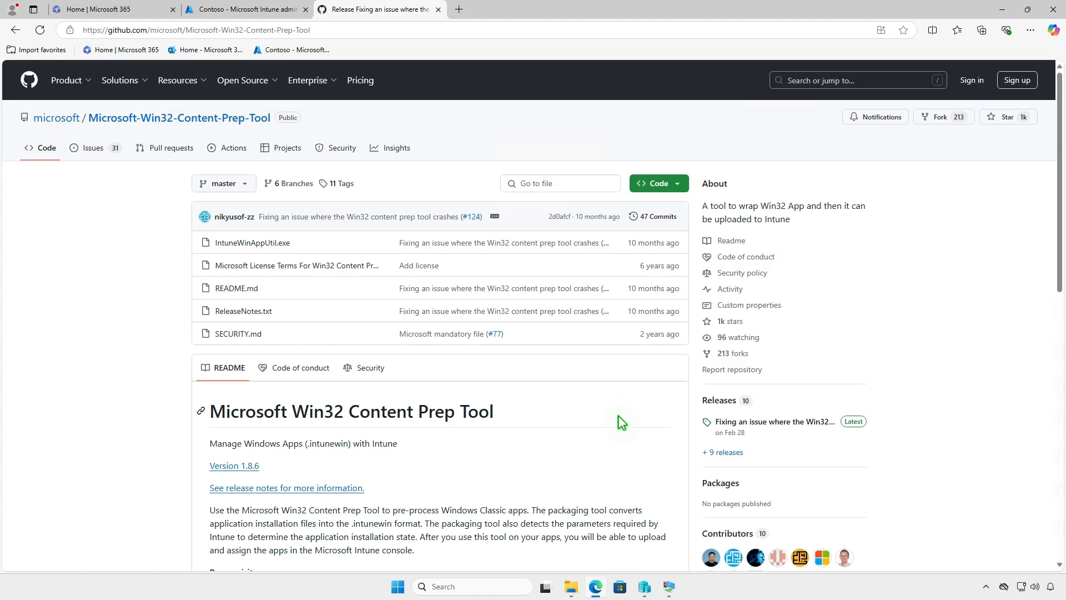
mouse_move(774, 422)
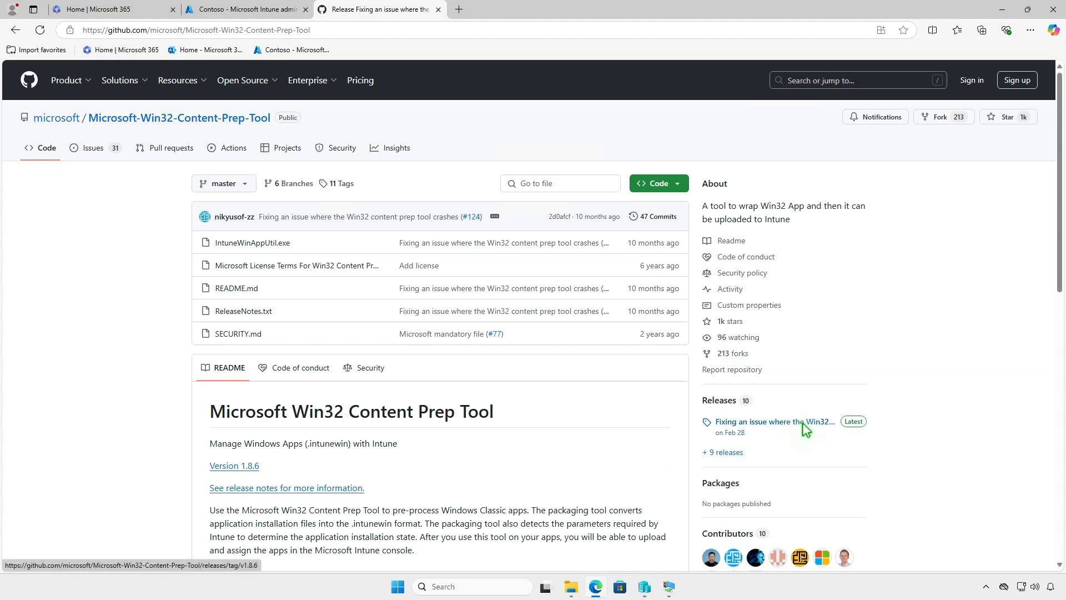
Step: Download the latest release's Source code (zip) and show it in its folder
left_click(773, 422)
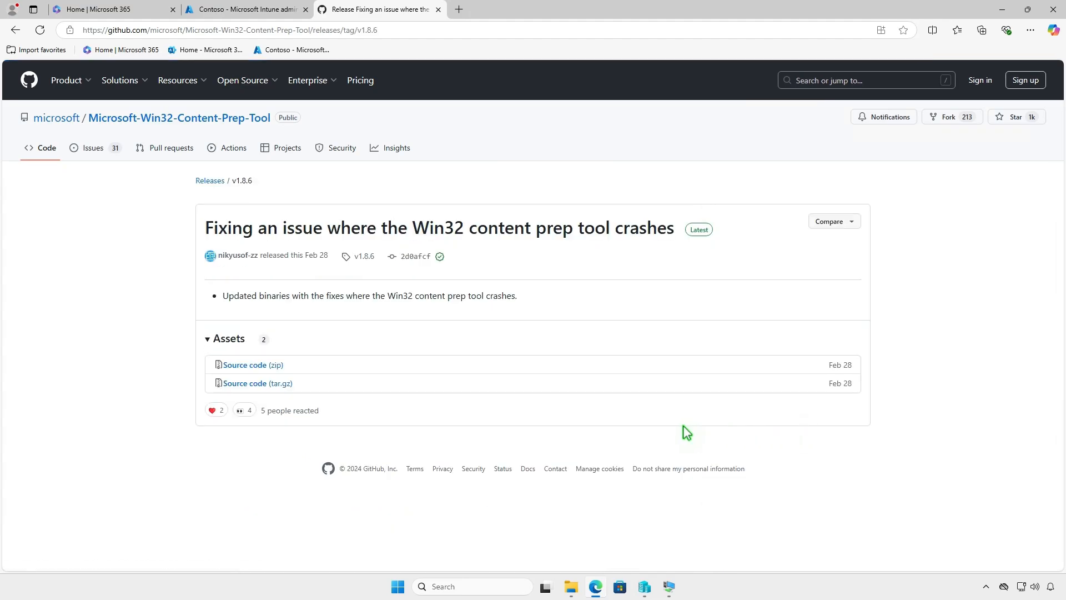
left_click(253, 365)
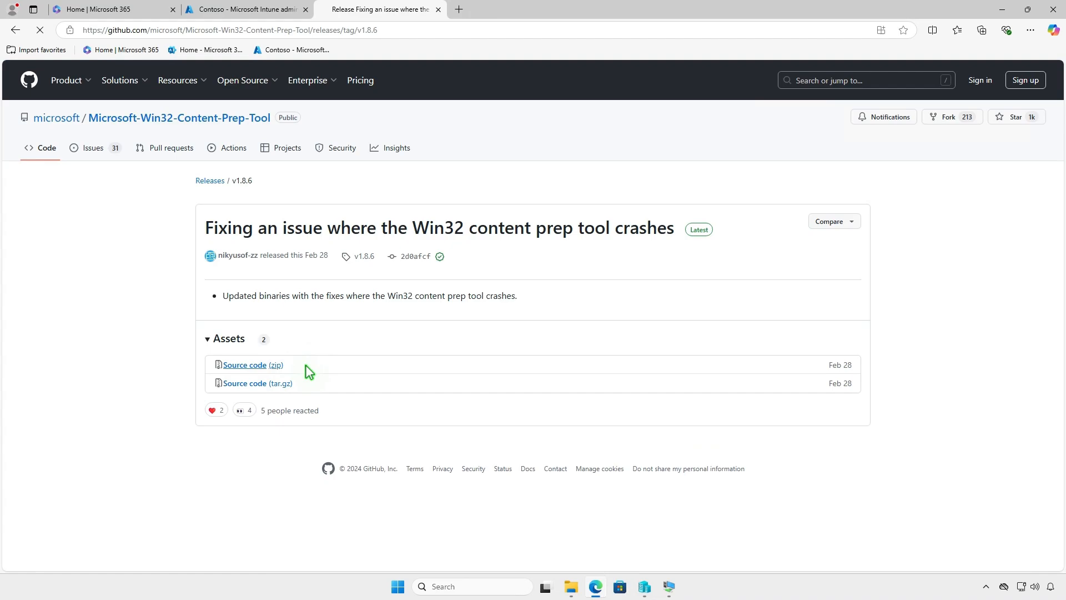
left_click(245, 364)
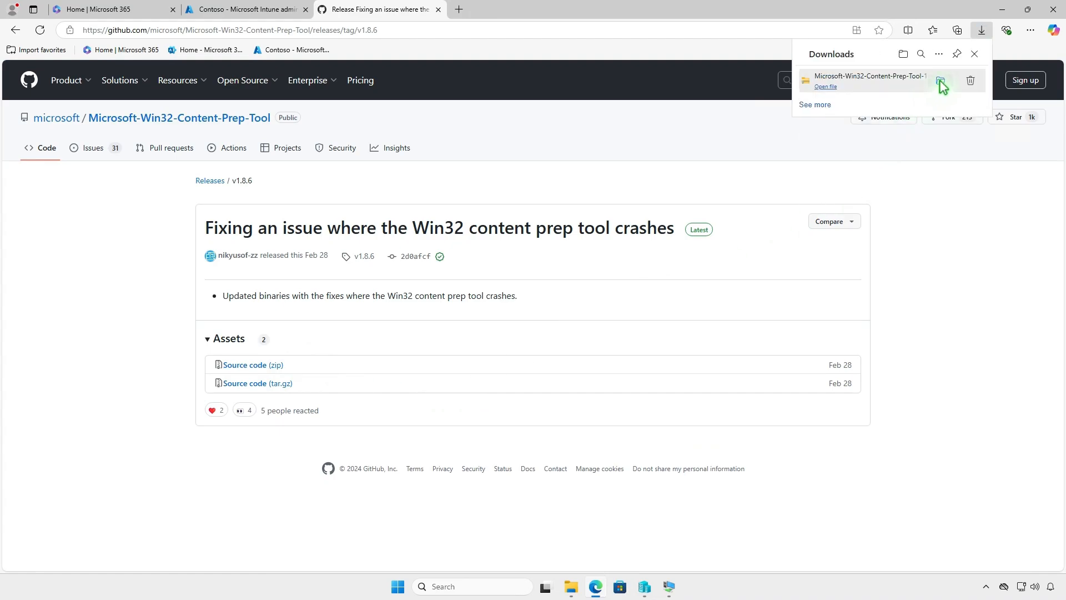
left_click(939, 80)
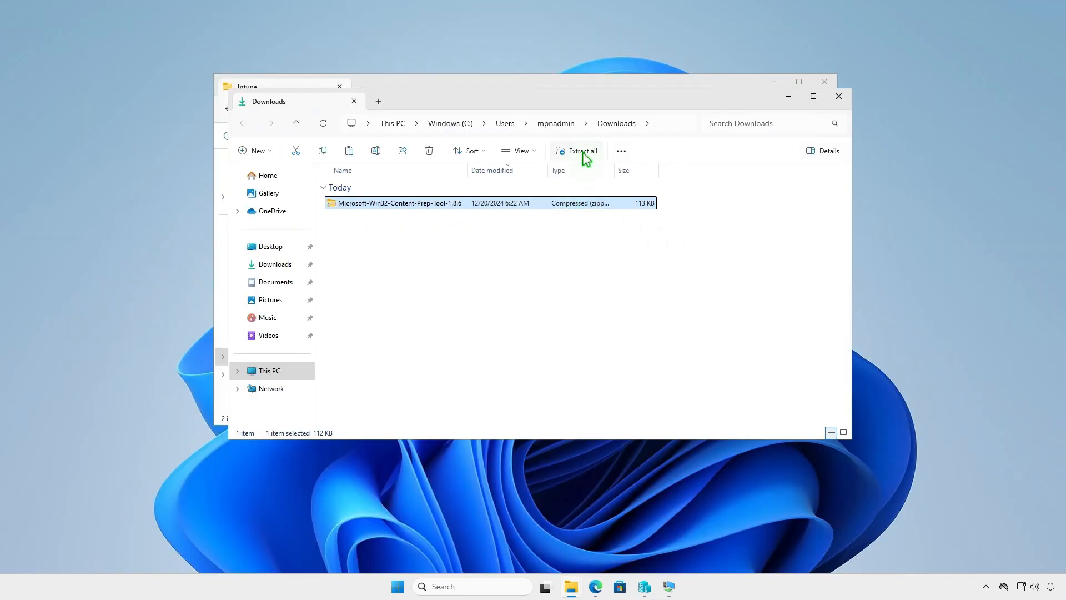
Step: Extract the Content Prep Tool 1.8.6 zip and copy IntuneWinAppUtil from the extracted folder
left_click(576, 150)
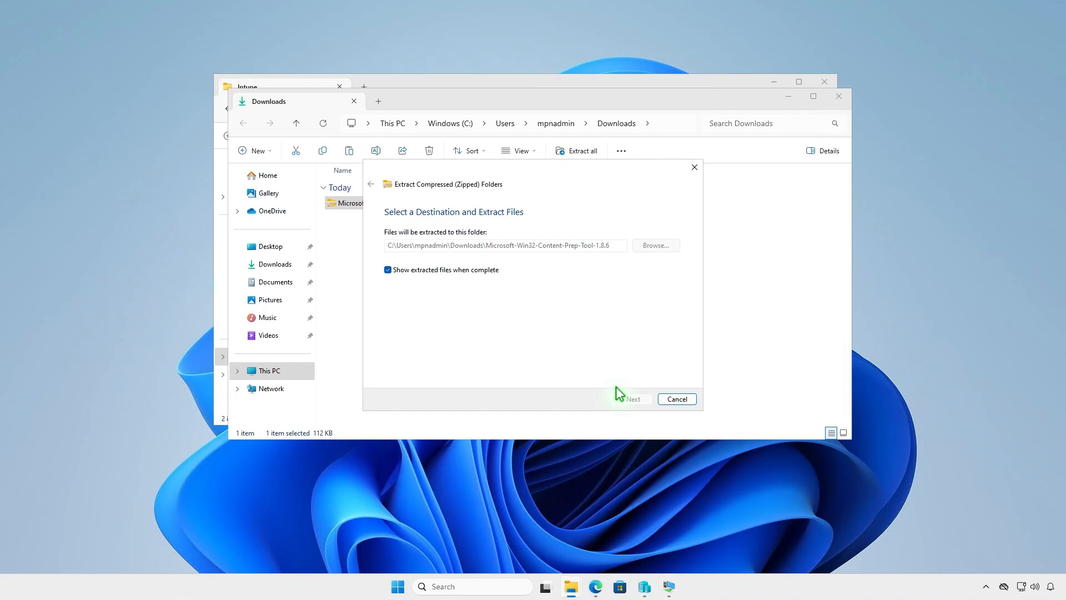
left_click(633, 399)
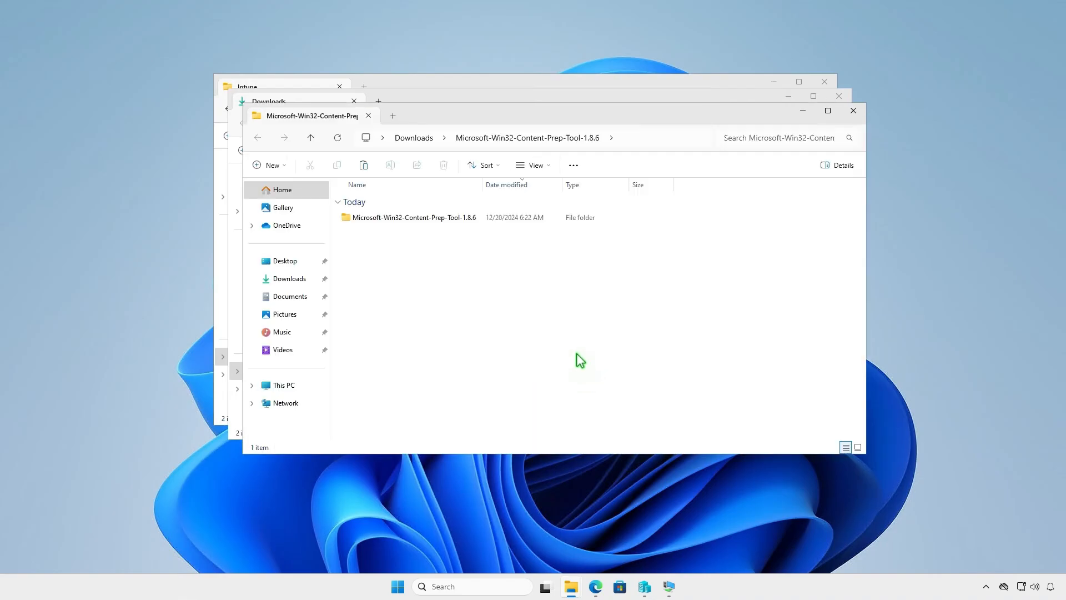
double_click(413, 217)
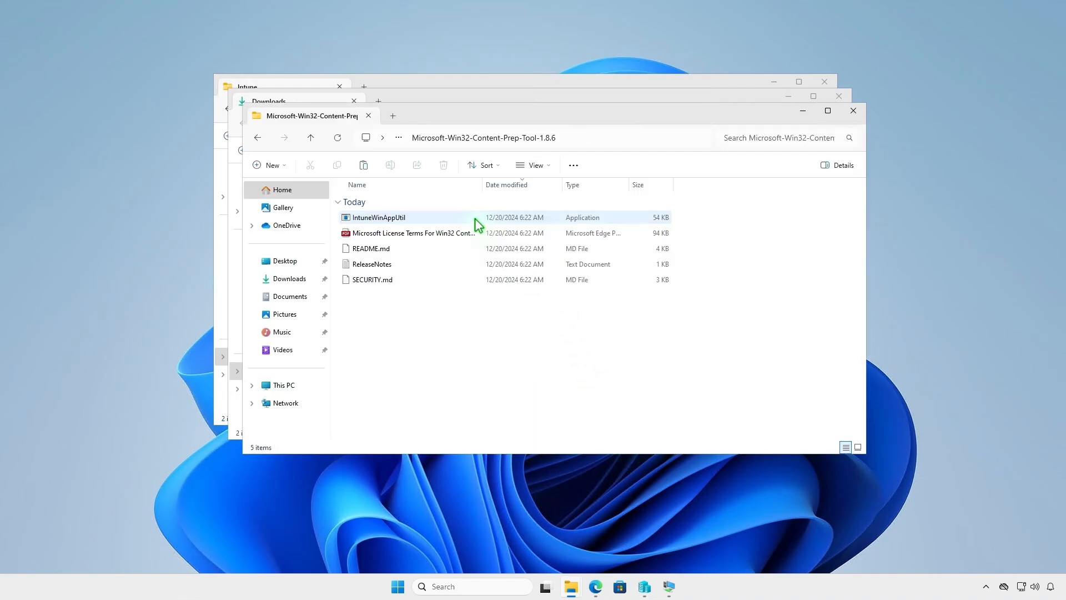
mouse_move(427, 222)
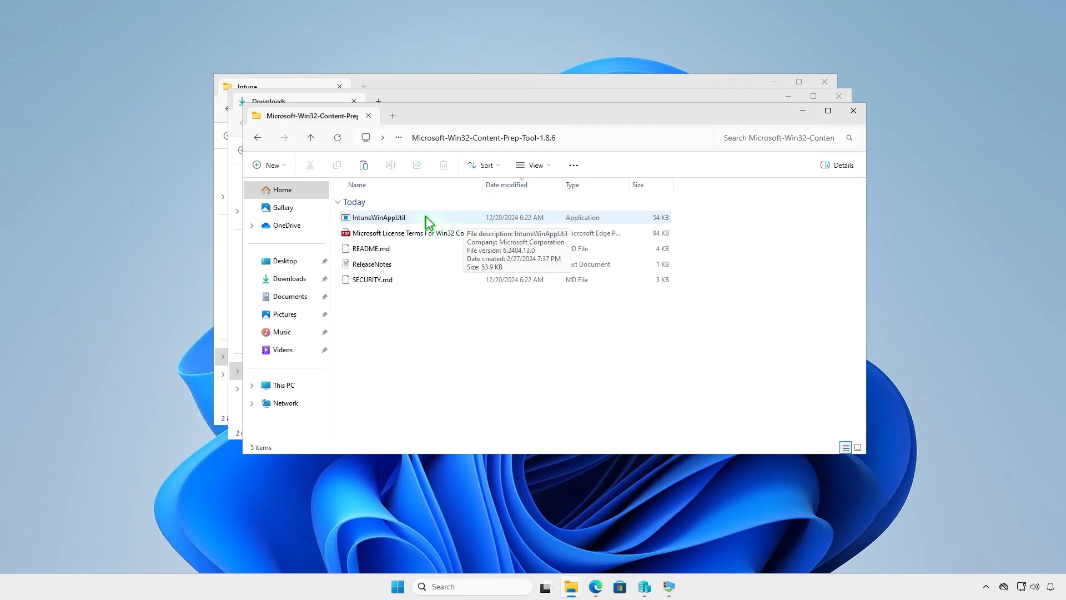
right_click(378, 217)
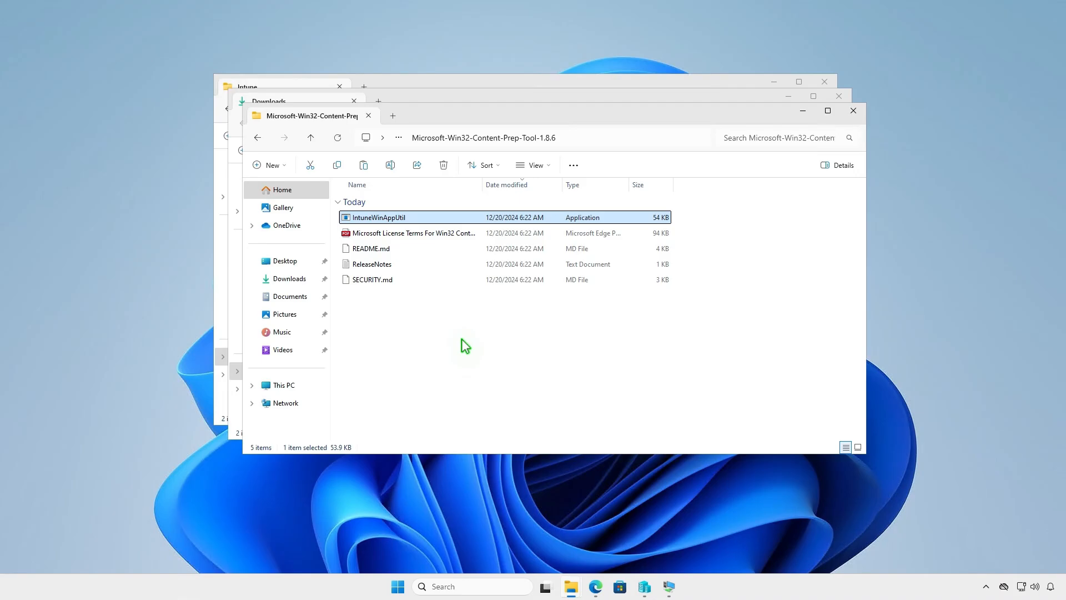
mouse_move(850, 136)
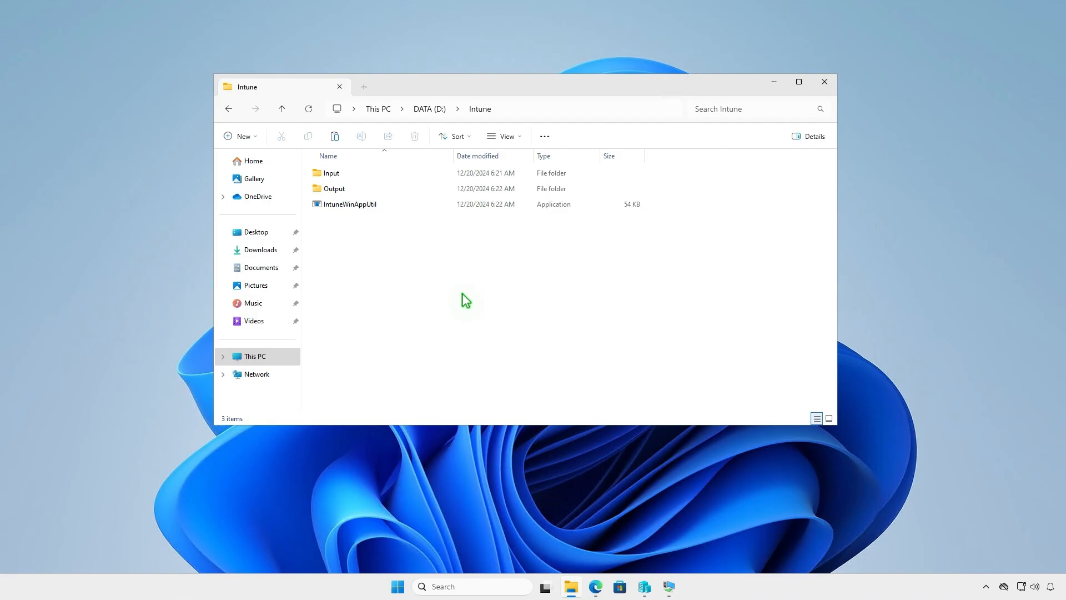
mouse_move(516, 278)
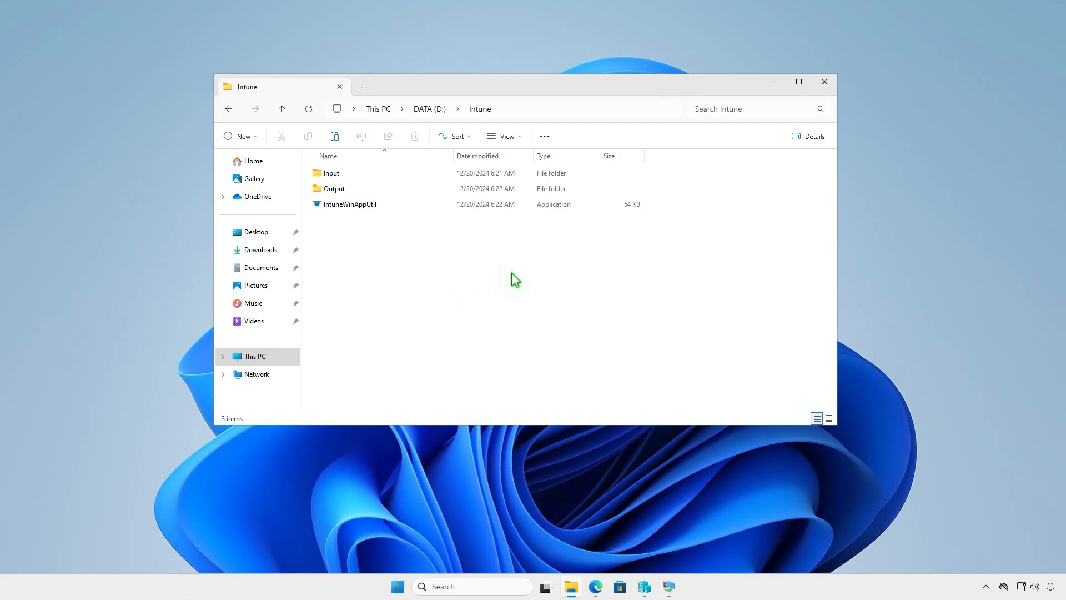
mouse_move(775, 85)
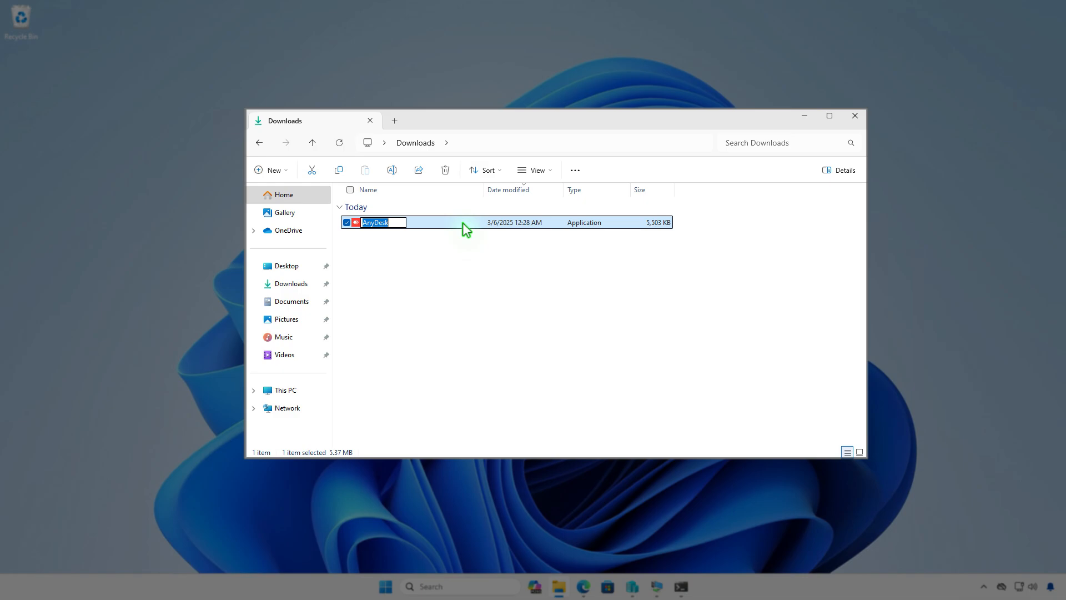
Step: Rename the AnyDesk installer to 'setup', copy it, and open D:\Intune\Input
type("set")
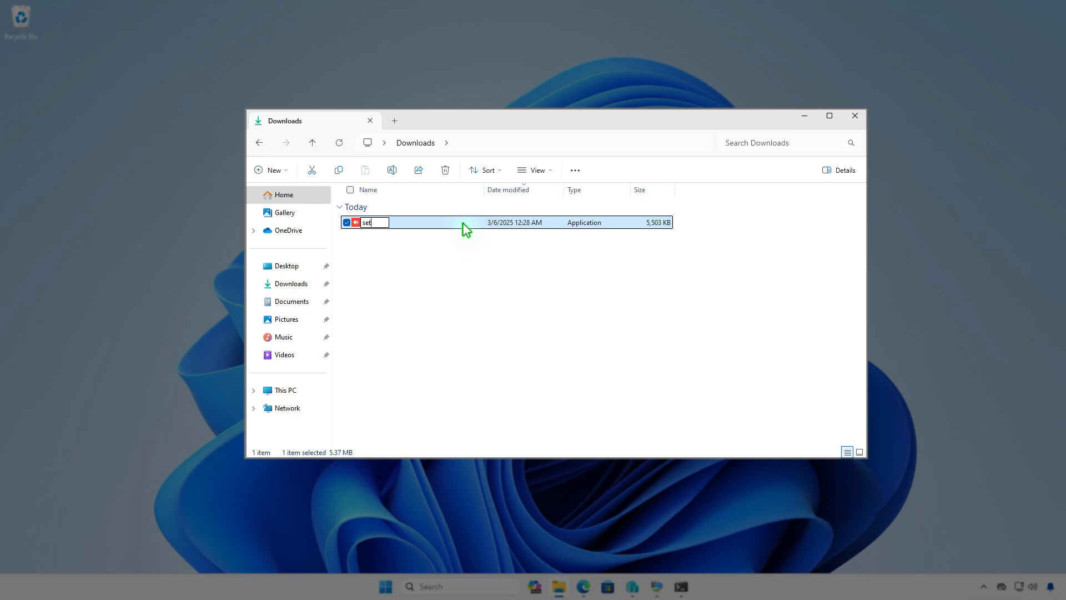
type("up")
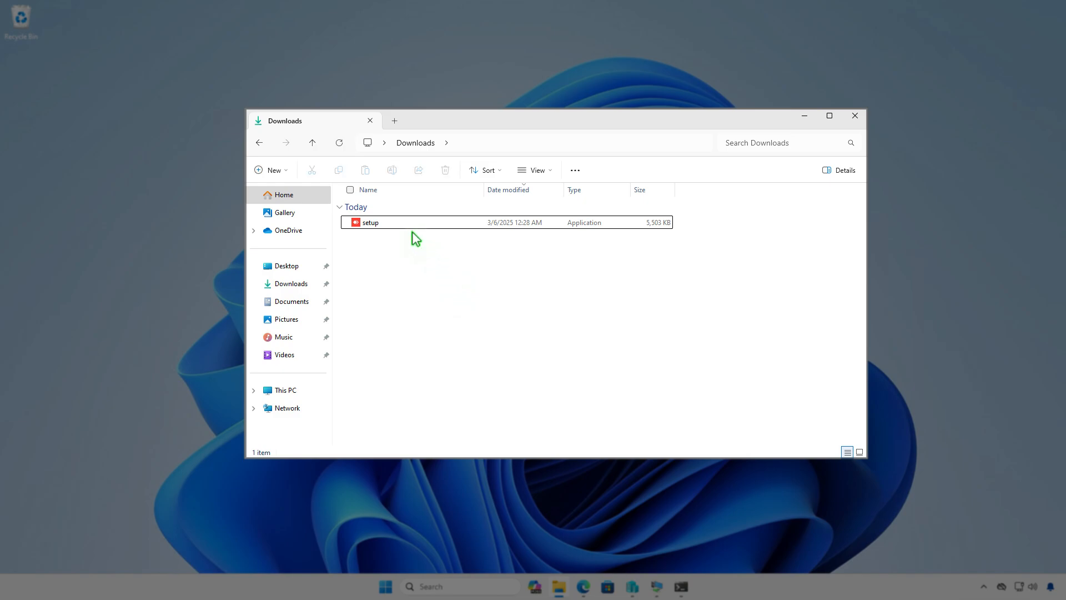
right_click(369, 223)
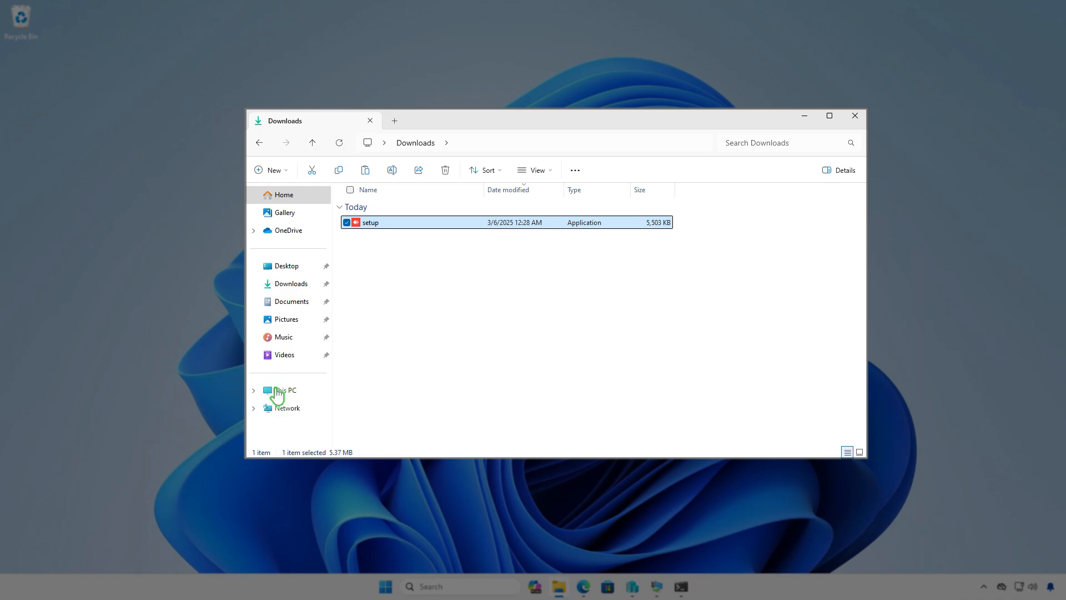
left_click(285, 390)
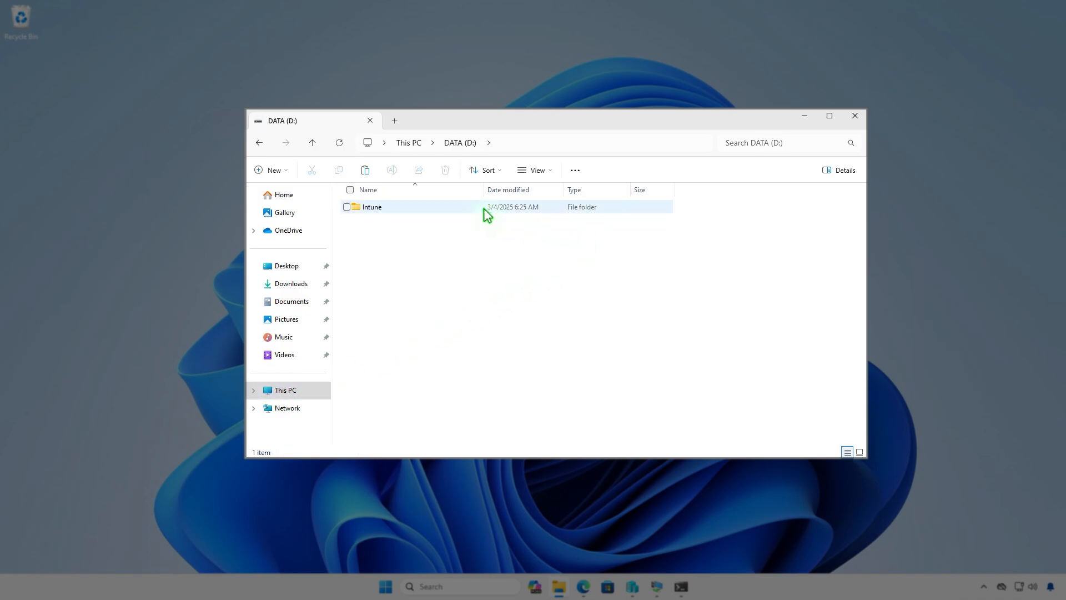
double_click(372, 207)
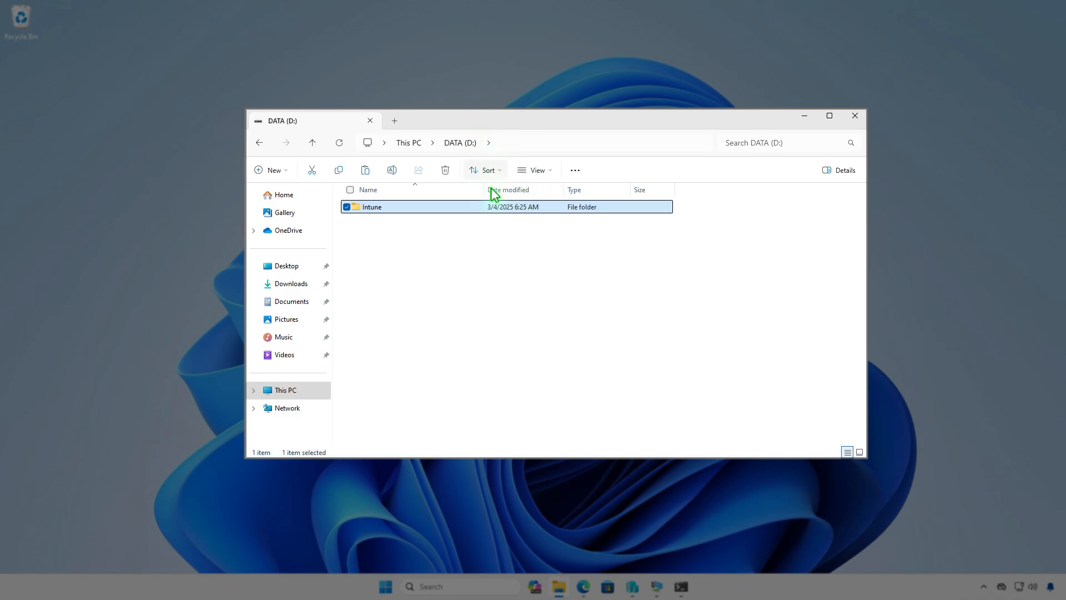
double_click(372, 207)
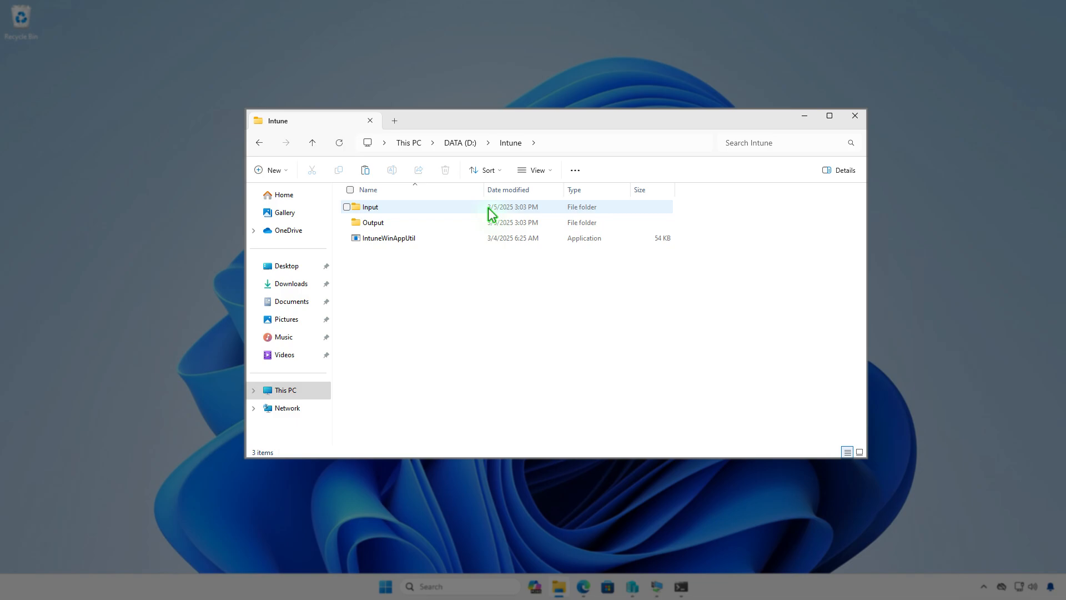
double_click(370, 207)
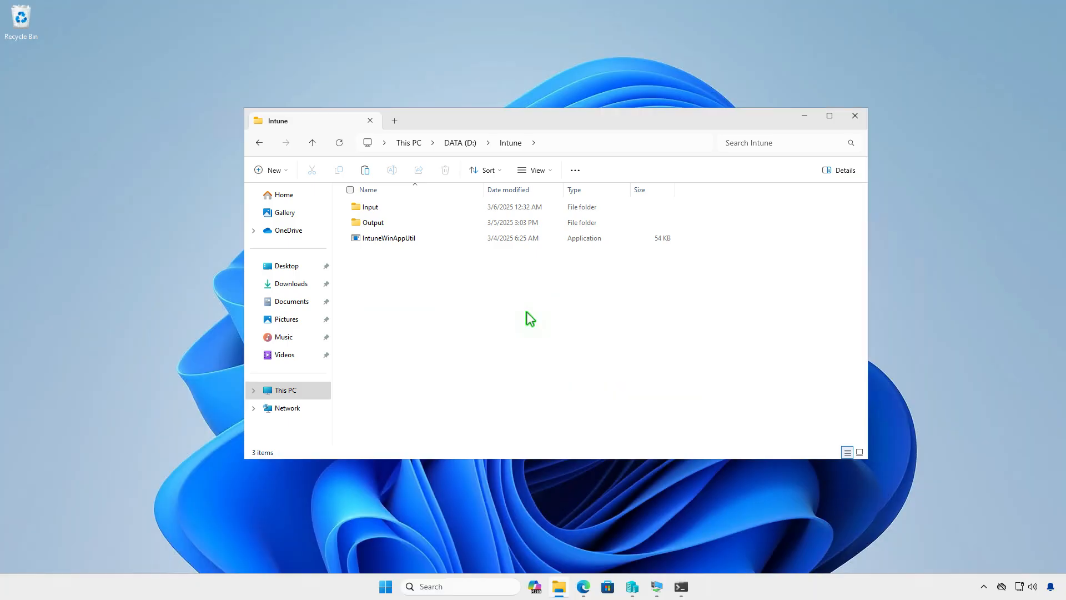
Step: Close the folder window and open an administrator terminal
left_click(854, 116)
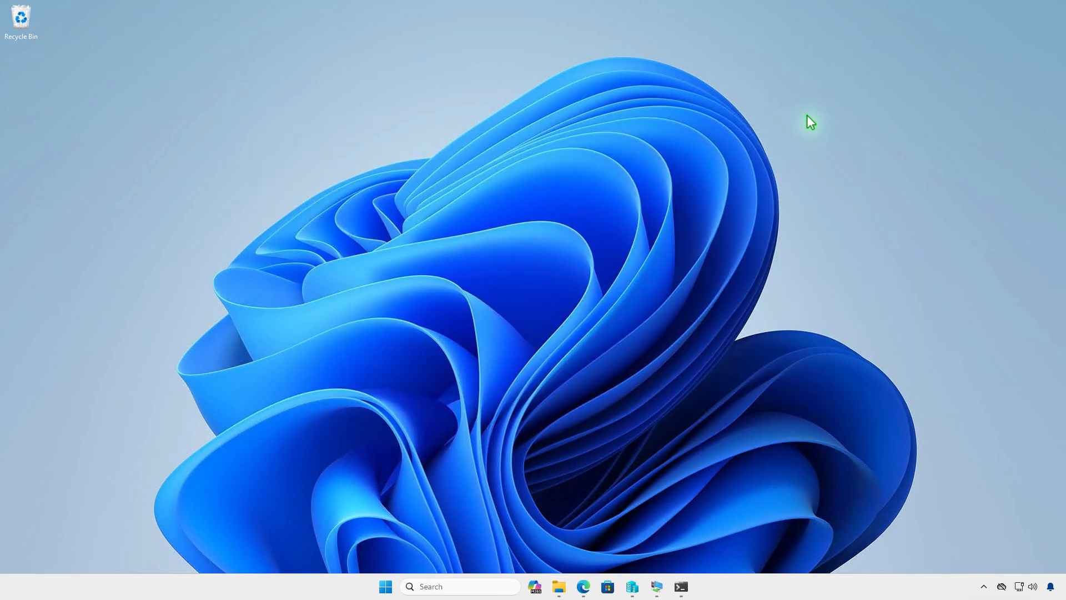
right_click(386, 586)
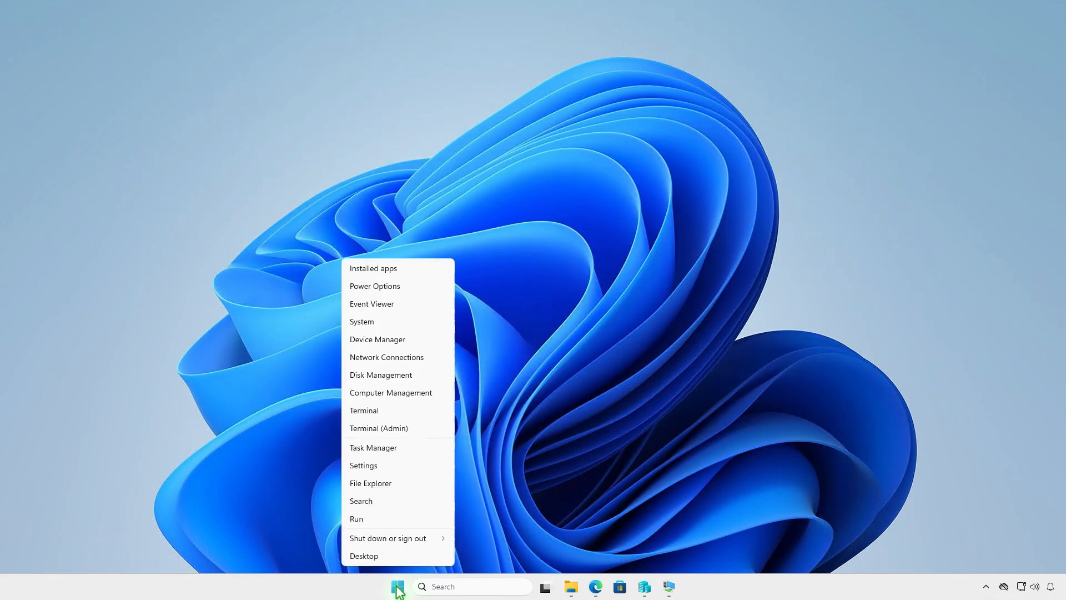
left_click(442, 439)
type("cd D:\\Intune\\")
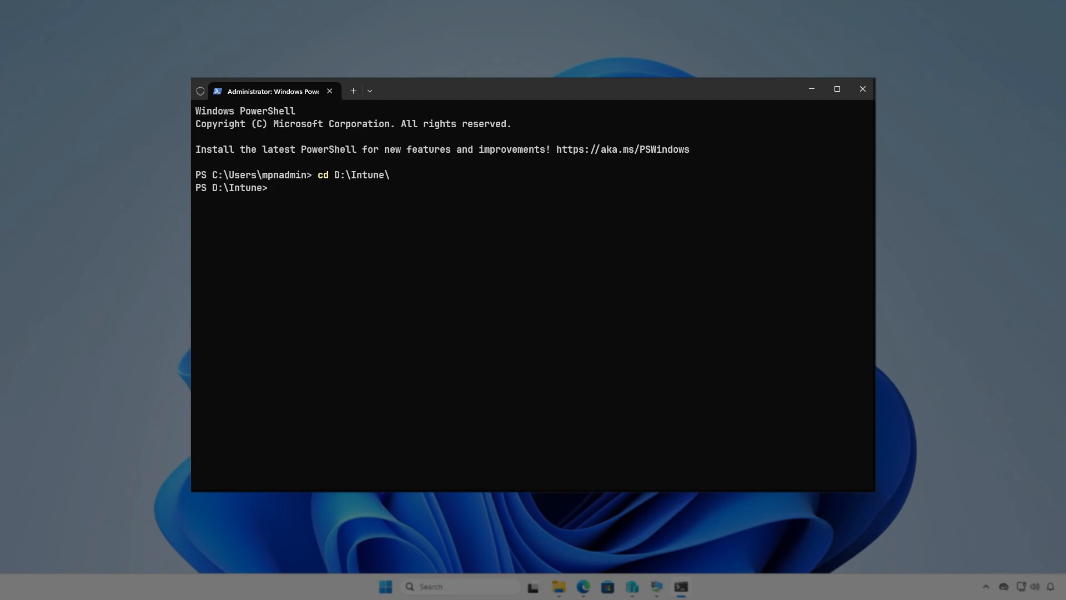
Step: Run IntuneWinAppUtil with source D:\Intune\Input, setup.exe, output D:\Intune\Output, no catalog
type("inAppUtil.exe")
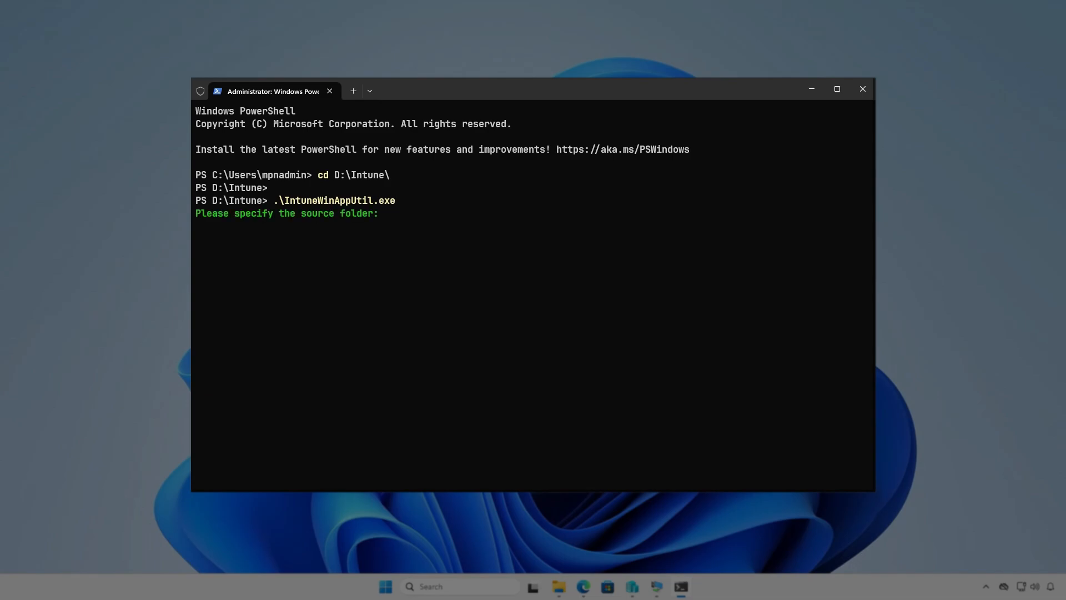
type("D:\\")
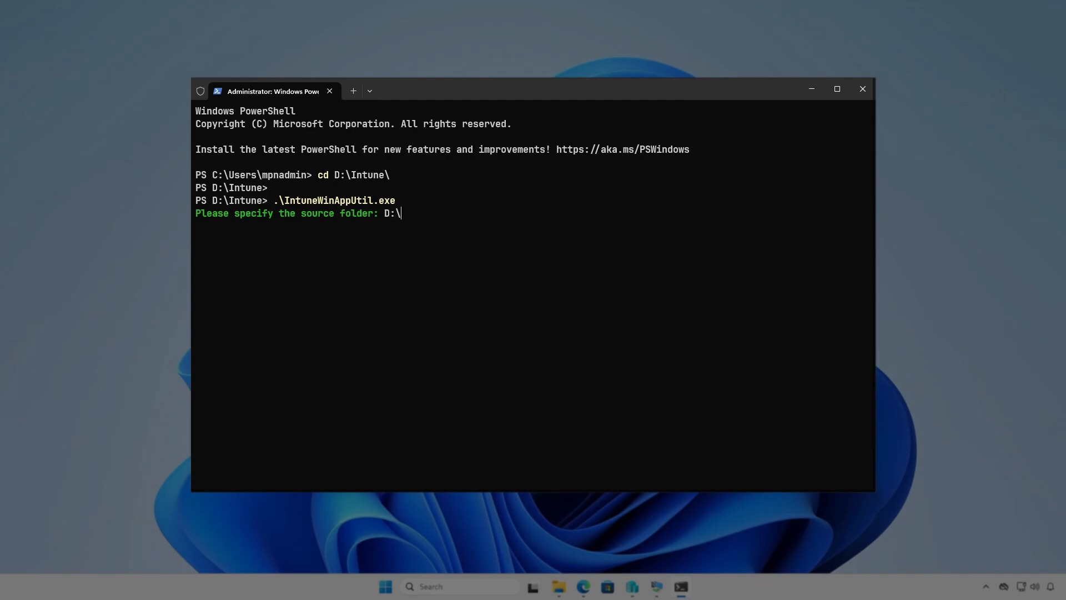
type("Intune\\Input")
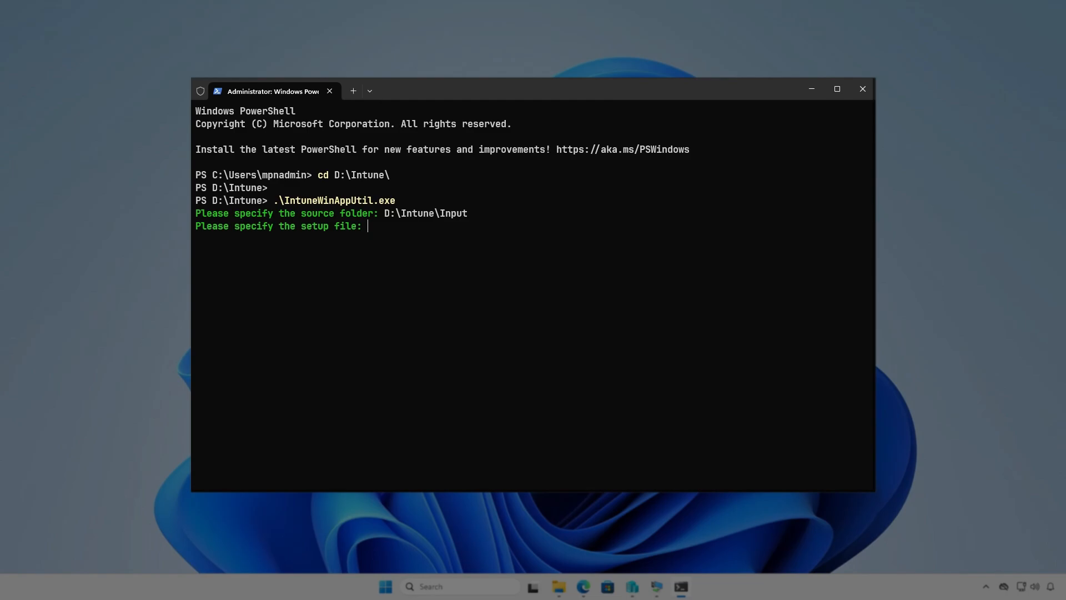
type("D:\\Intune\\I")
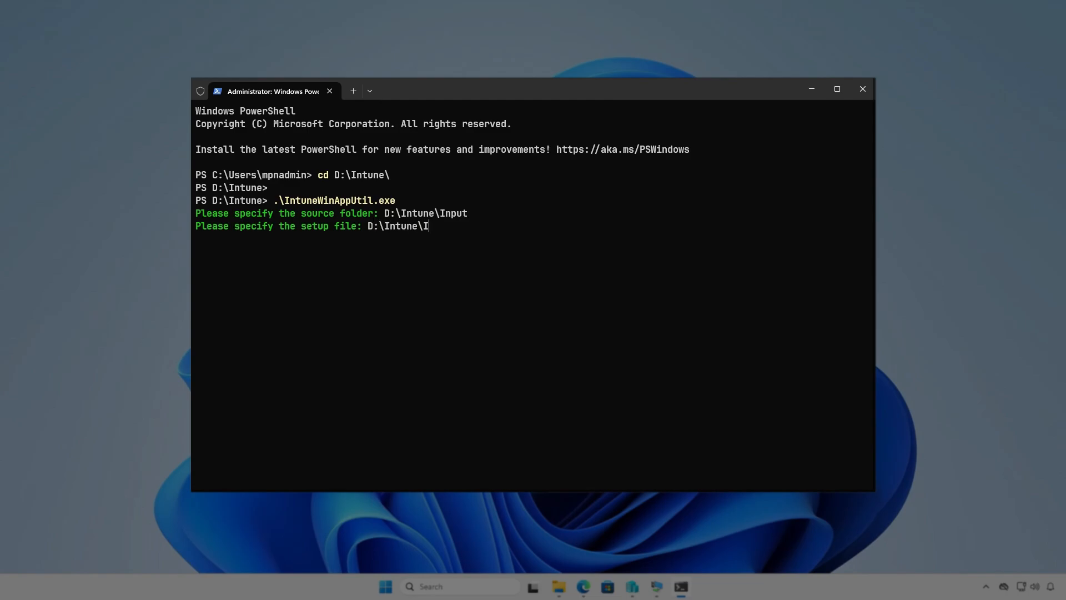
type("nput\\s")
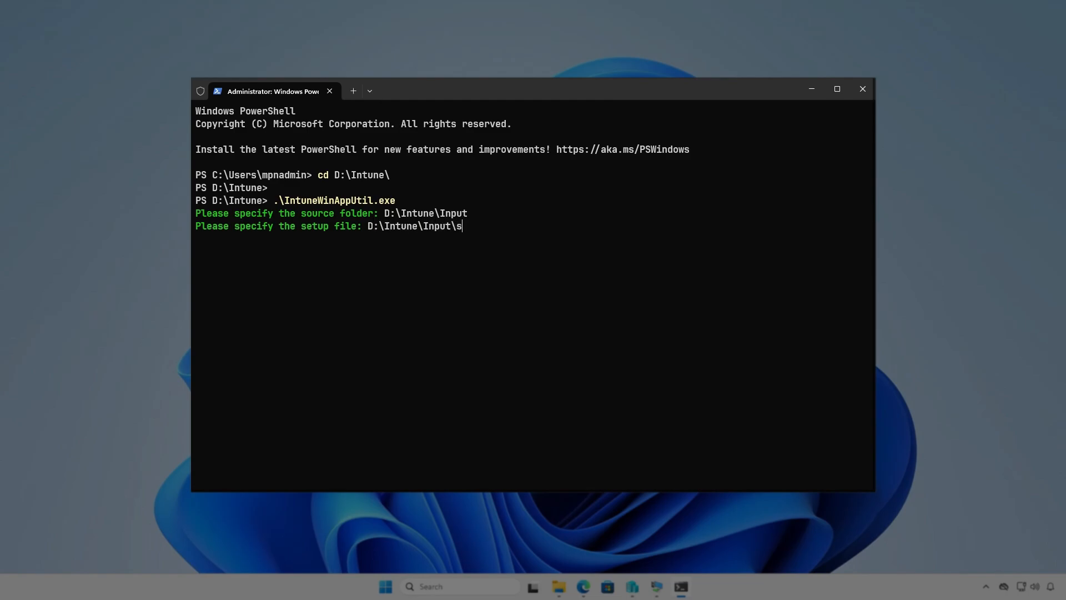
type("etup.exe")
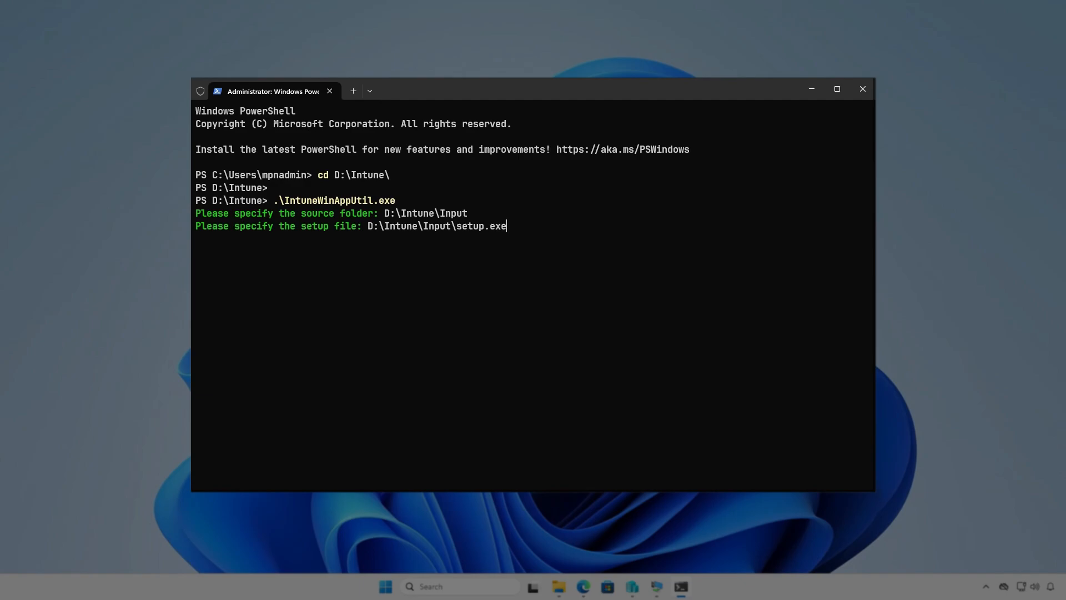
type("D")
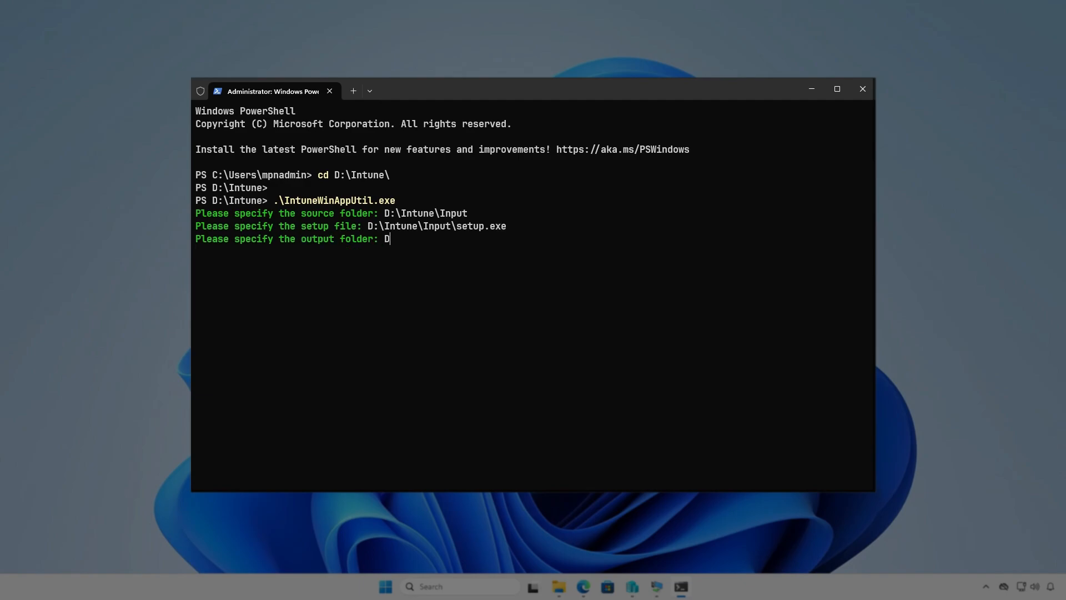
type(":\\")
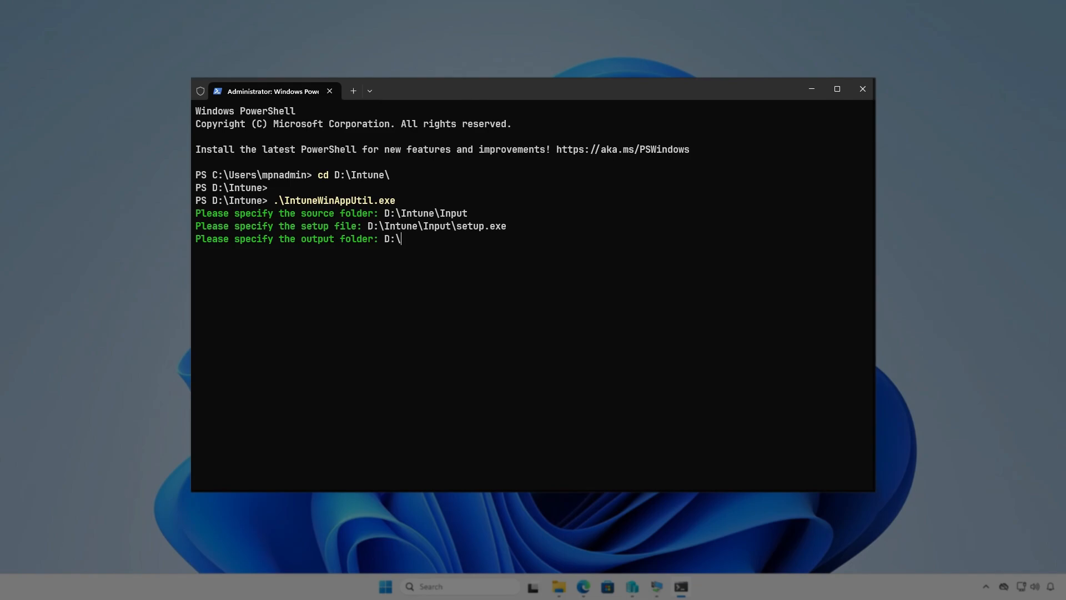
type("Intune")
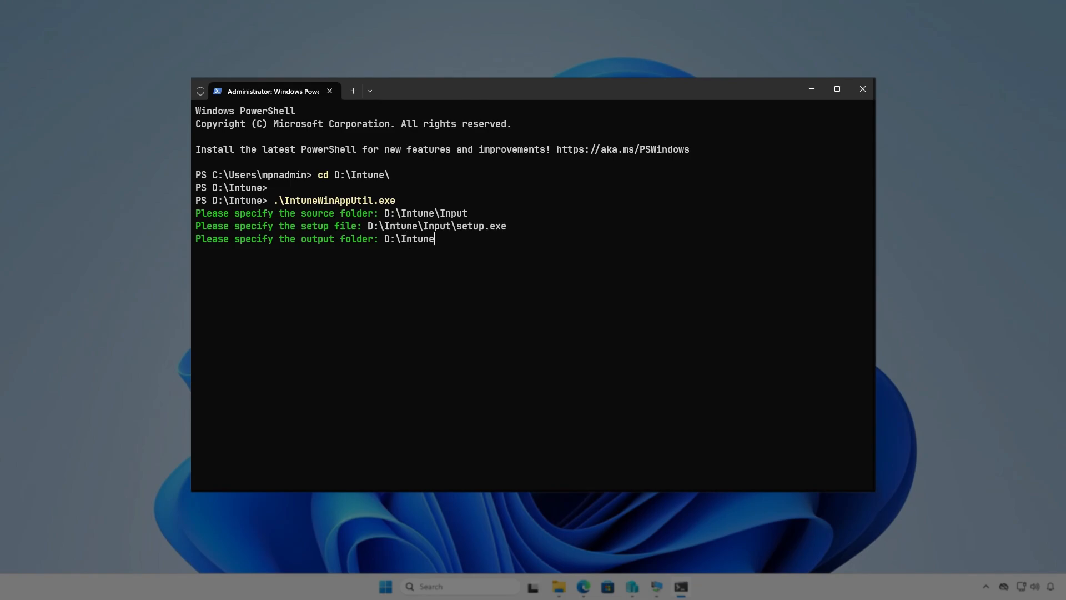
type("\\Output")
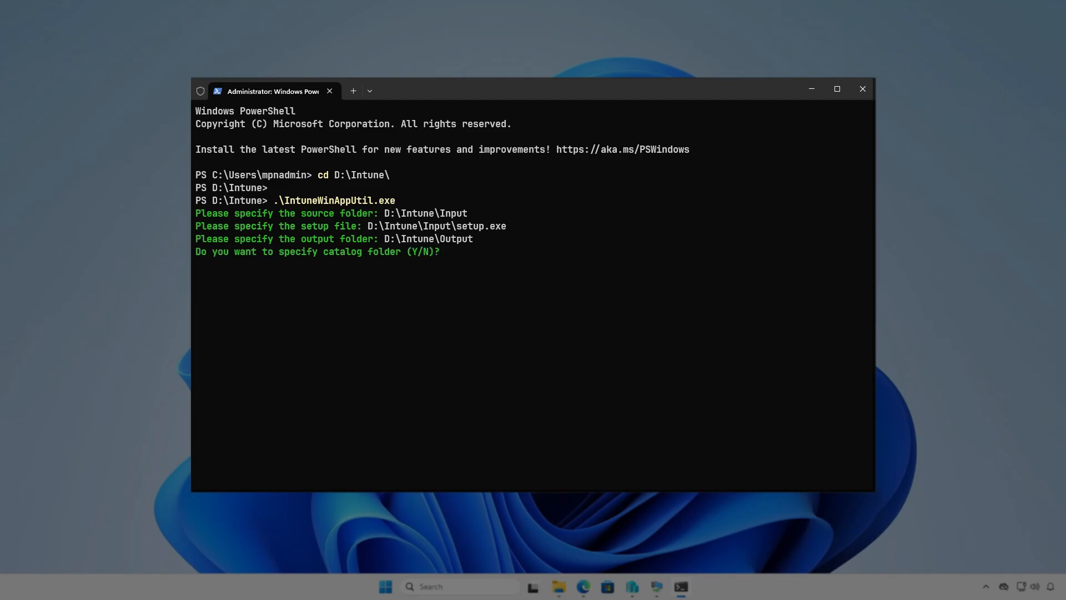
type("N")
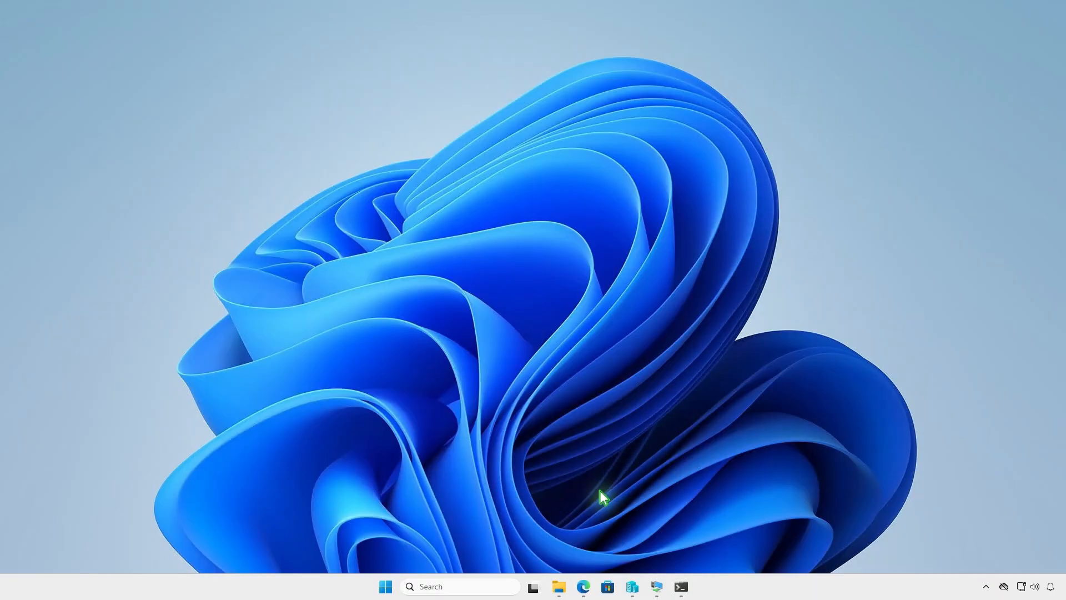
Step: Open D:\Intune\Output and select setup.intunewin to check its roughly 5.4 MB size
left_click(559, 586)
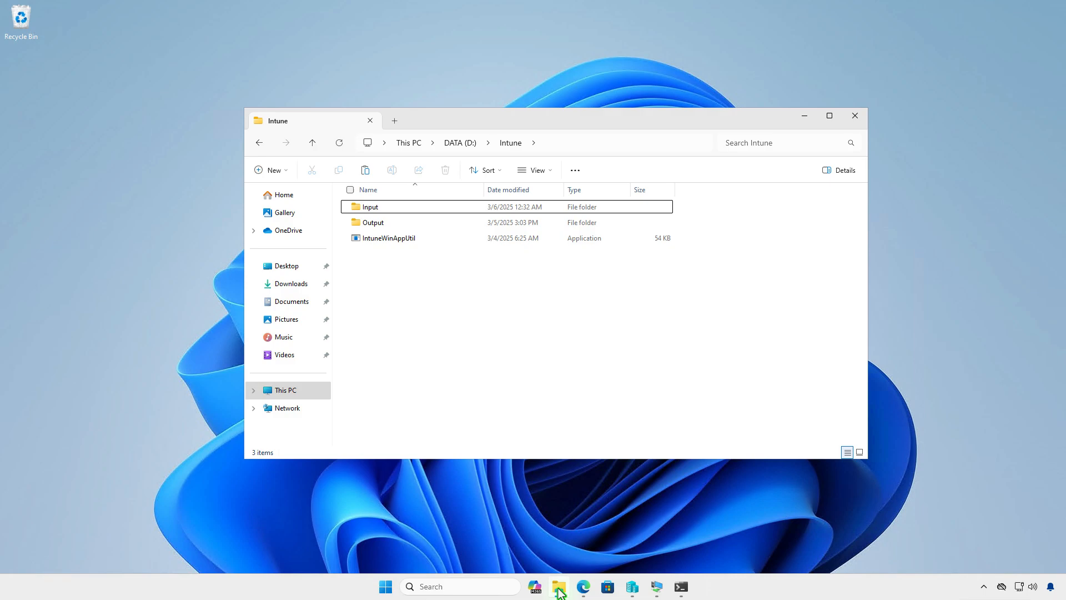
left_click(372, 221)
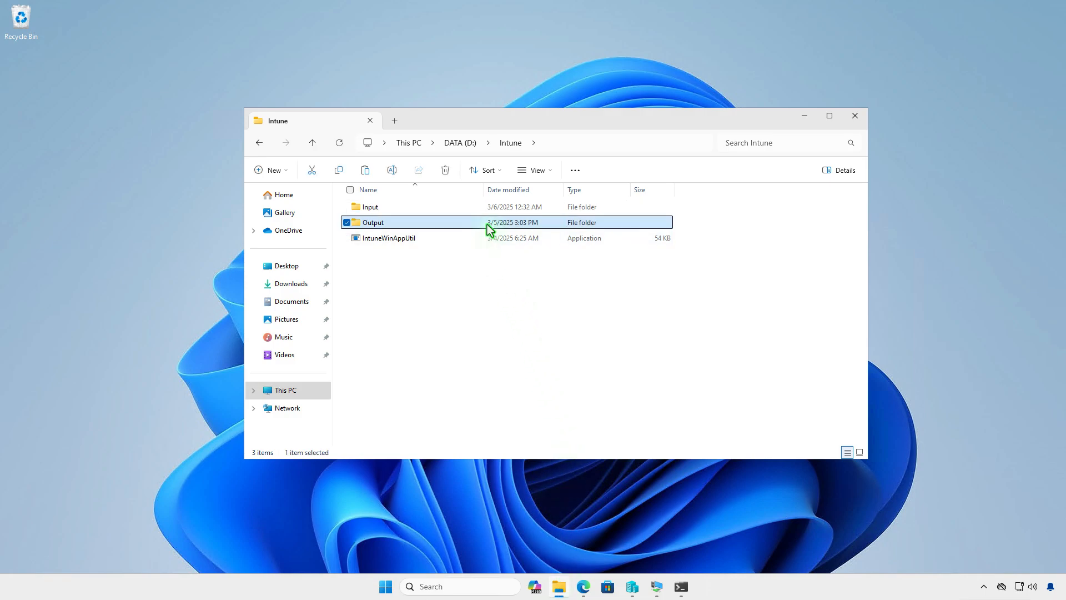
double_click(373, 222)
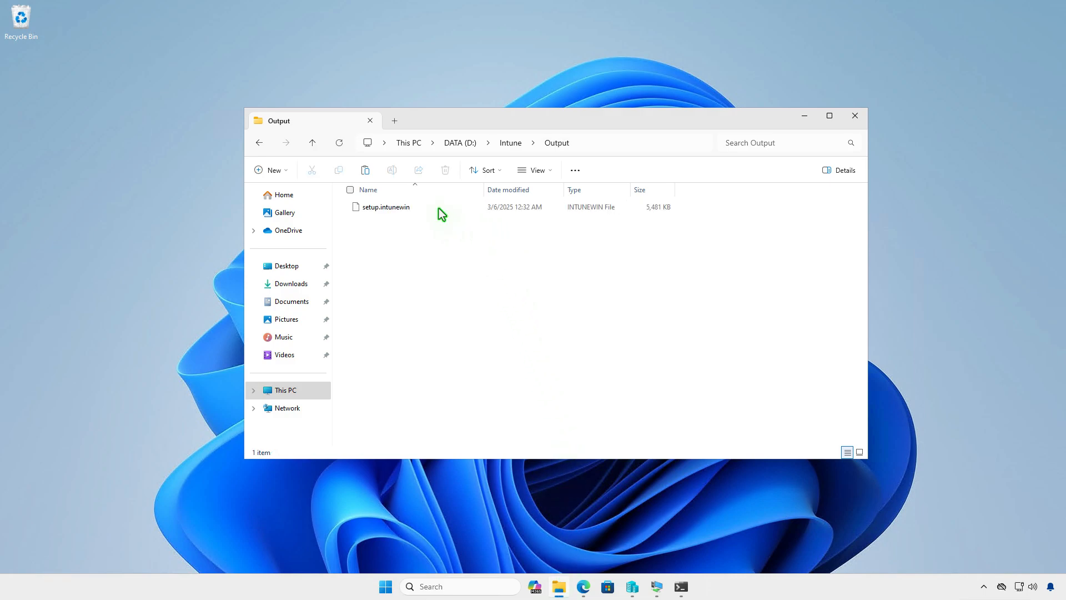
left_click(385, 206)
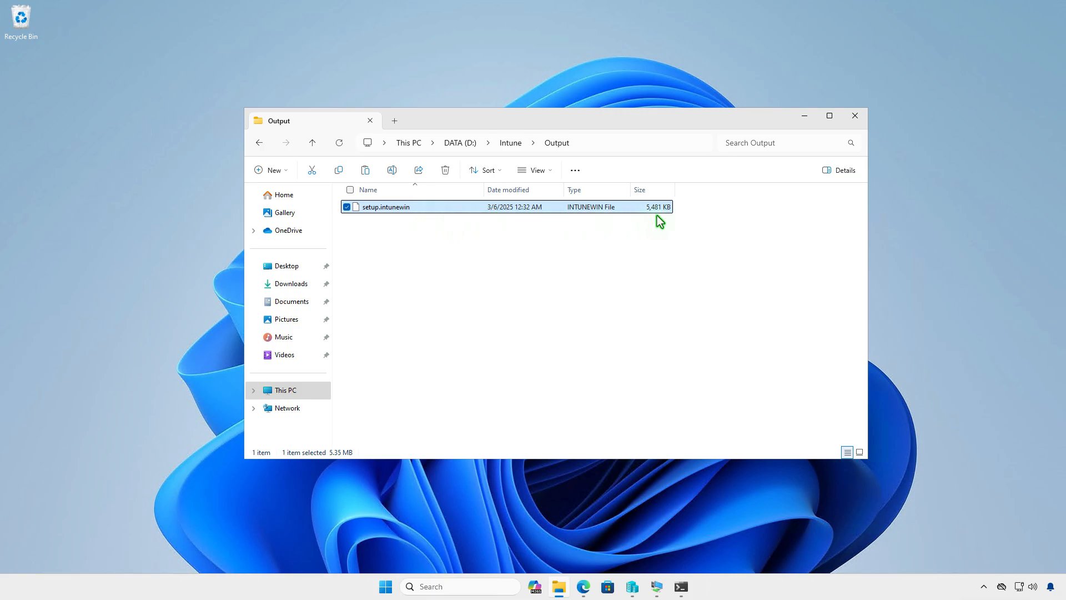
mouse_move(805, 116)
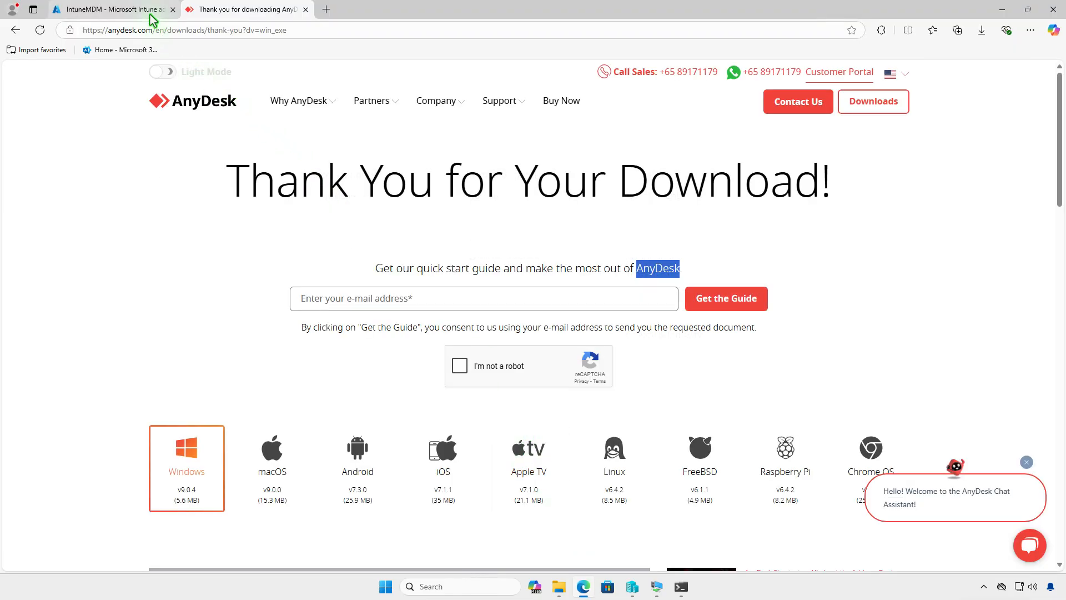
Step: Start a new Windows app in Intune with the Windows app (Win32) type
left_click(109, 9)
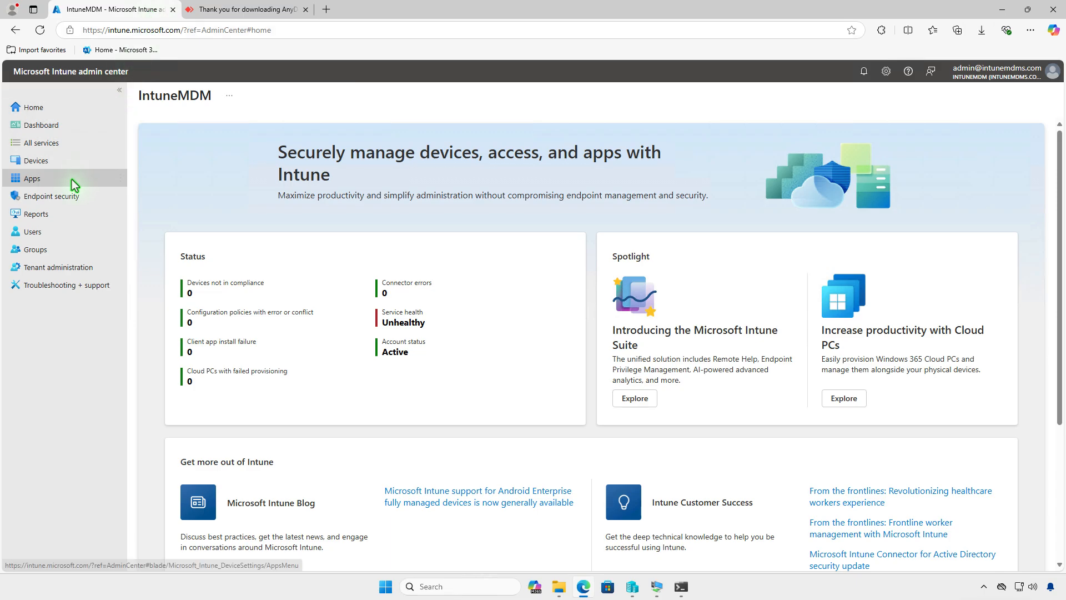
left_click(32, 179)
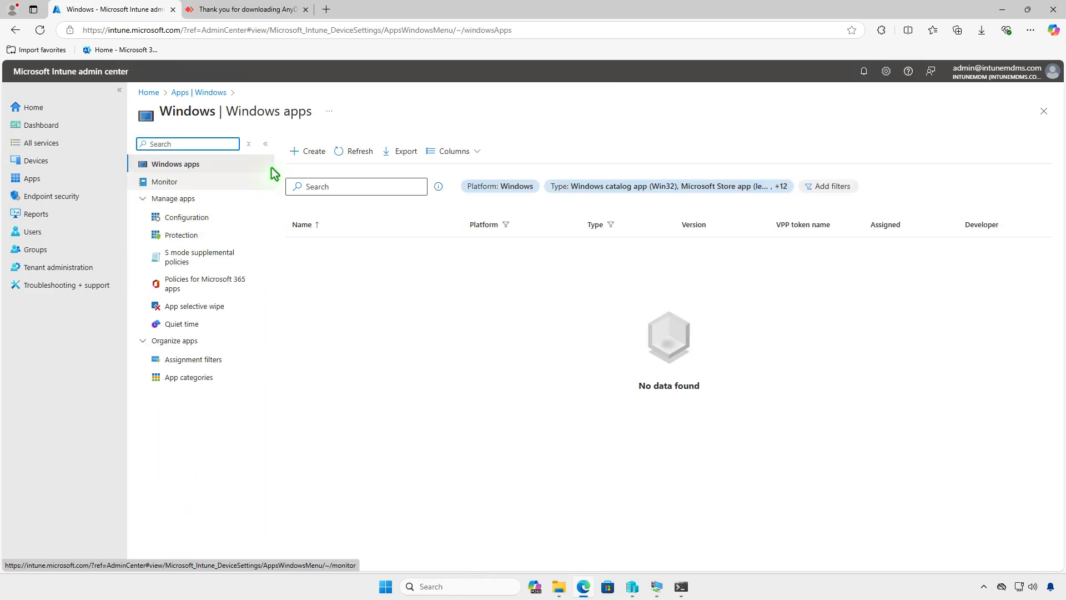
left_click(308, 151)
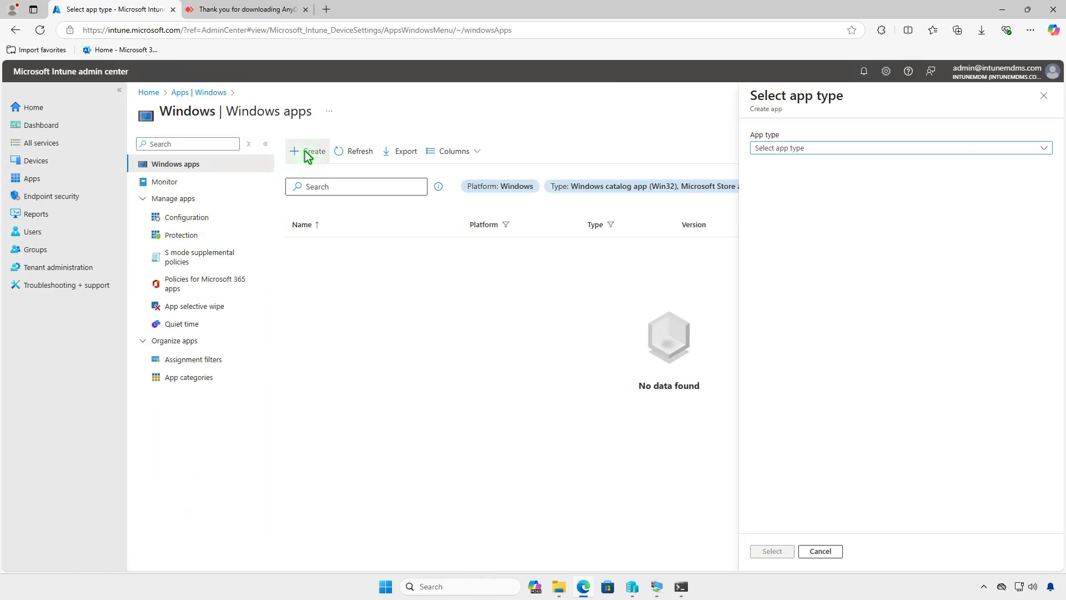
left_click(899, 147)
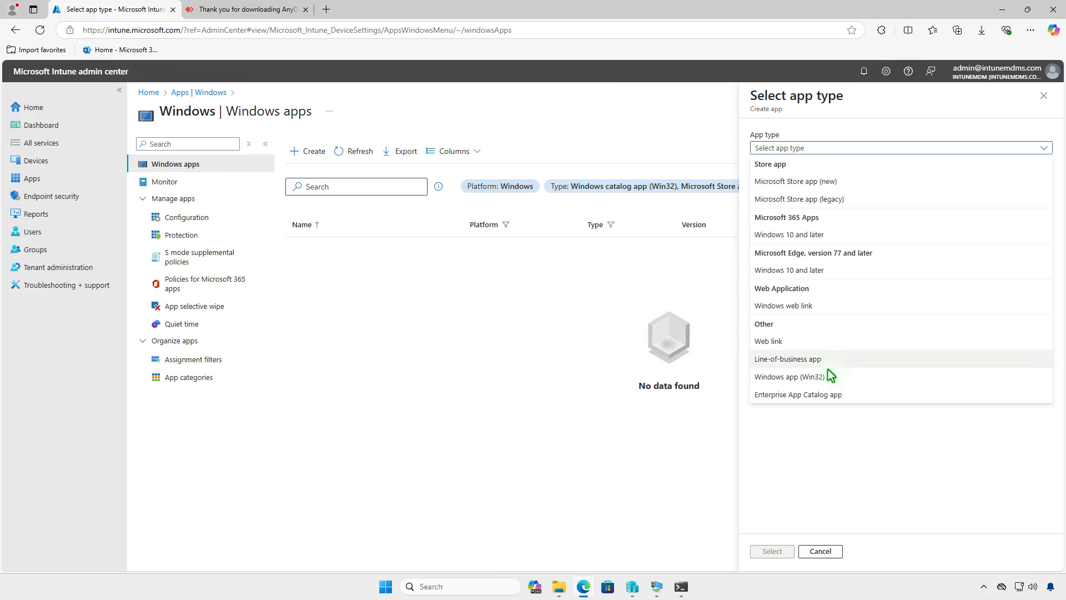
left_click(793, 375)
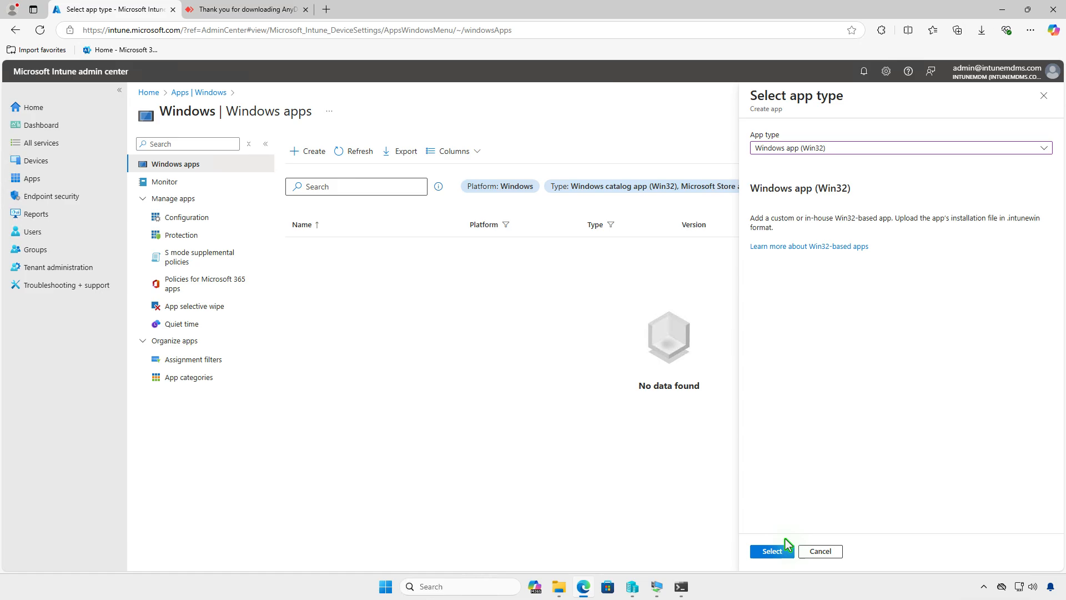
left_click(771, 551)
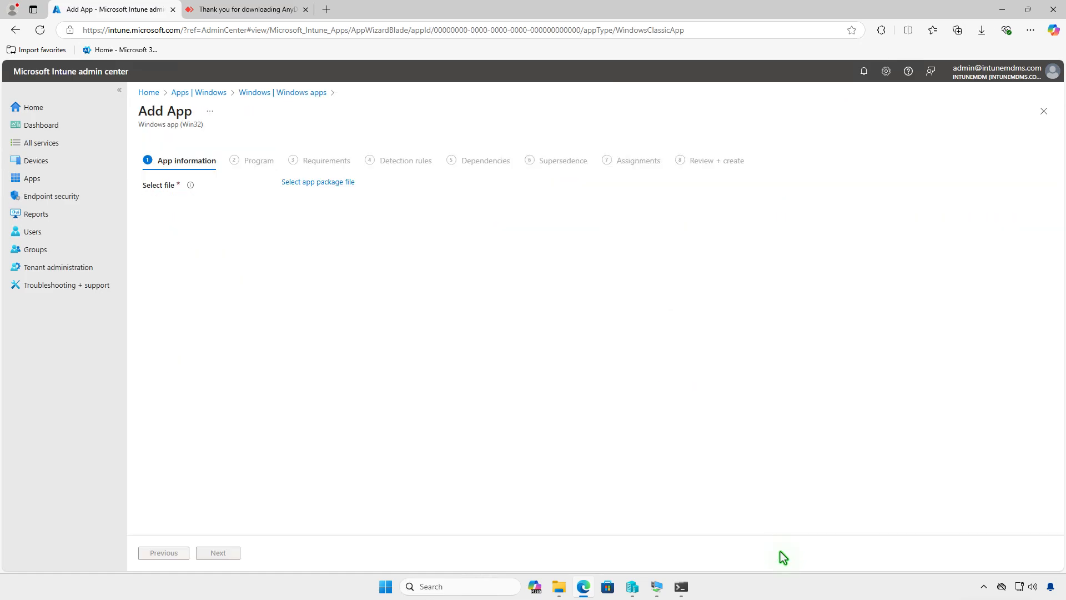
mouse_move(348, 192)
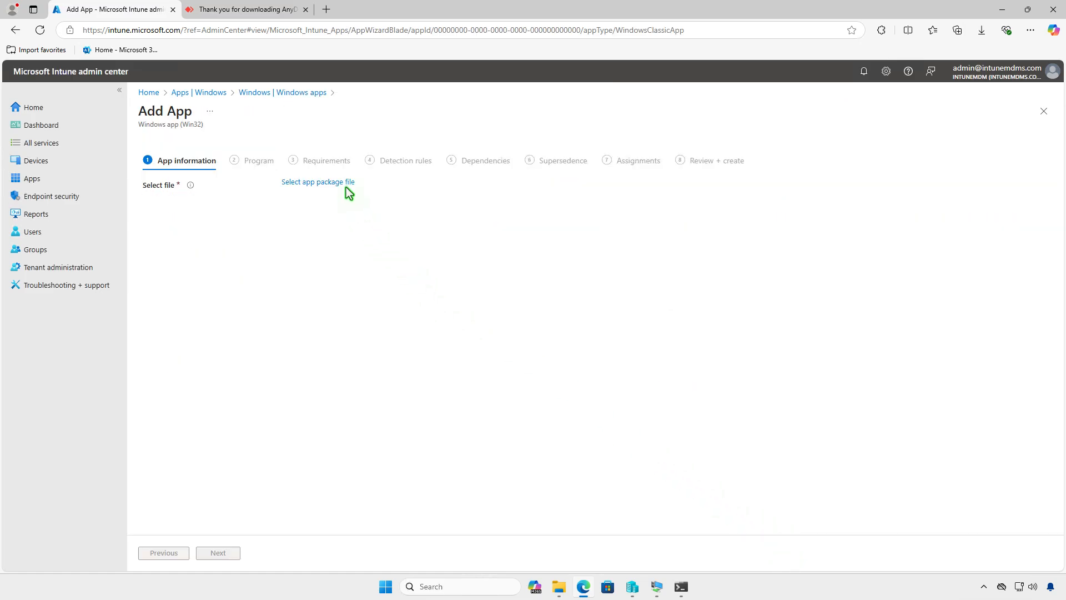
Step: Load D:\Intune\Output\setup.intunewin as the app package file
left_click(317, 182)
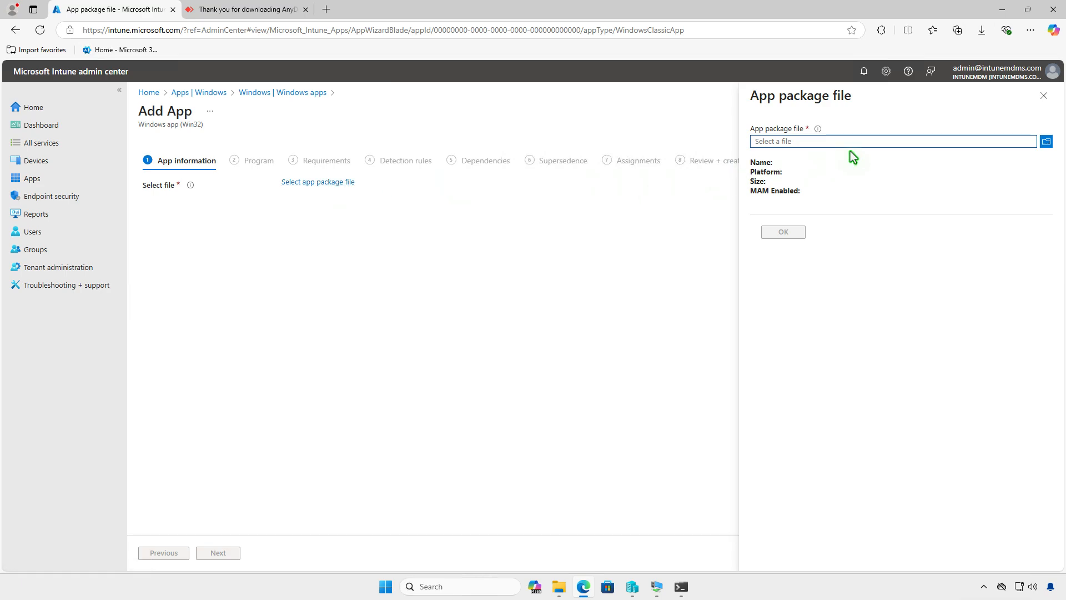
left_click(1046, 142)
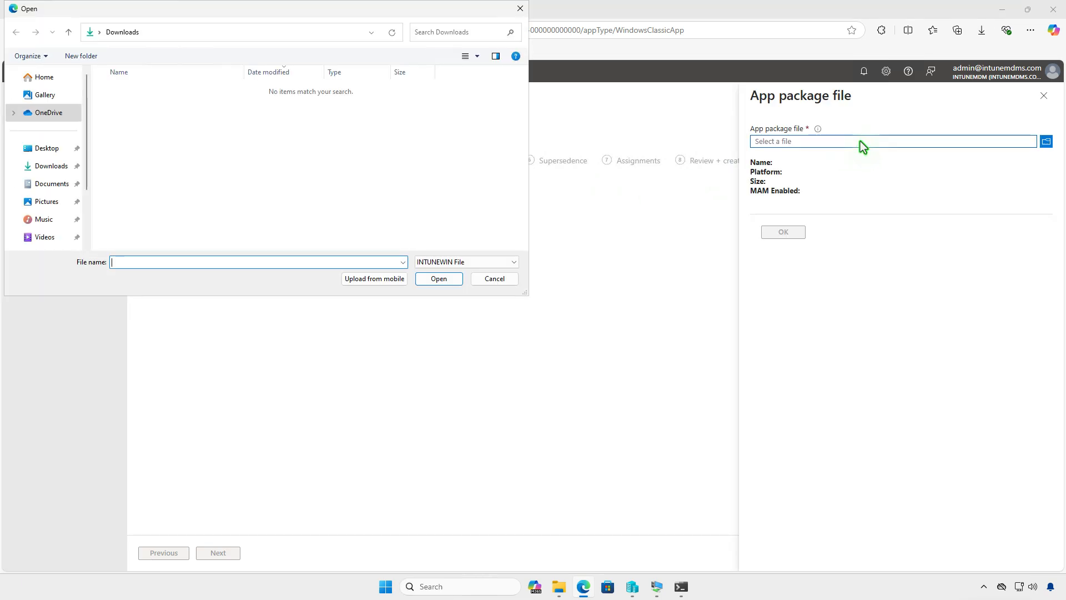
scroll("down", 3)
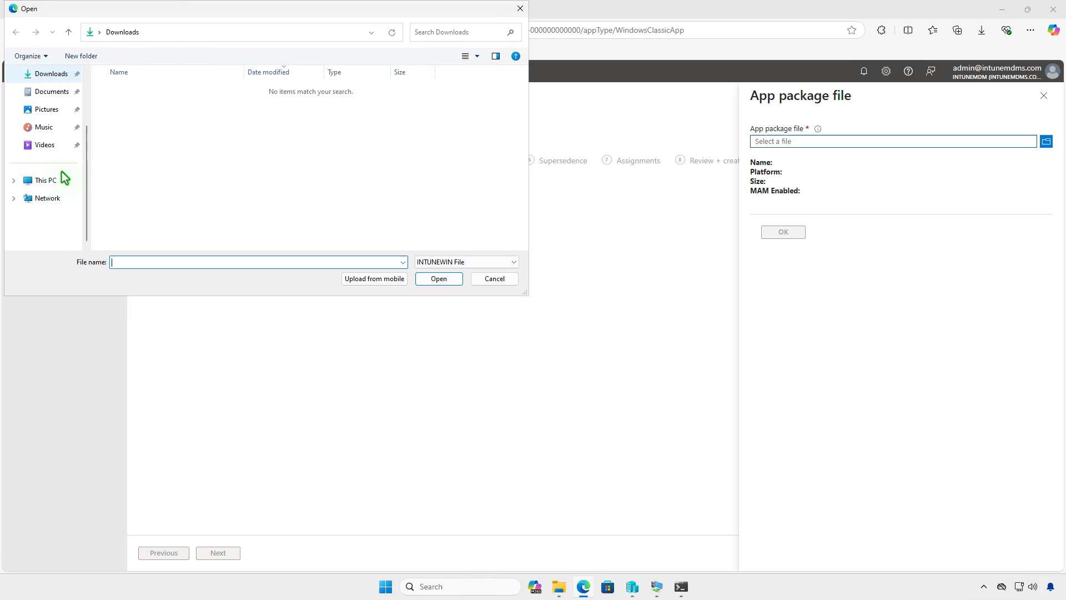
left_click(45, 180)
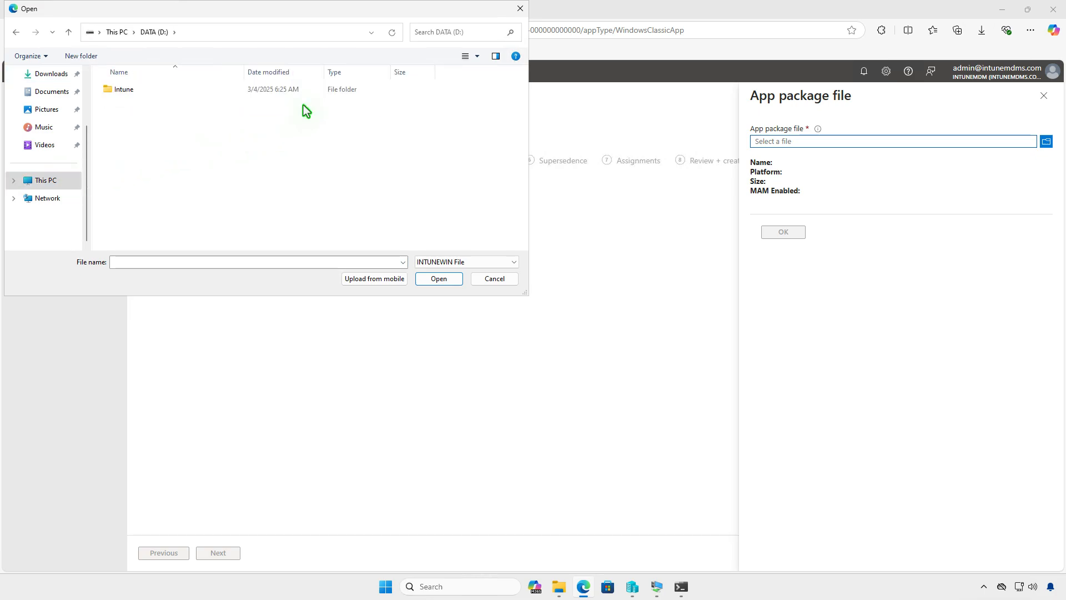
double_click(123, 89)
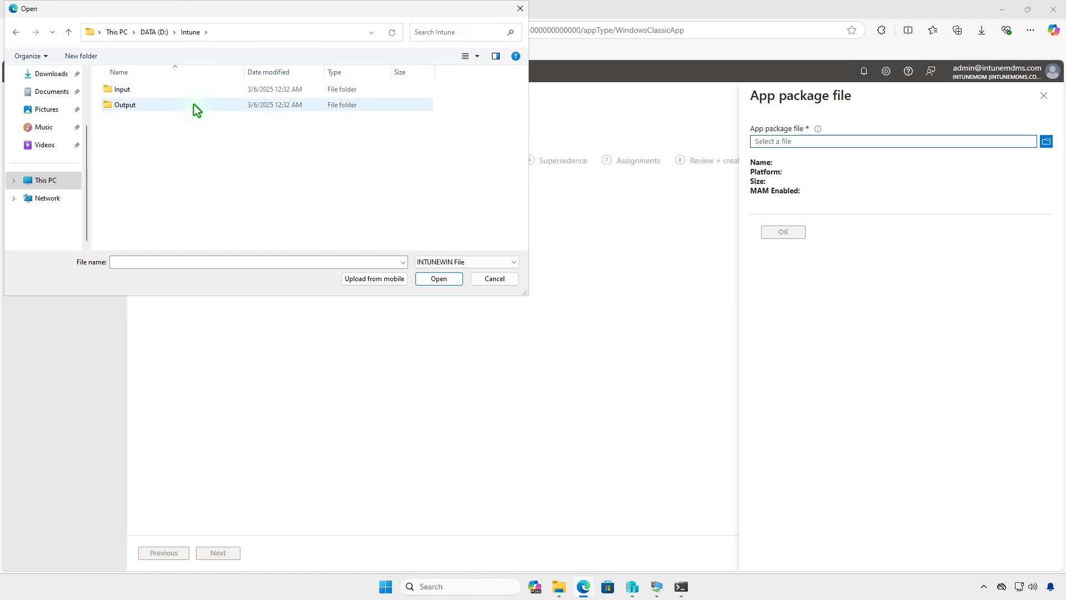
double_click(125, 104)
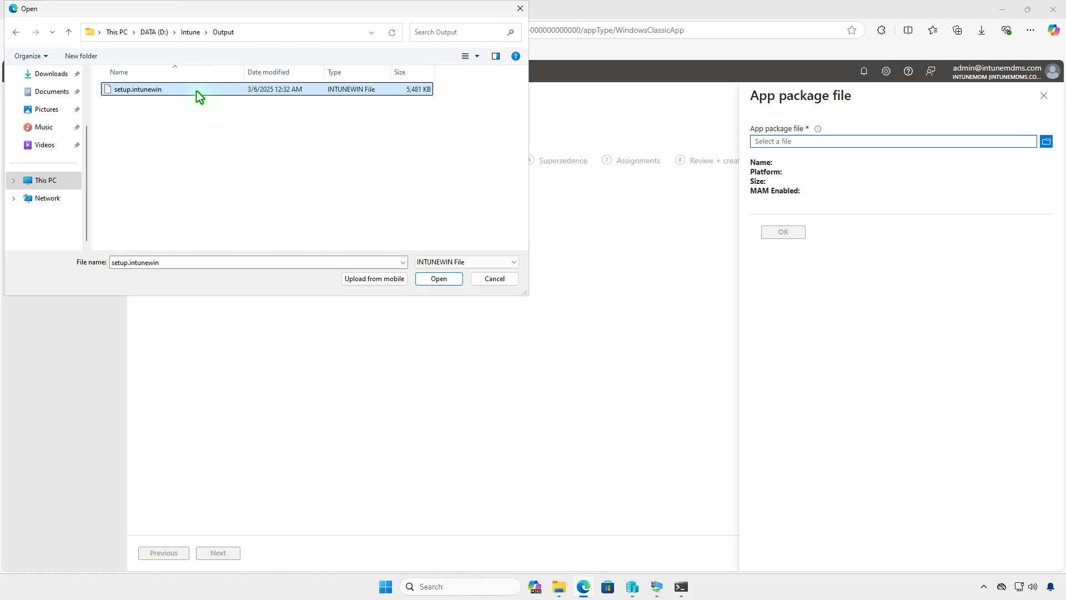
left_click(438, 279)
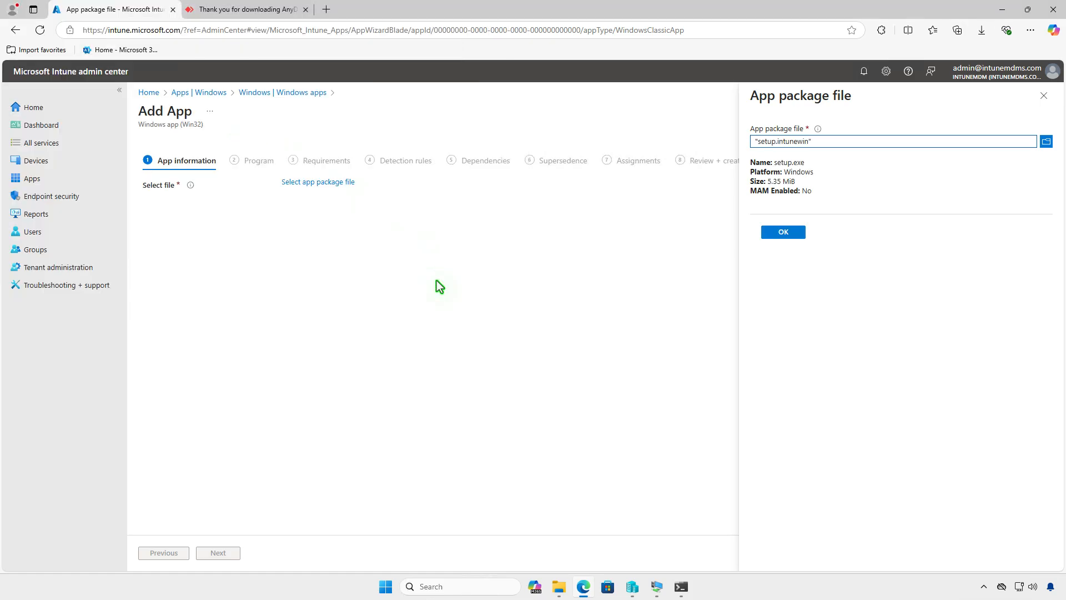
mouse_move(760, 266)
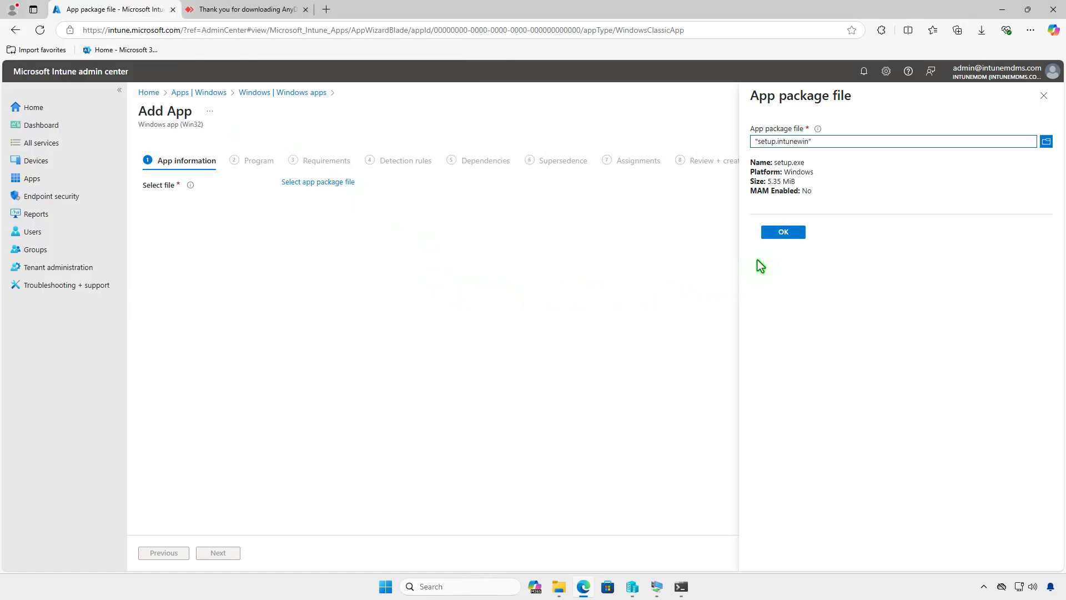
left_click(782, 232)
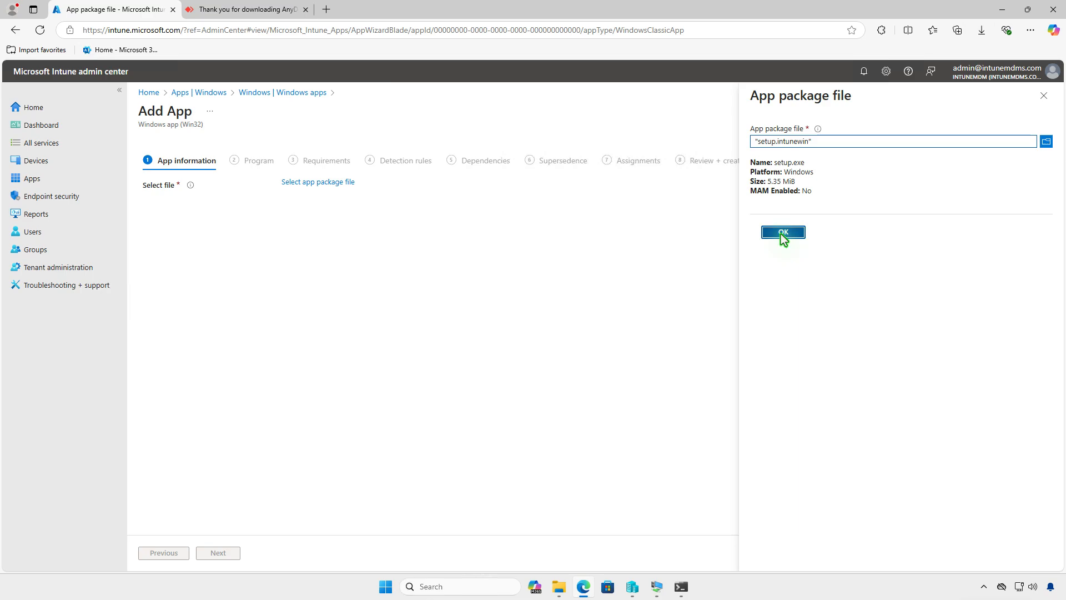
left_click(783, 232)
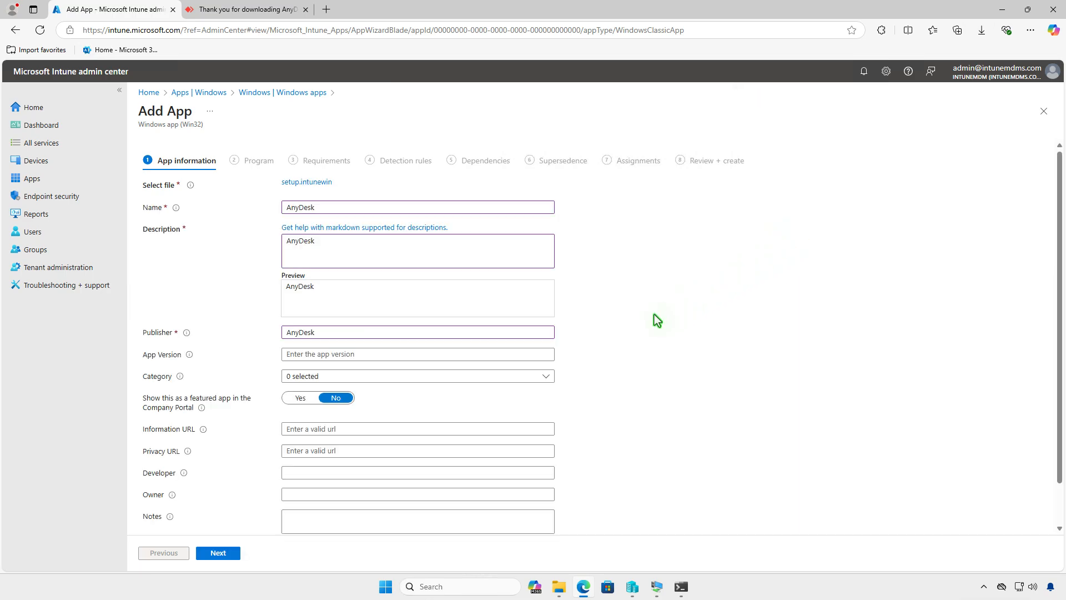
mouse_move(657, 314)
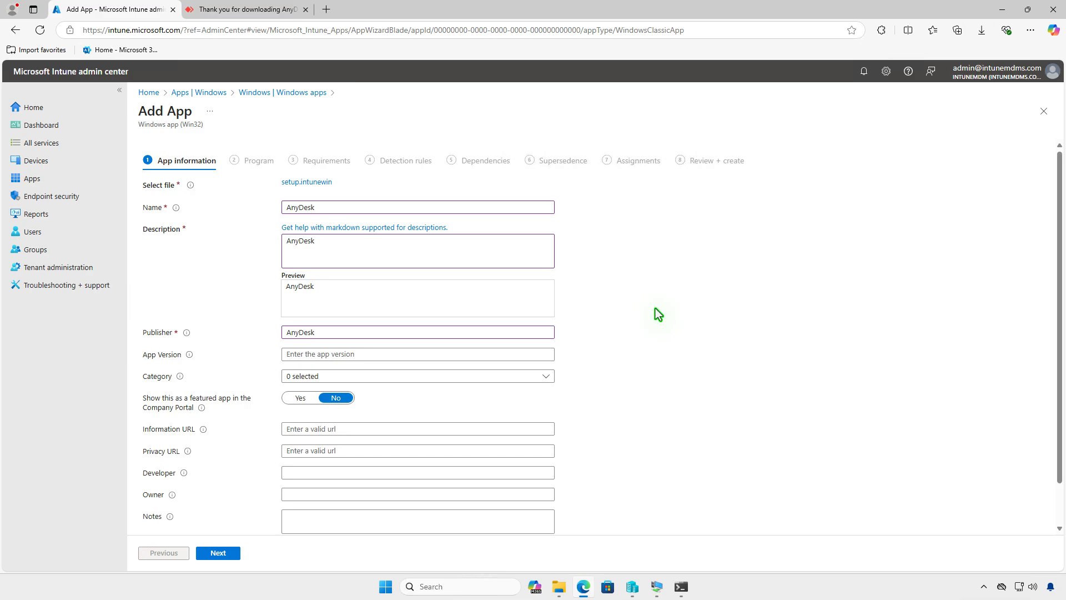
Step: Upload the AnyDesk PNG from Downloads as the app logo, then continue to Program
scroll("down", 3)
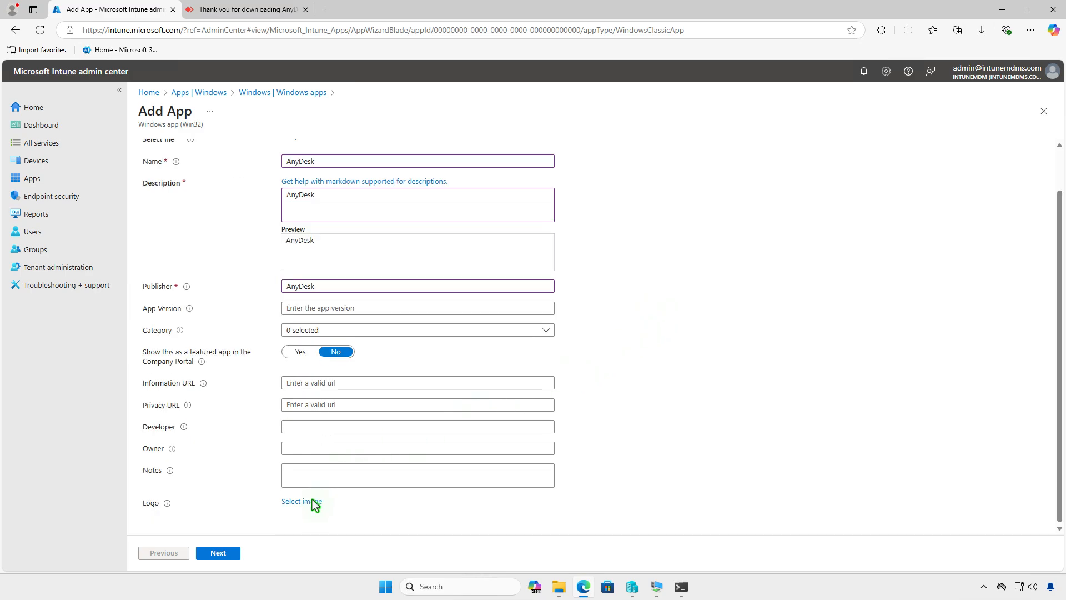
left_click(301, 501)
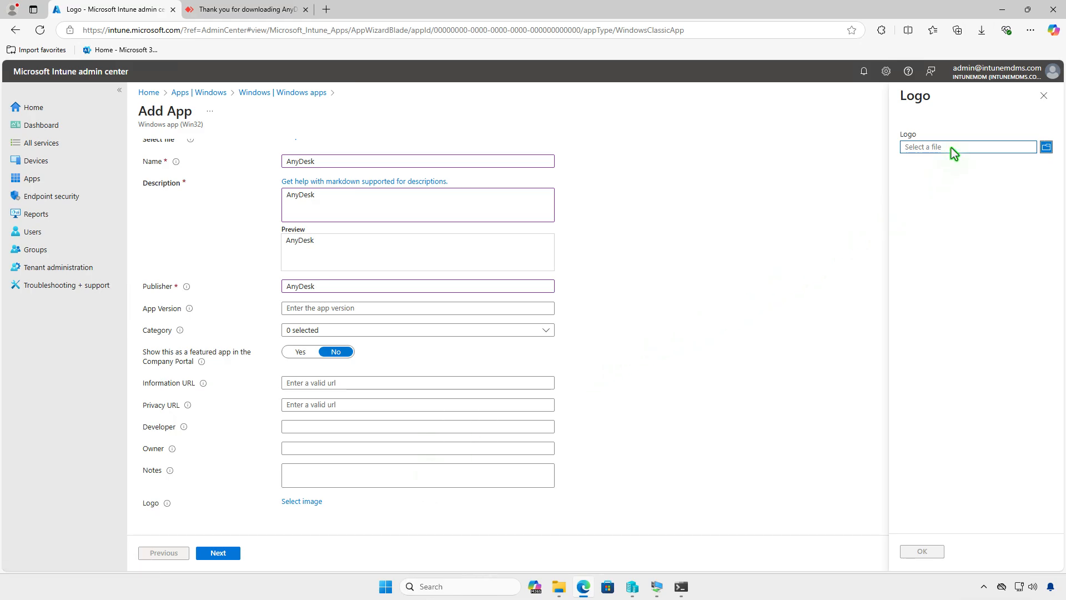
left_click(1046, 146)
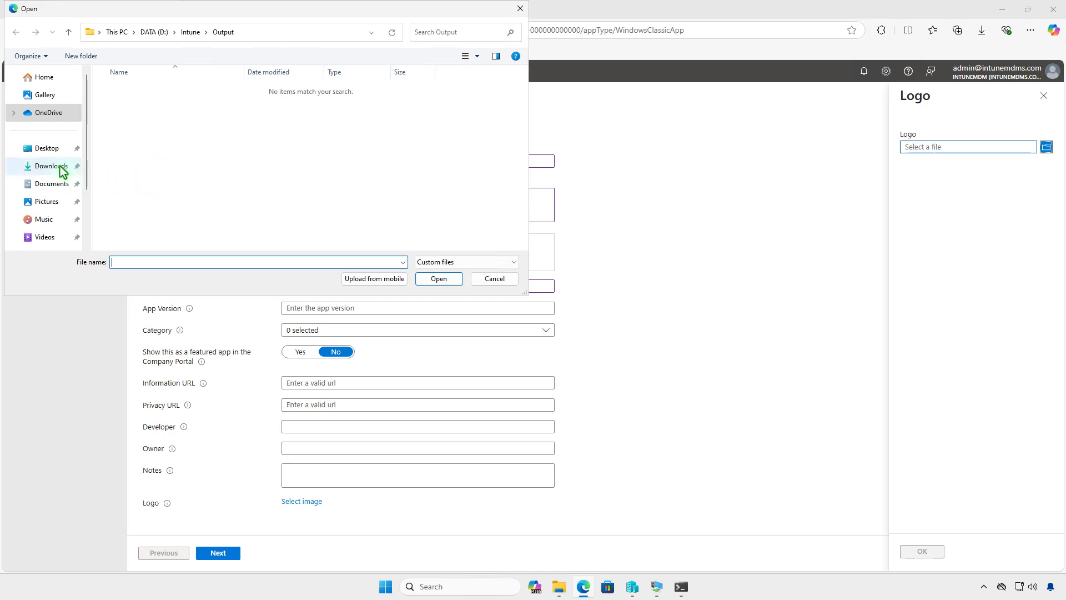
left_click(50, 166)
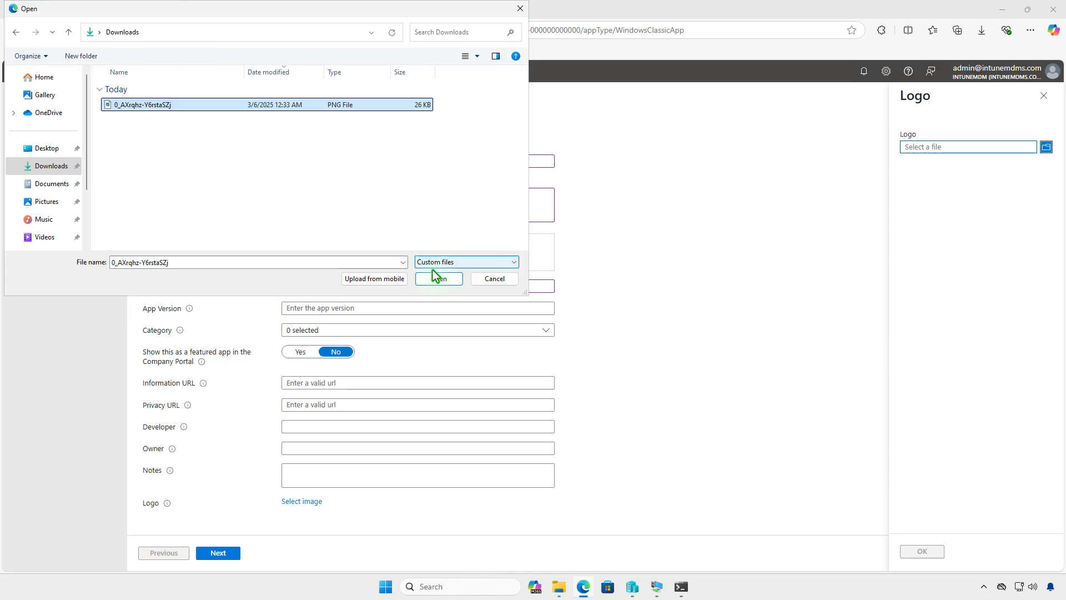
left_click(438, 278)
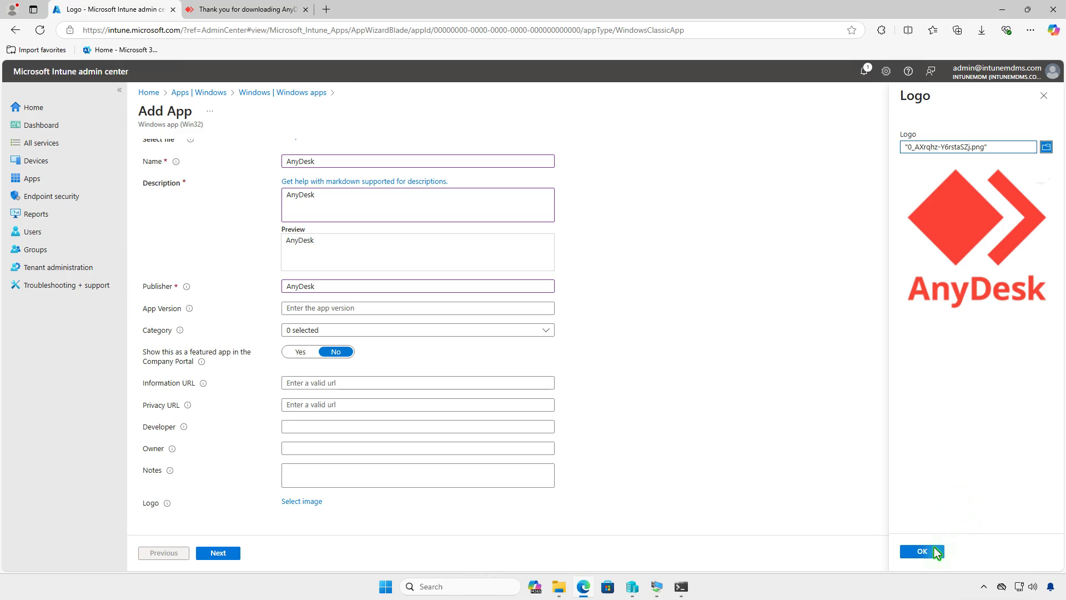
left_click(922, 551)
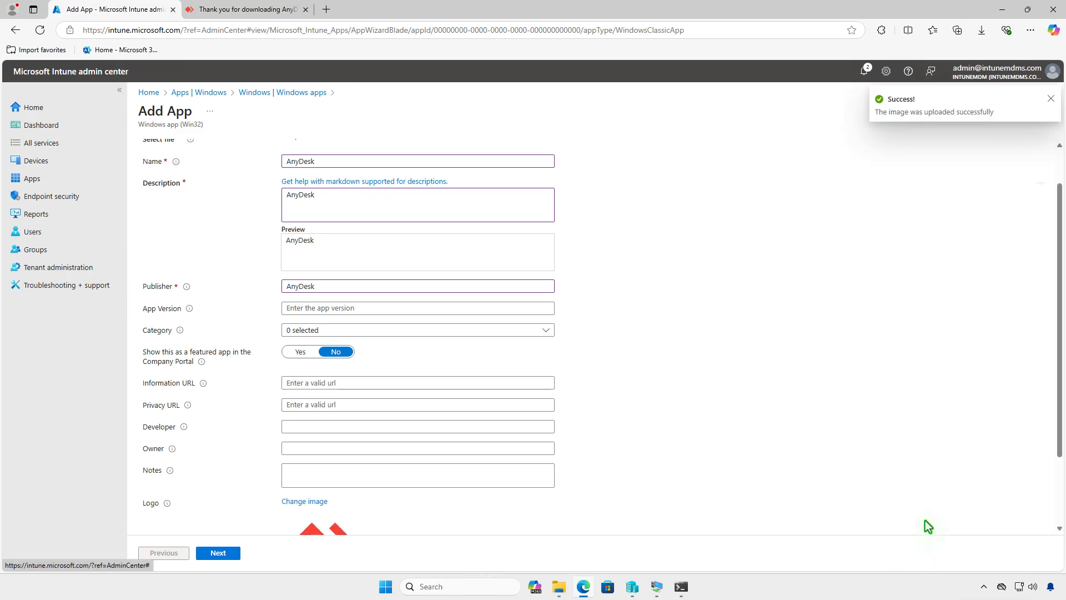
scroll("down", 3)
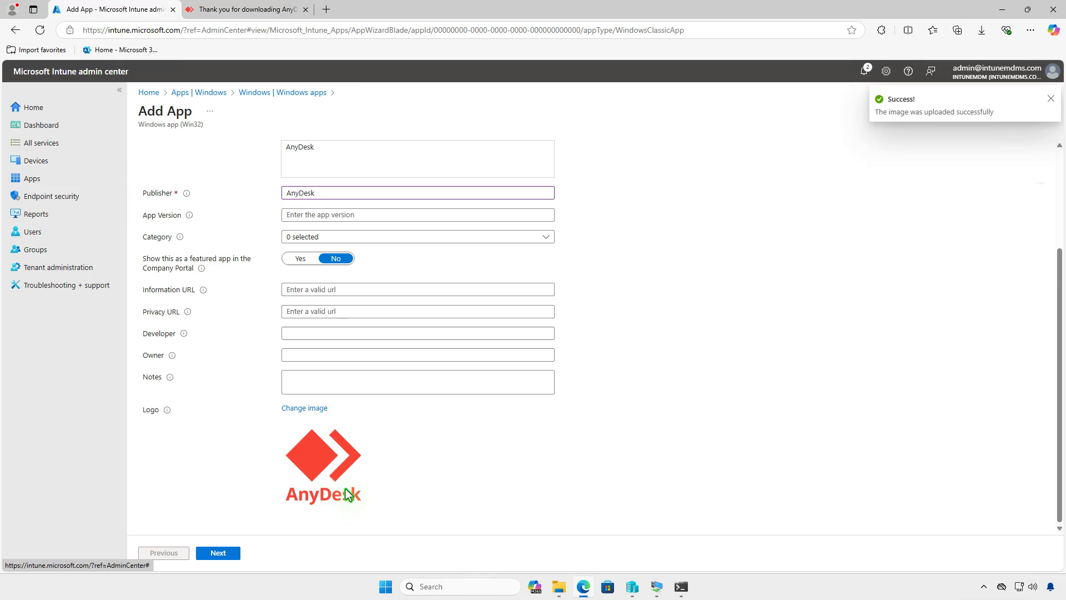
left_click(218, 552)
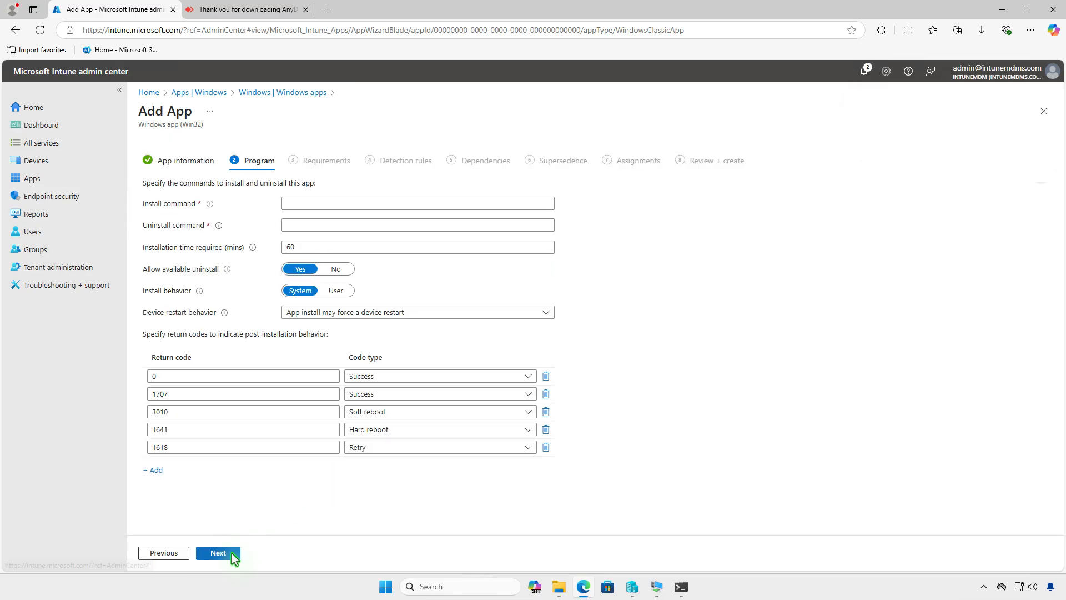
mouse_move(615, 302)
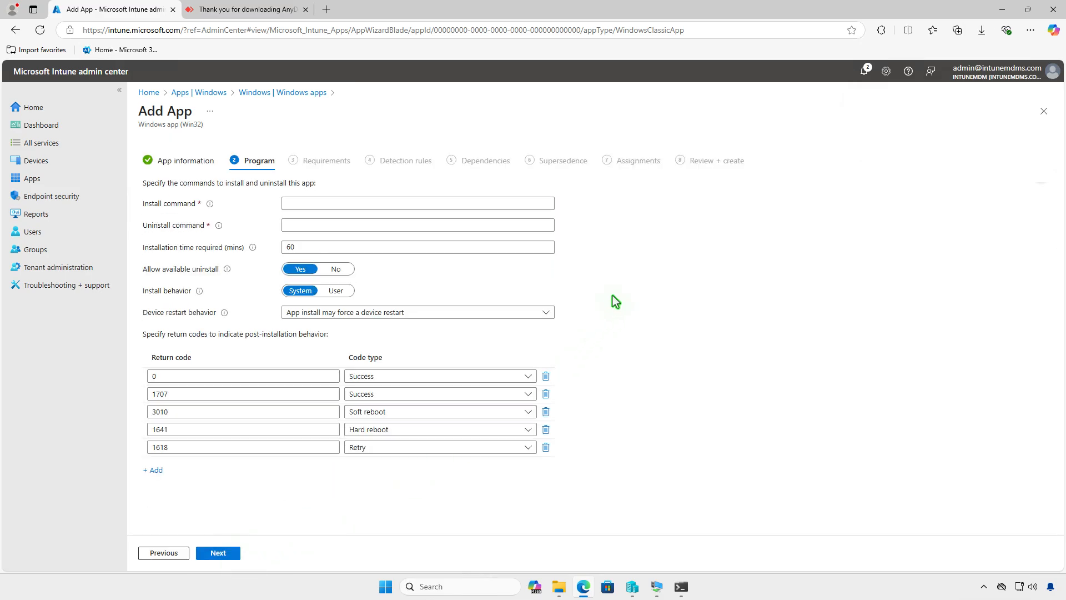
mouse_move(624, 286)
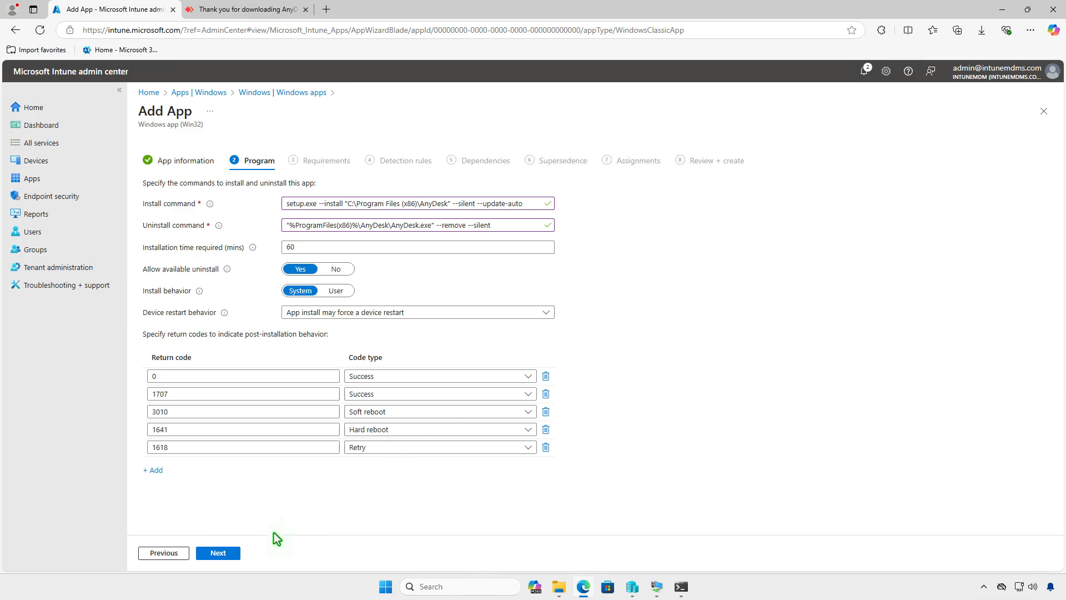
Step: Move from the Program step with the entered commands to Requirements
left_click(217, 552)
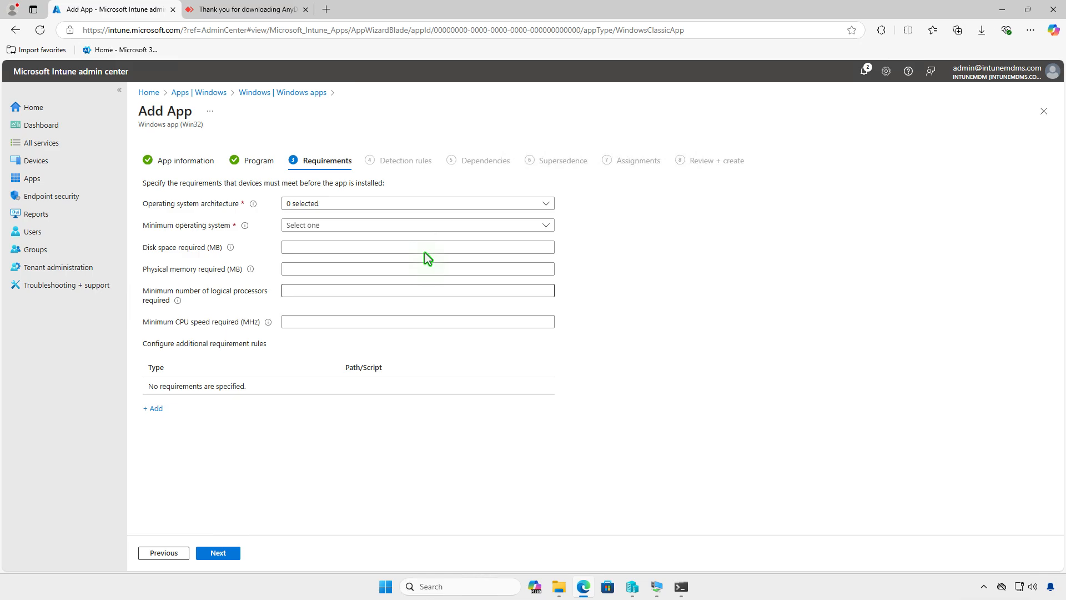
Step: Set architecture to 64-bit and minimum OS to Windows 10 1607, then continue
left_click(292, 236)
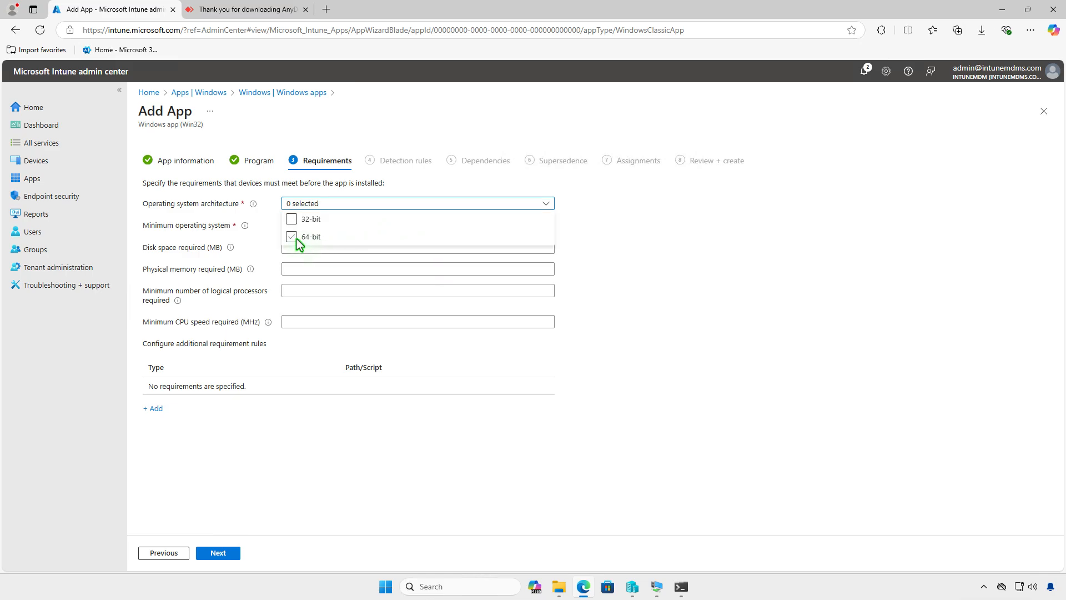
left_click(292, 236)
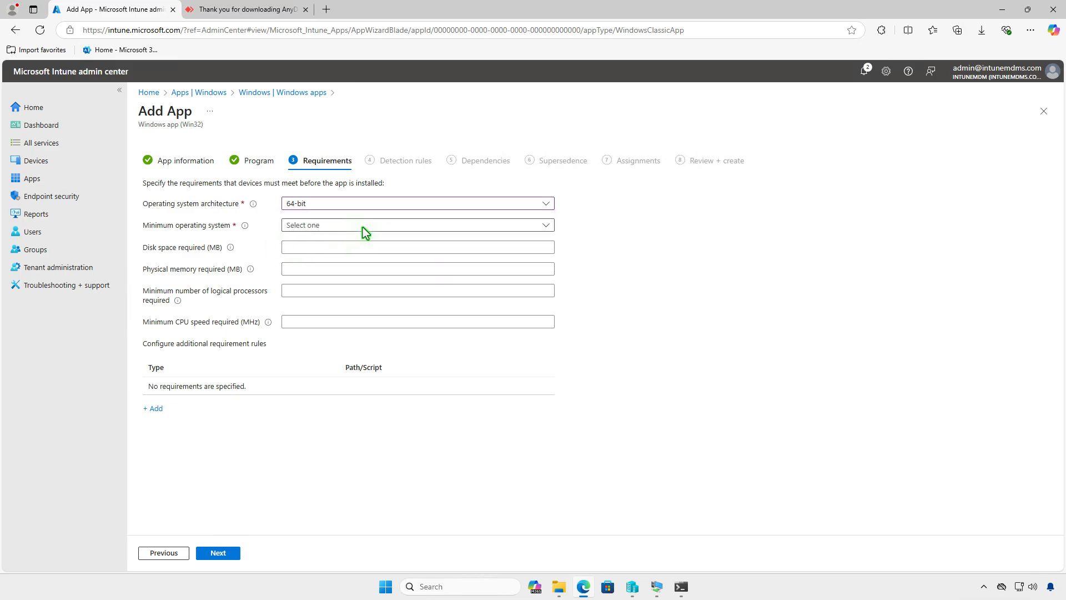
left_click(417, 225)
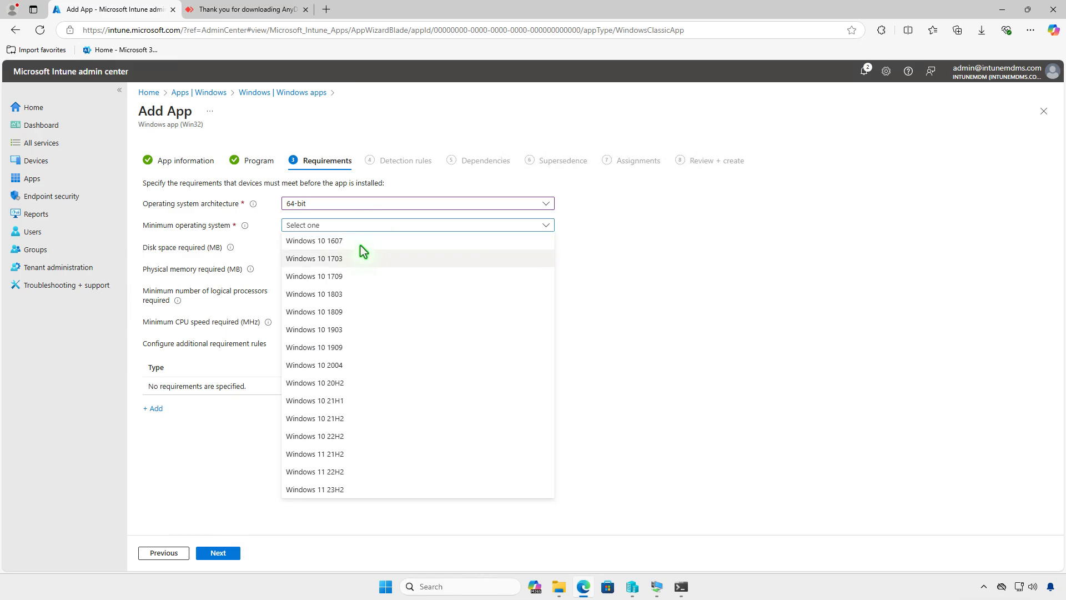
left_click(313, 239)
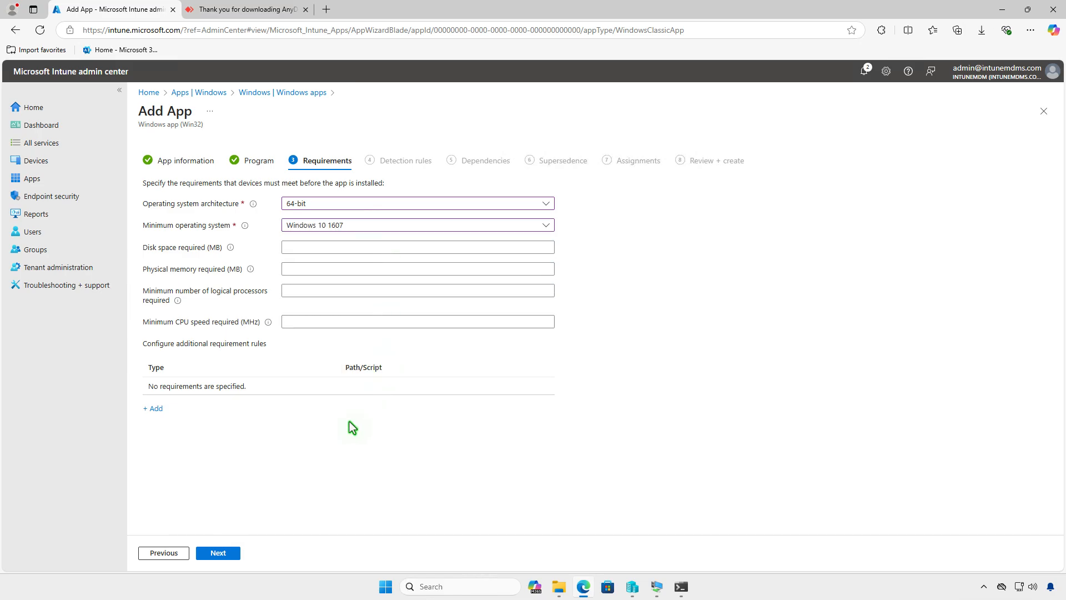
left_click(217, 552)
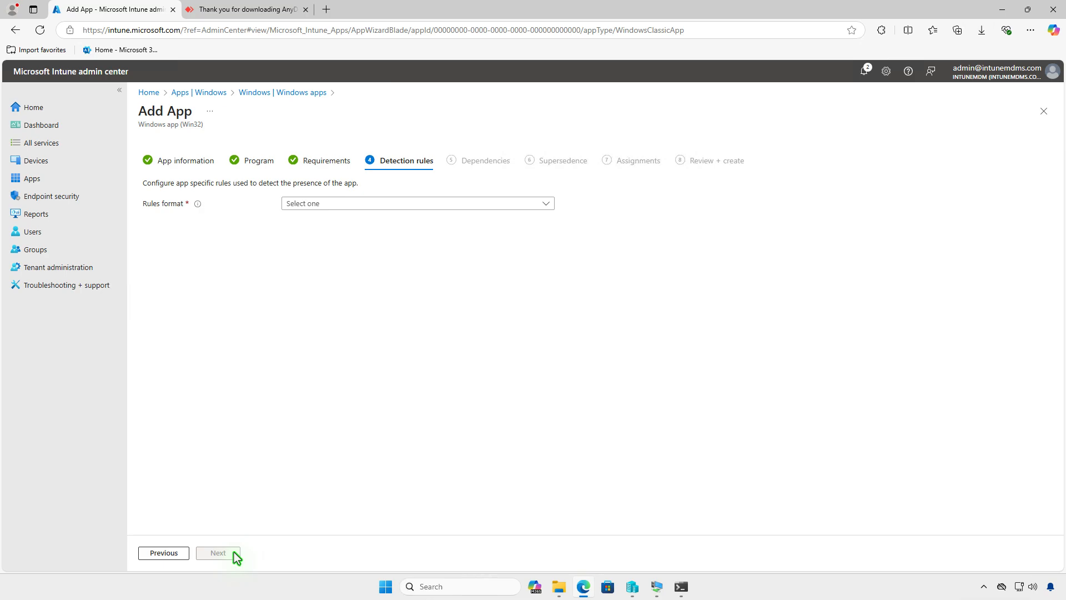
mouse_move(304, 281)
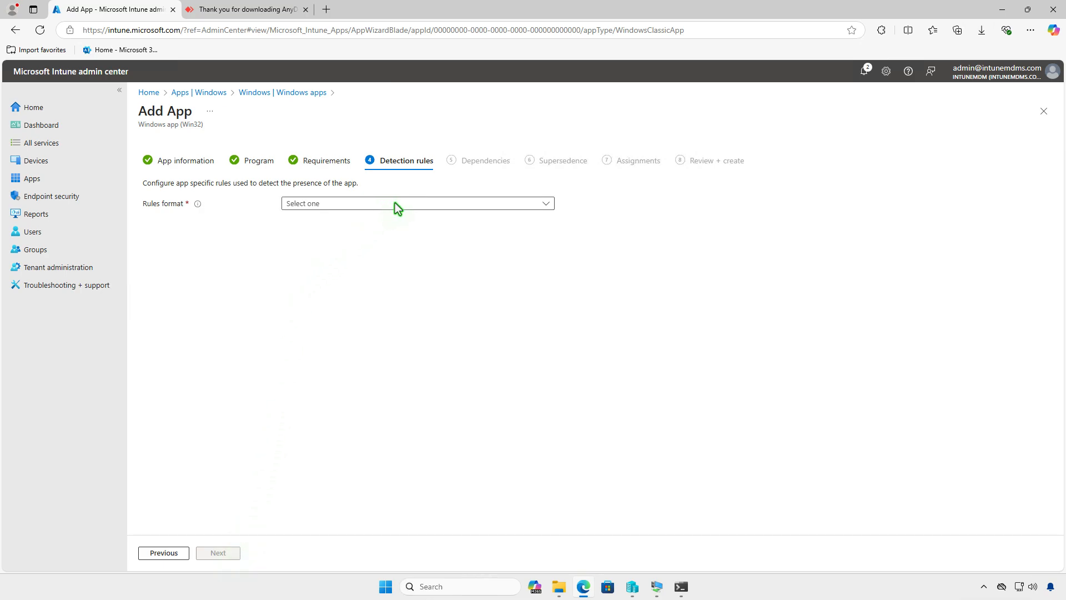
Step: Set Rules format to Manually configure detection rules and add a new rule
left_click(417, 202)
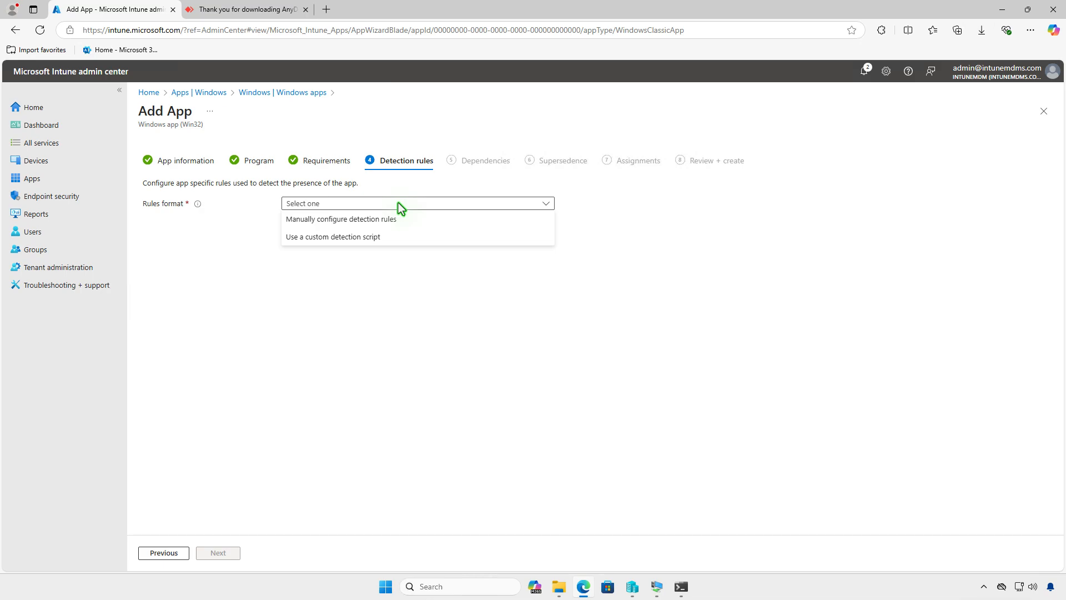
mouse_move(425, 226)
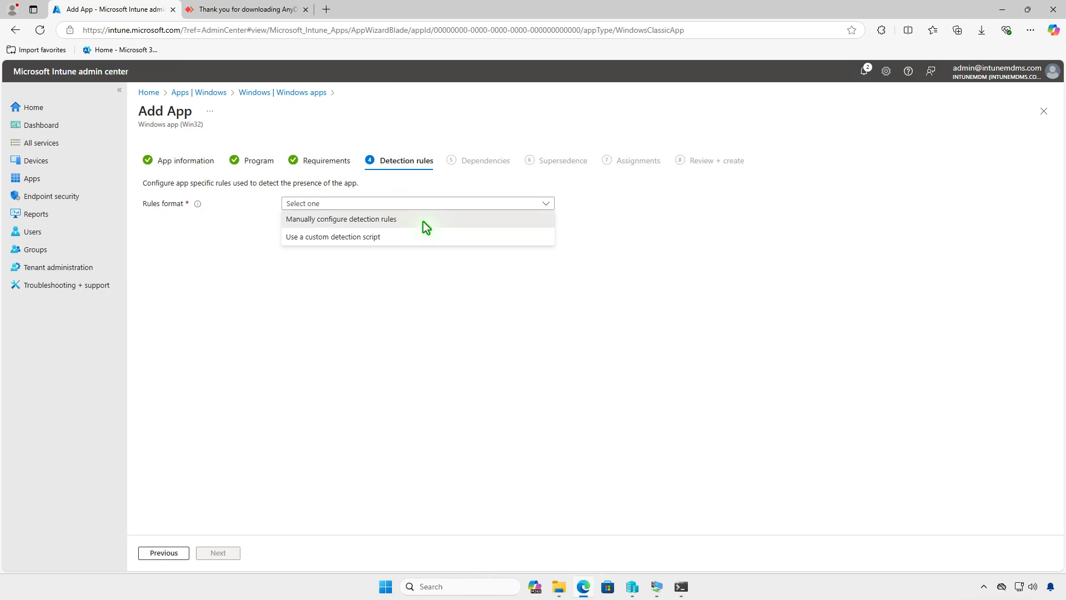
left_click(341, 218)
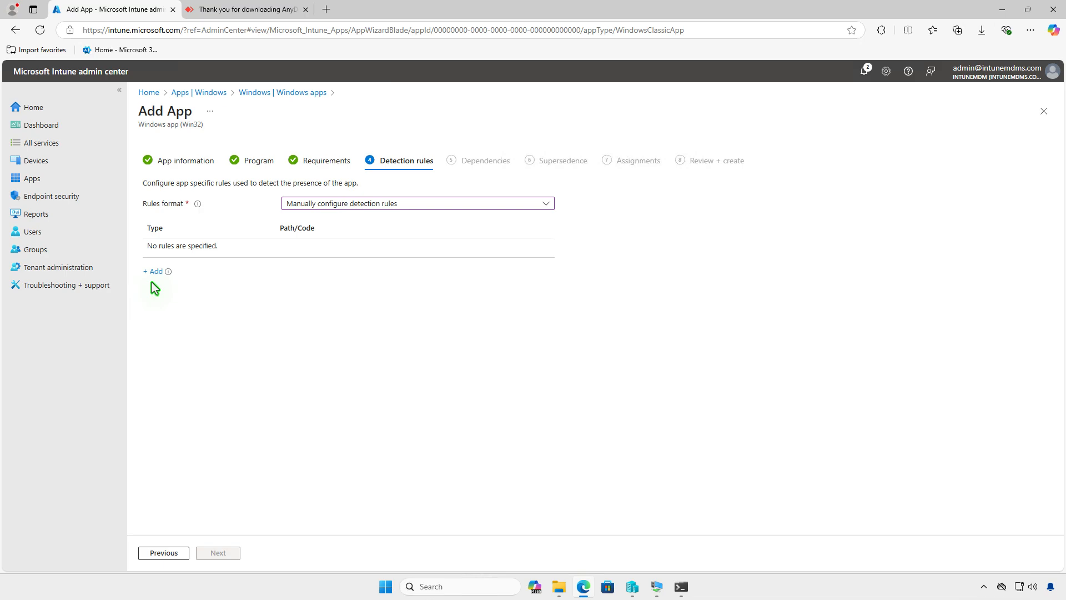
left_click(152, 272)
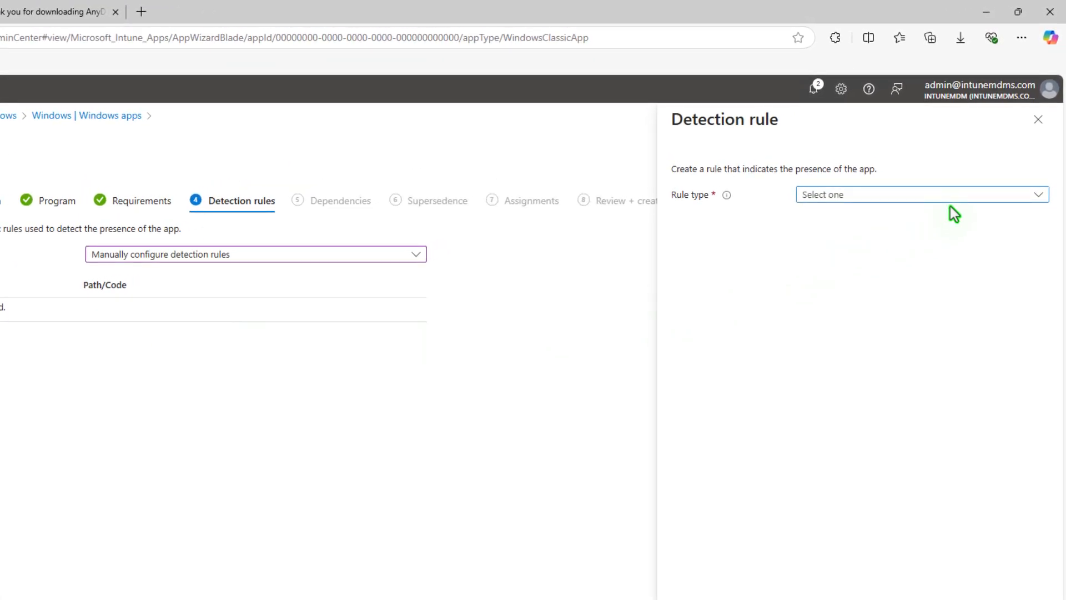
Step: Add a File rule: AnyDesk.exe exists in %ProgramFiles(x86)%\AnyDesk\
left_click(918, 194)
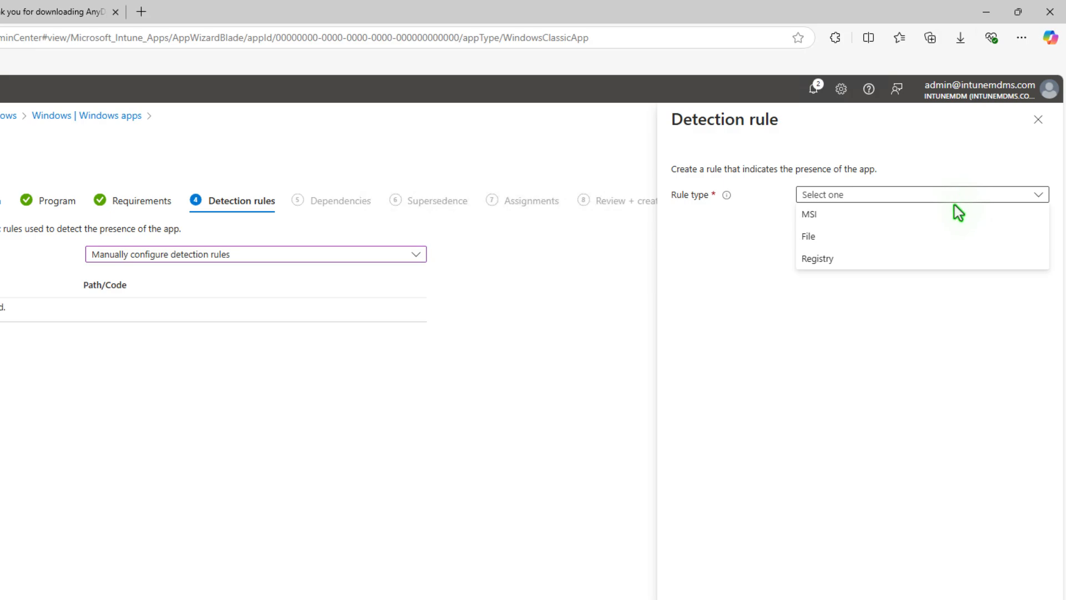
left_click(808, 236)
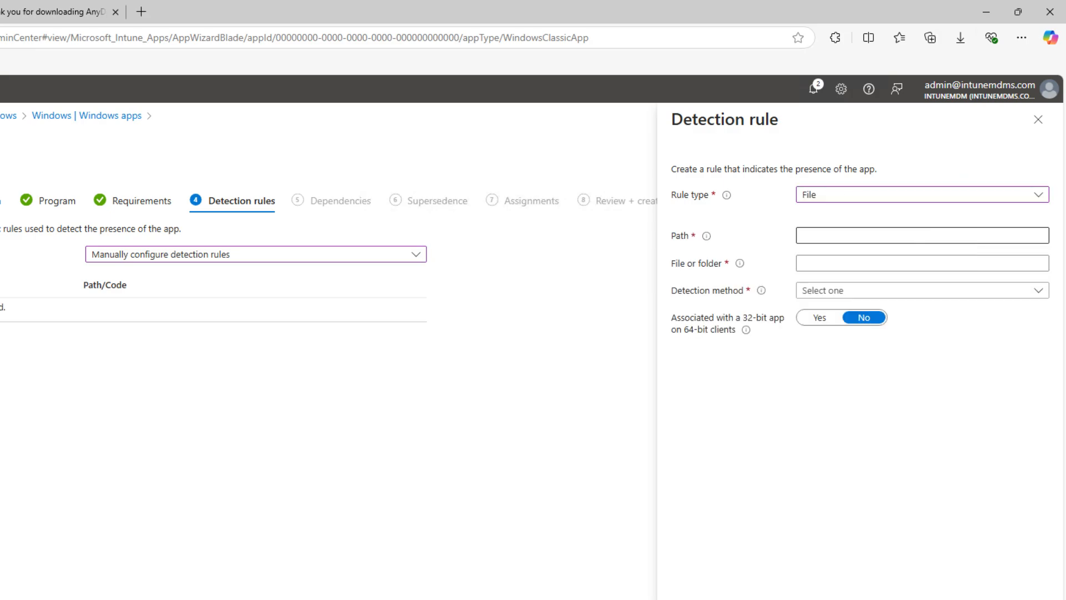
left_click(920, 235)
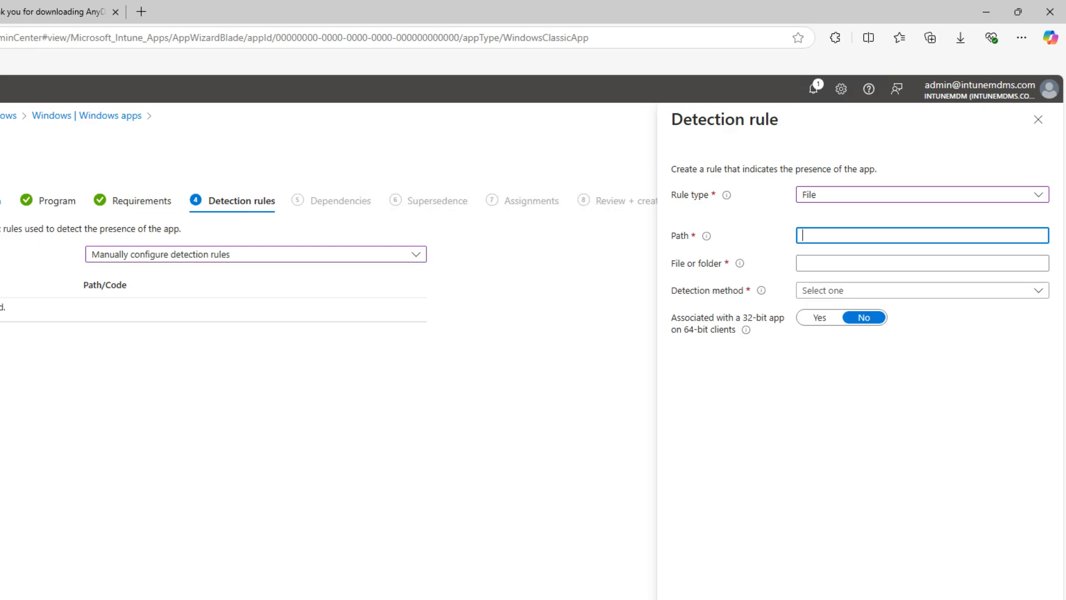
type("%ProgramFiles(x86)%\\AnyDesk\\")
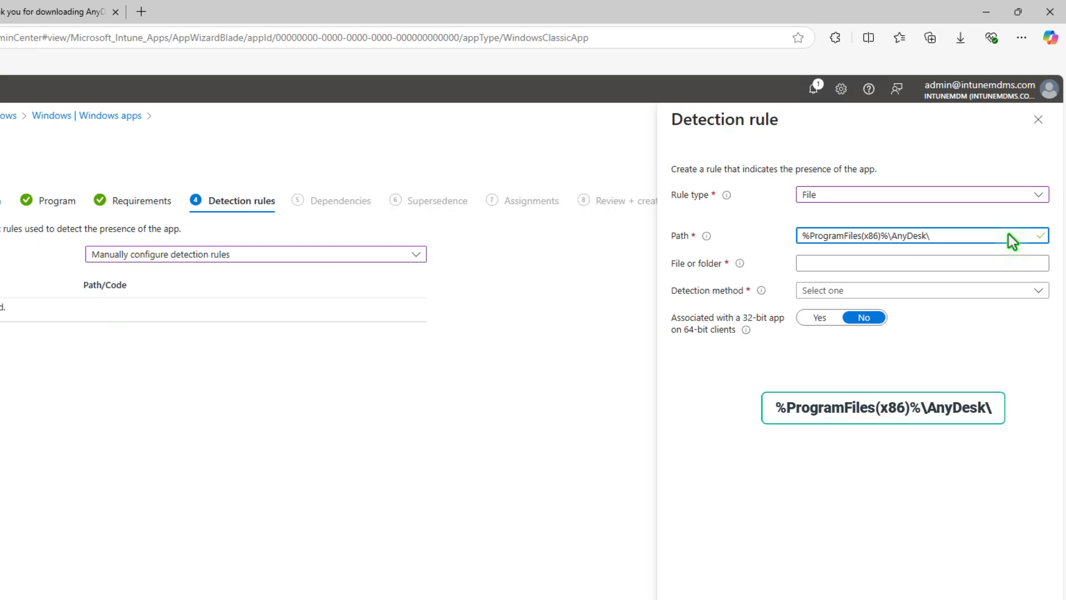
left_click(917, 235)
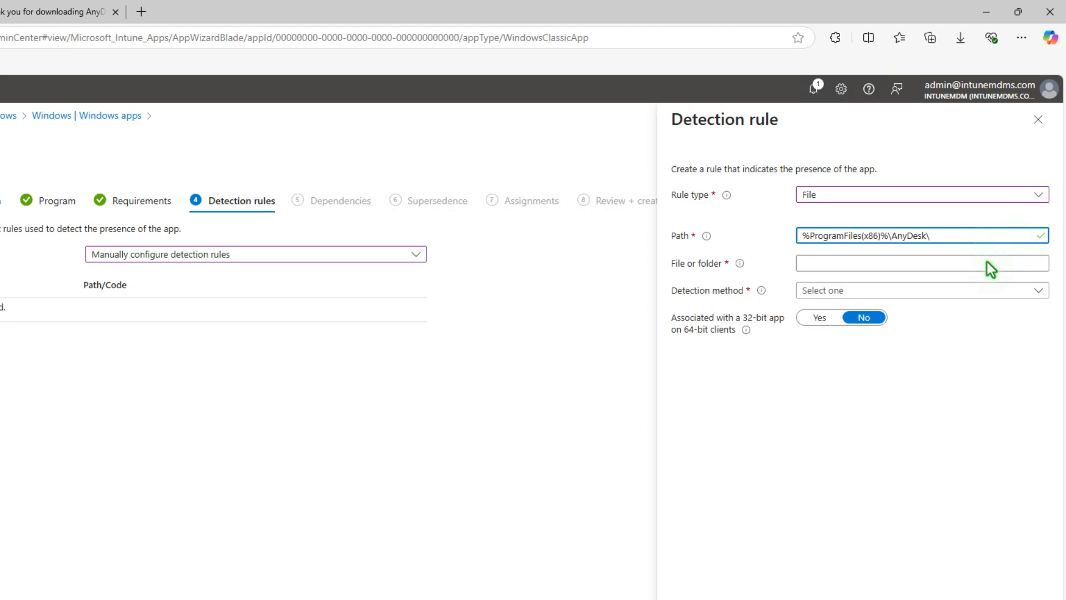
type("AnyDesk.exe")
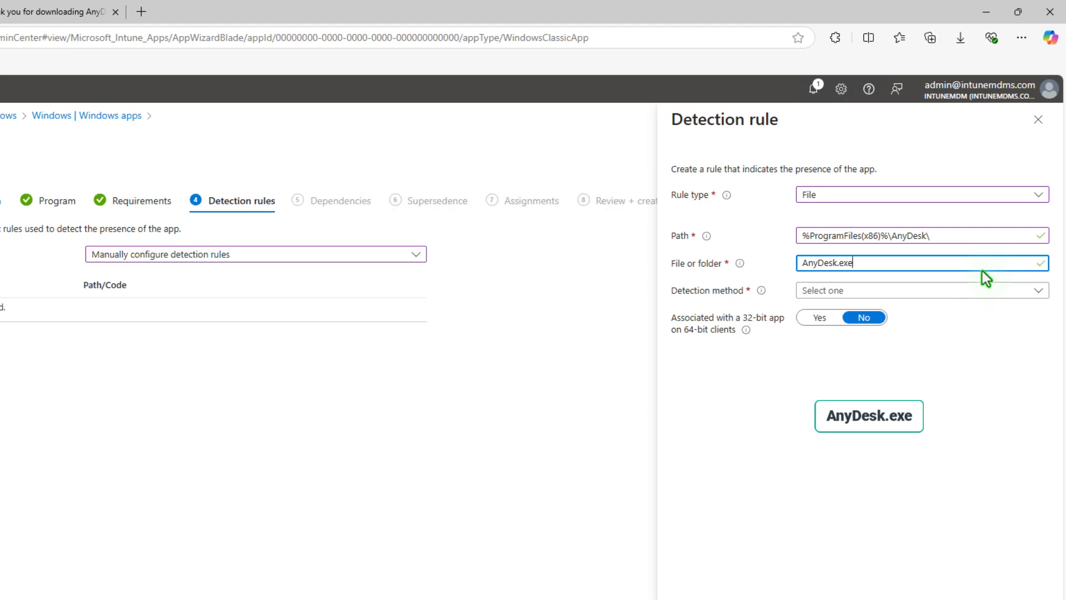
left_click(918, 290)
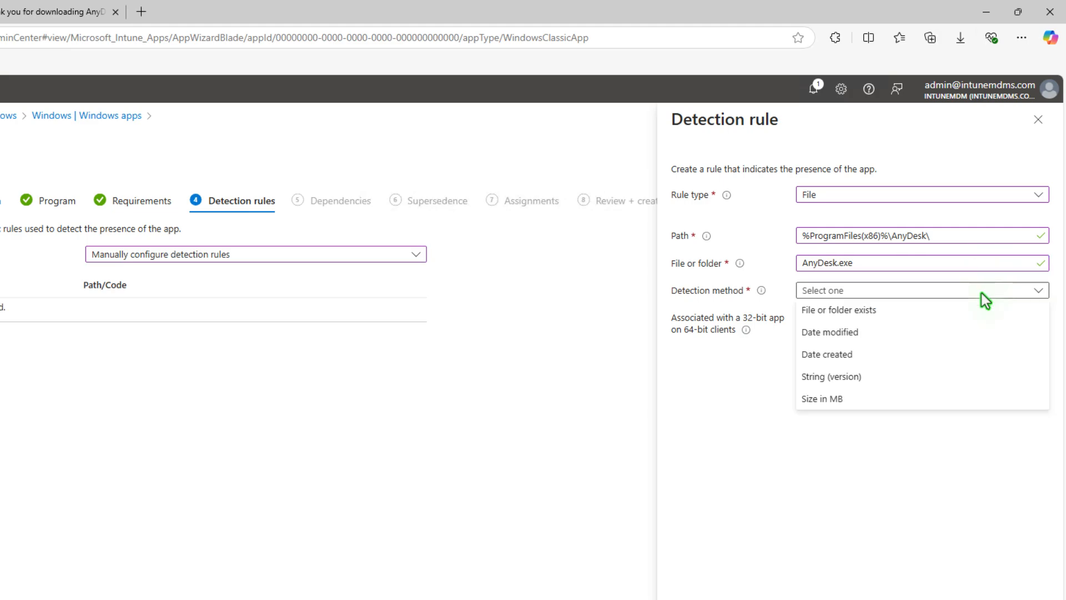
left_click(839, 309)
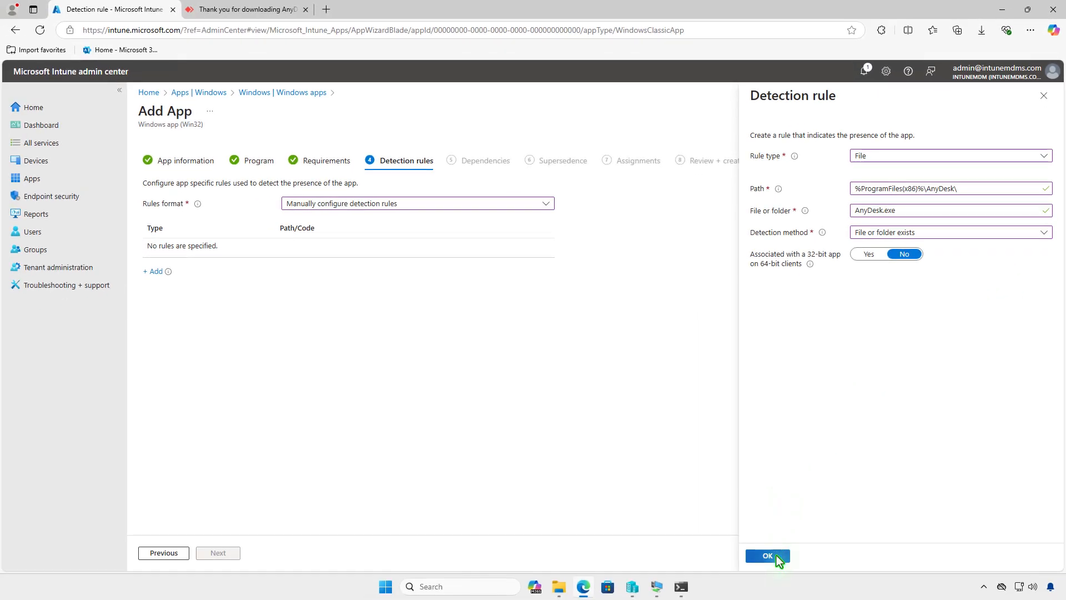
left_click(767, 555)
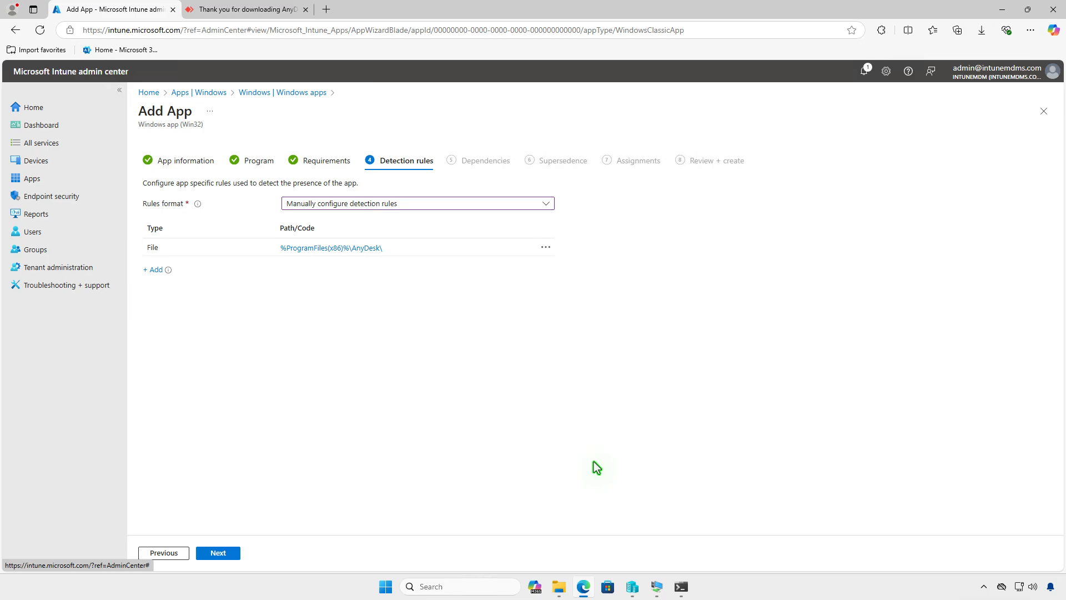
Step: Pass Detection rules, Dependencies and Supersedence unchanged to reach Assignments
left_click(218, 552)
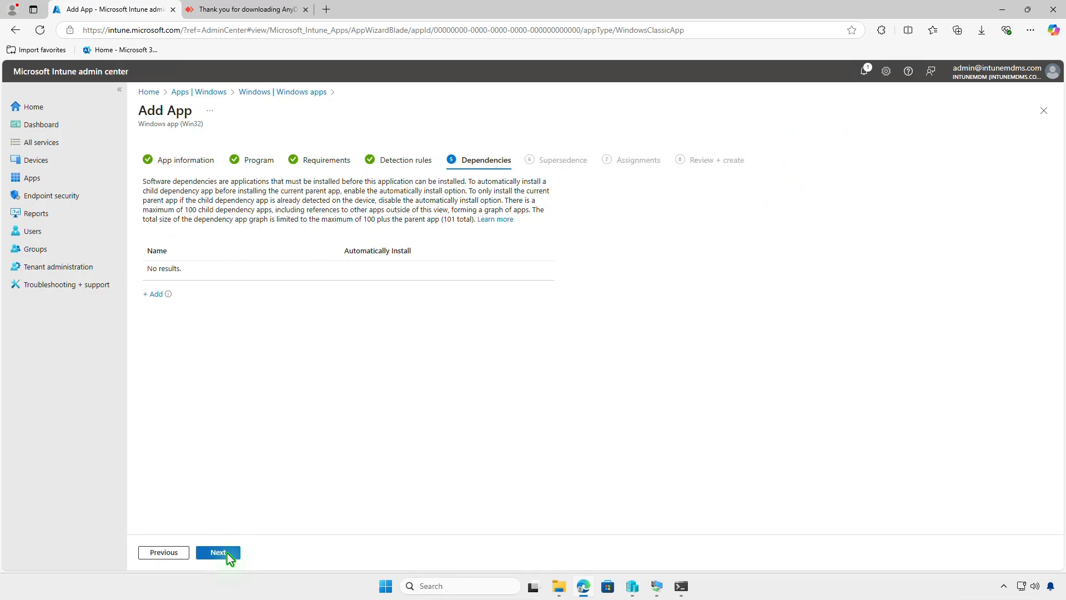
left_click(217, 552)
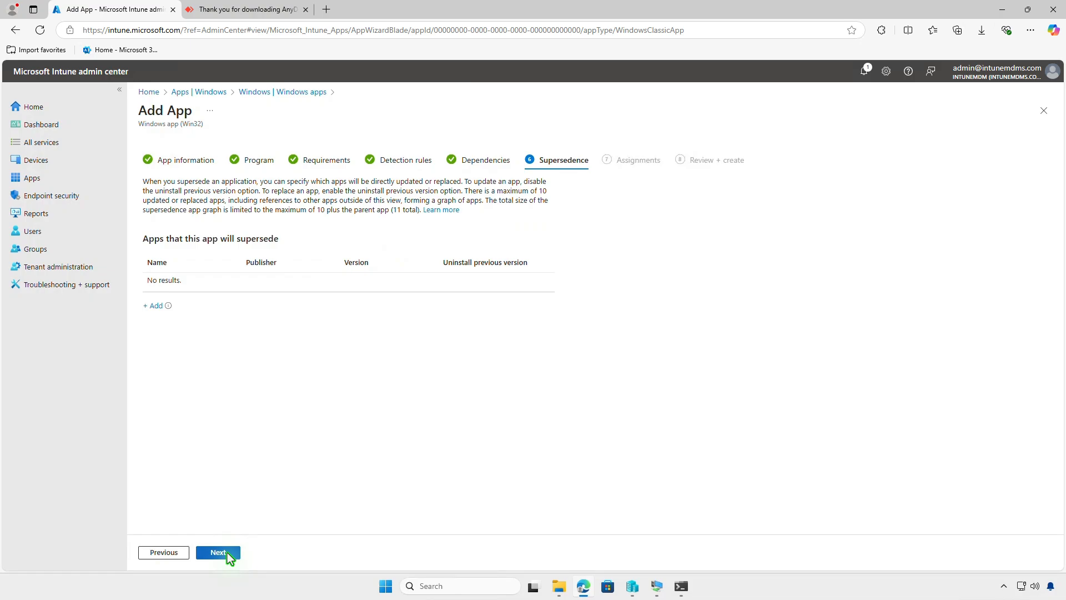
mouse_move(230, 556)
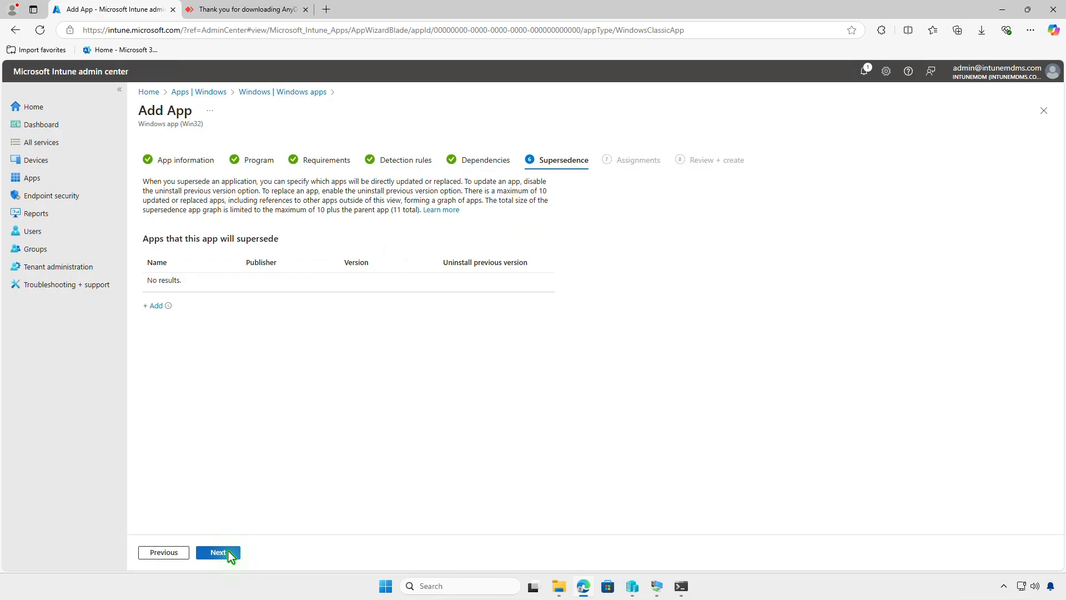
left_click(218, 551)
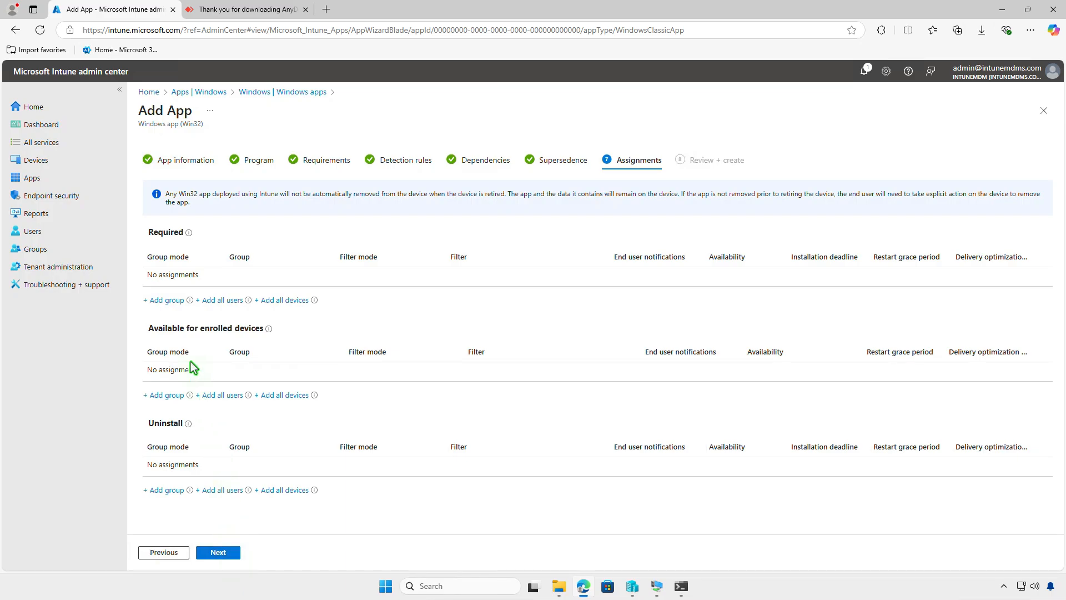
Step: Assign the Test_Devices group as Required and continue to Review + create
left_click(162, 300)
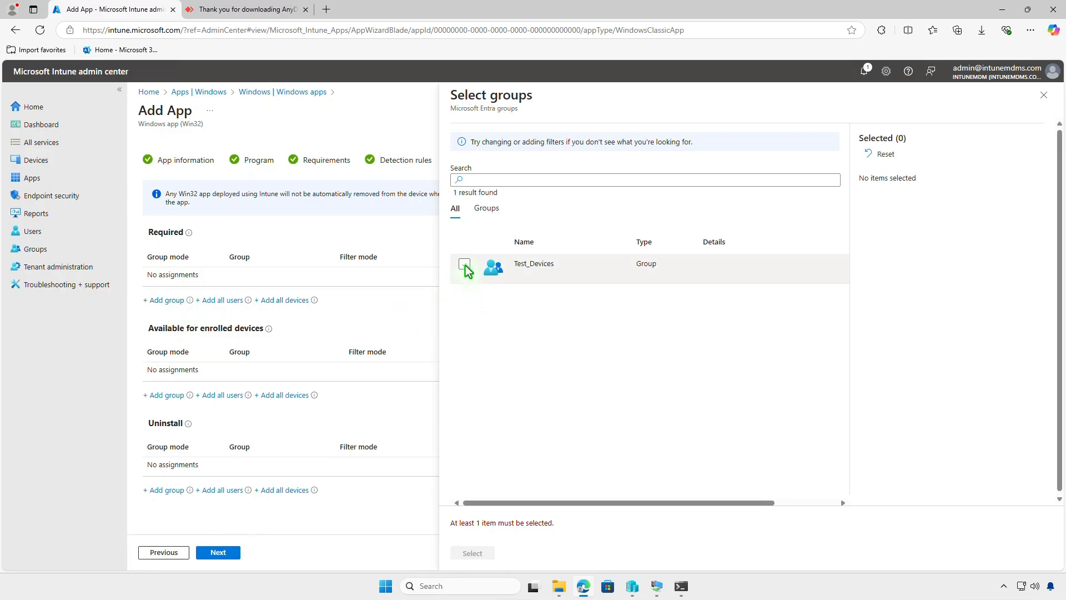
left_click(464, 264)
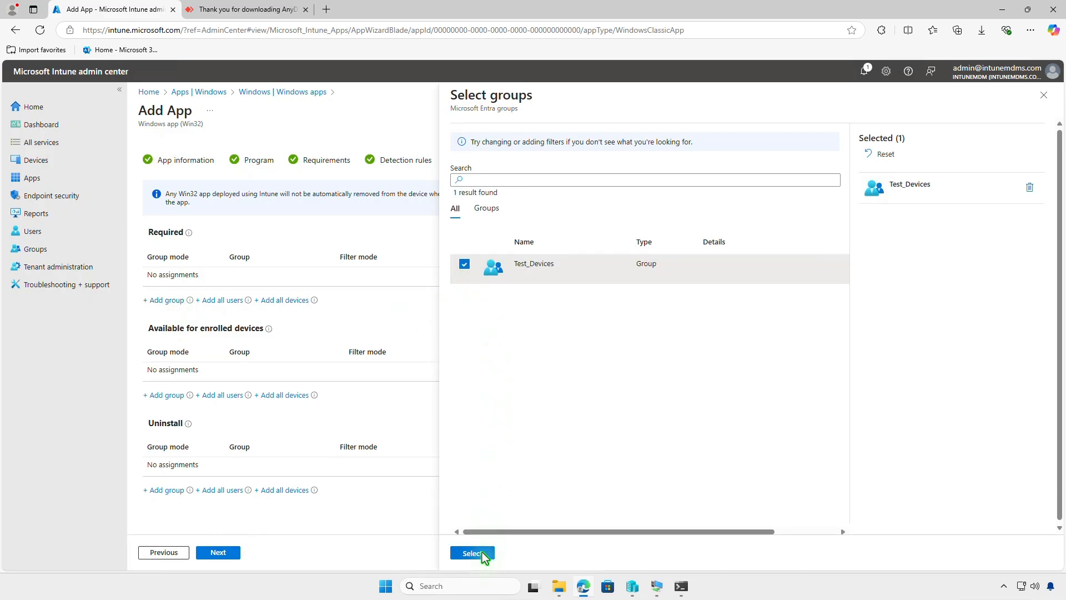
left_click(472, 552)
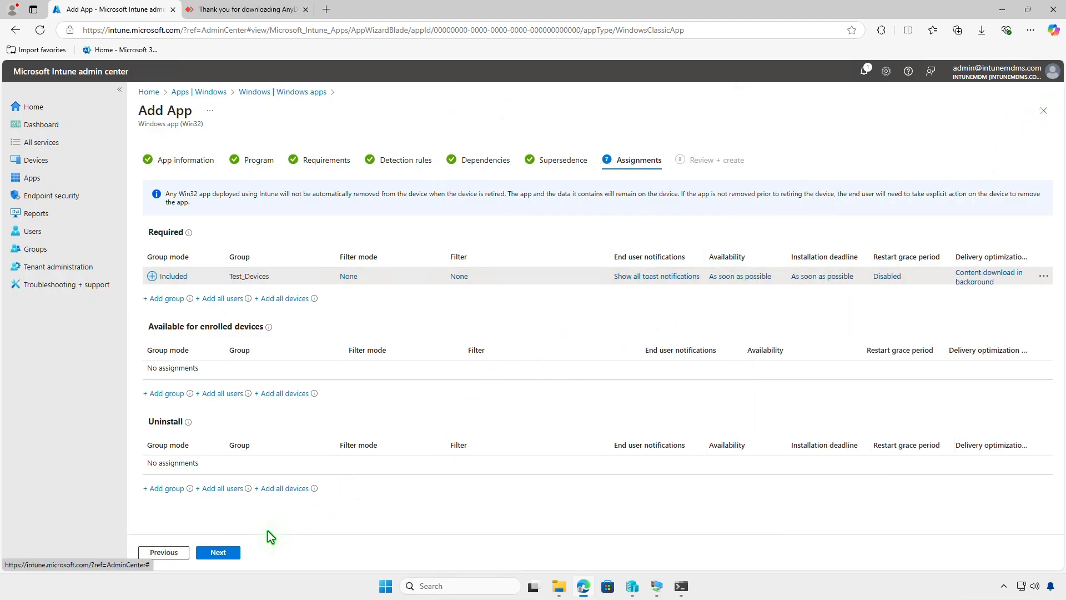
left_click(218, 551)
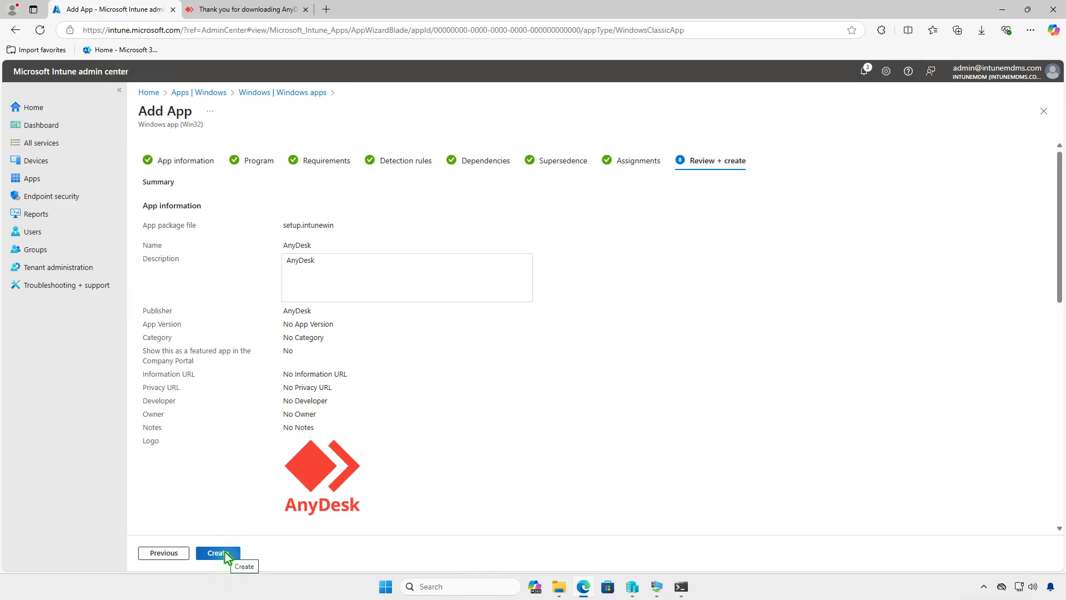
Step: Create the AnyDesk app and wait for the package upload to complete
left_click(218, 552)
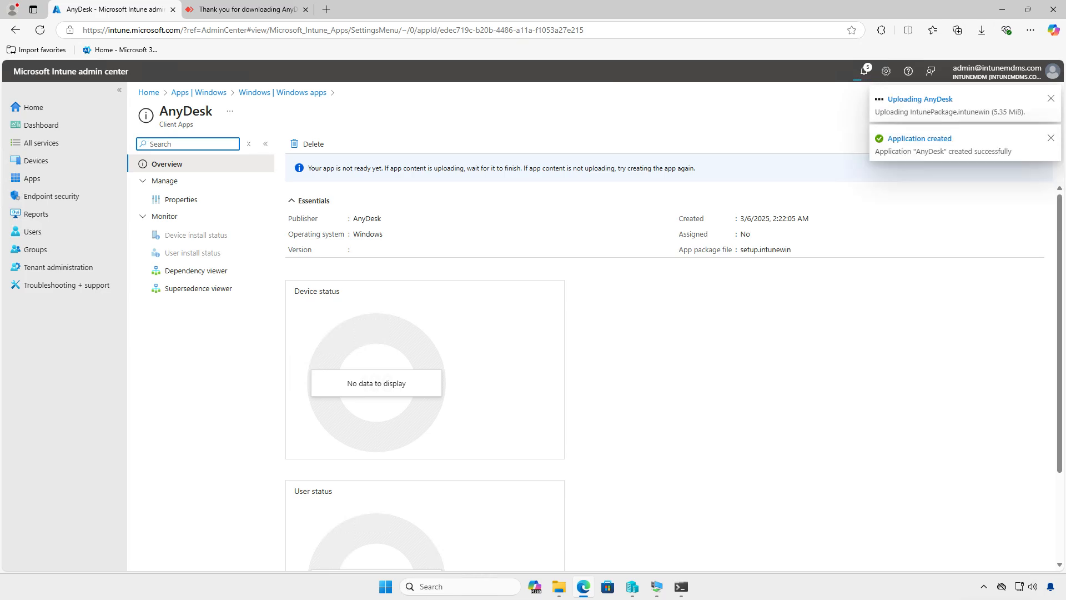
left_click(1051, 138)
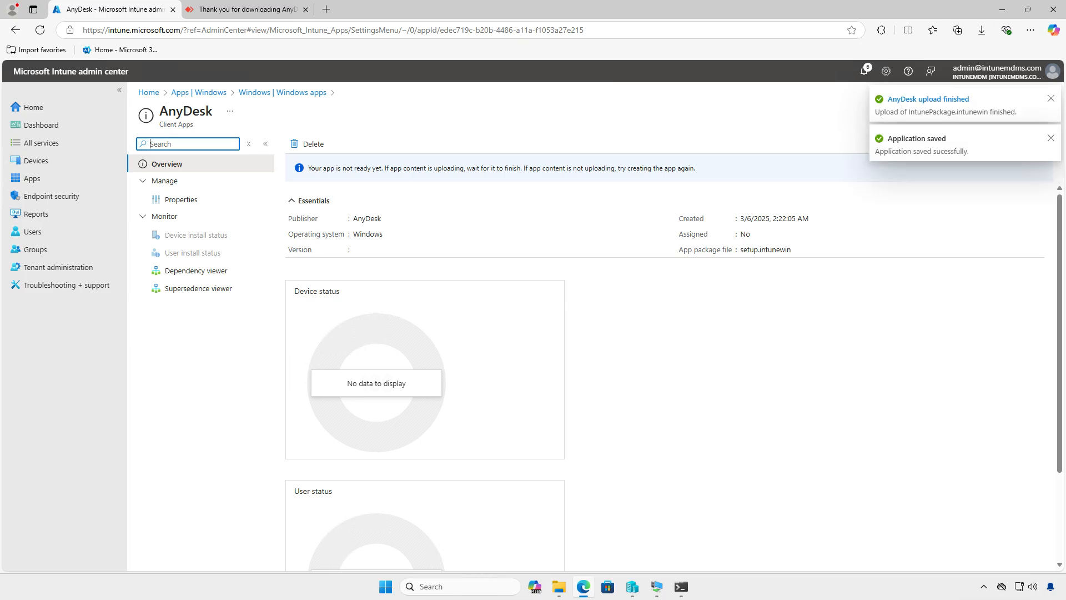
mouse_move(626, 353)
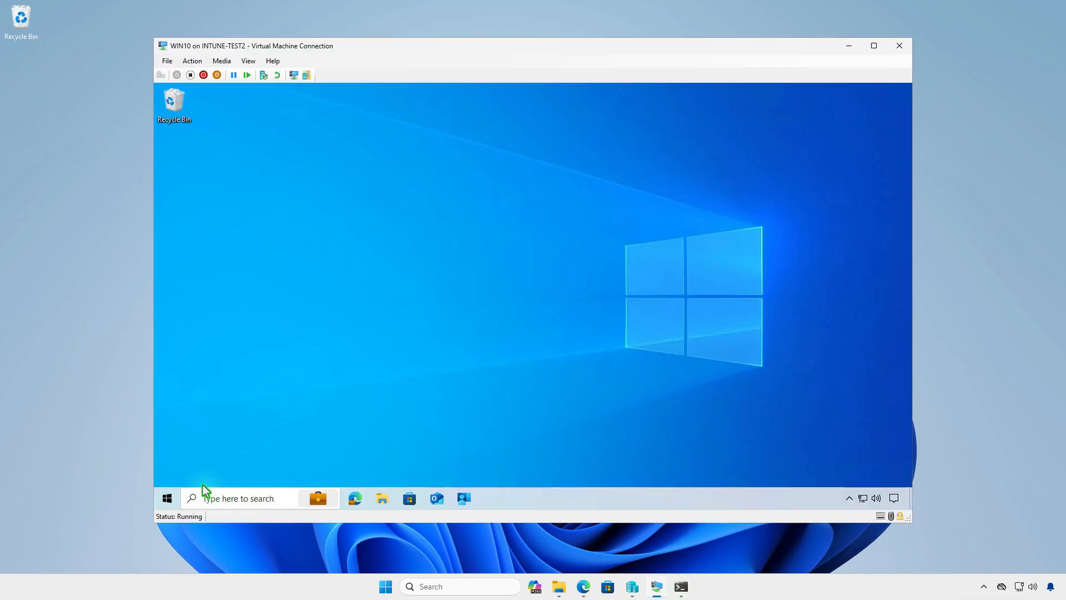
Step: Trigger an IntuneMDM sync from Access work or school, then close Settings
left_click(166, 497)
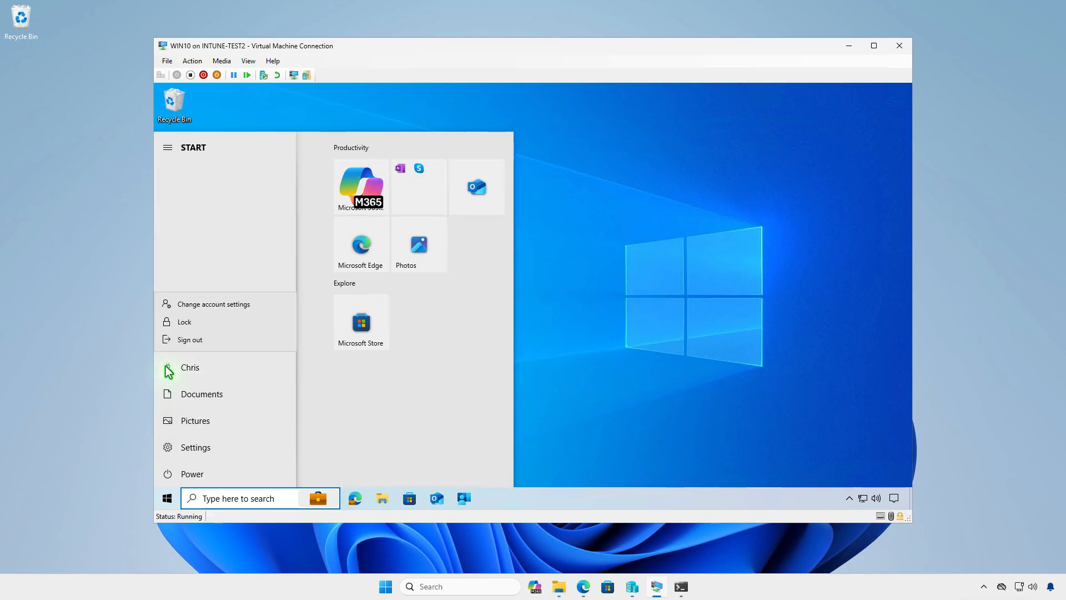
left_click(195, 447)
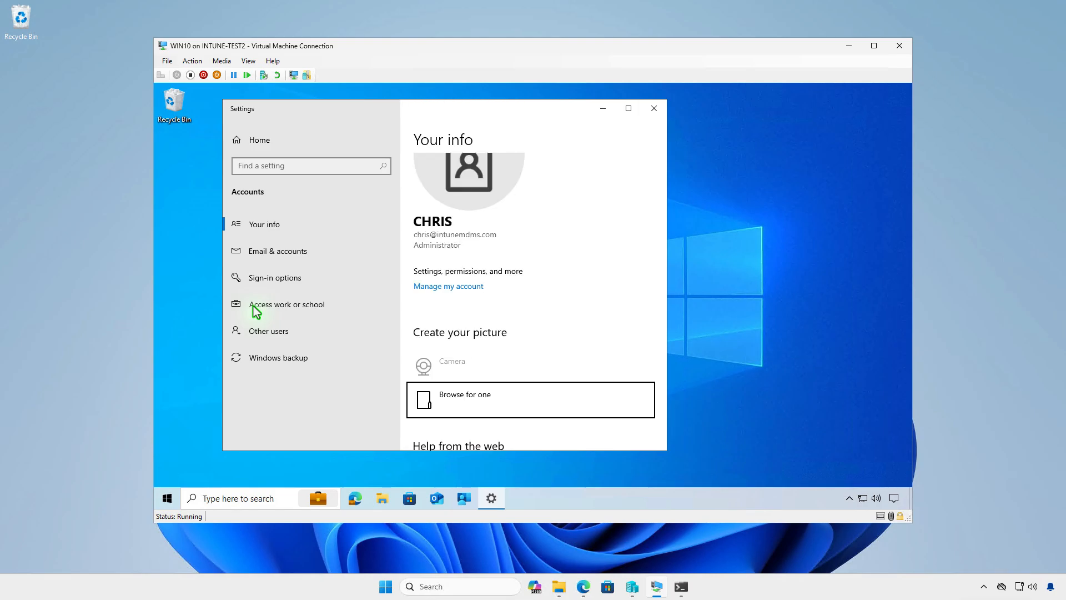
left_click(286, 304)
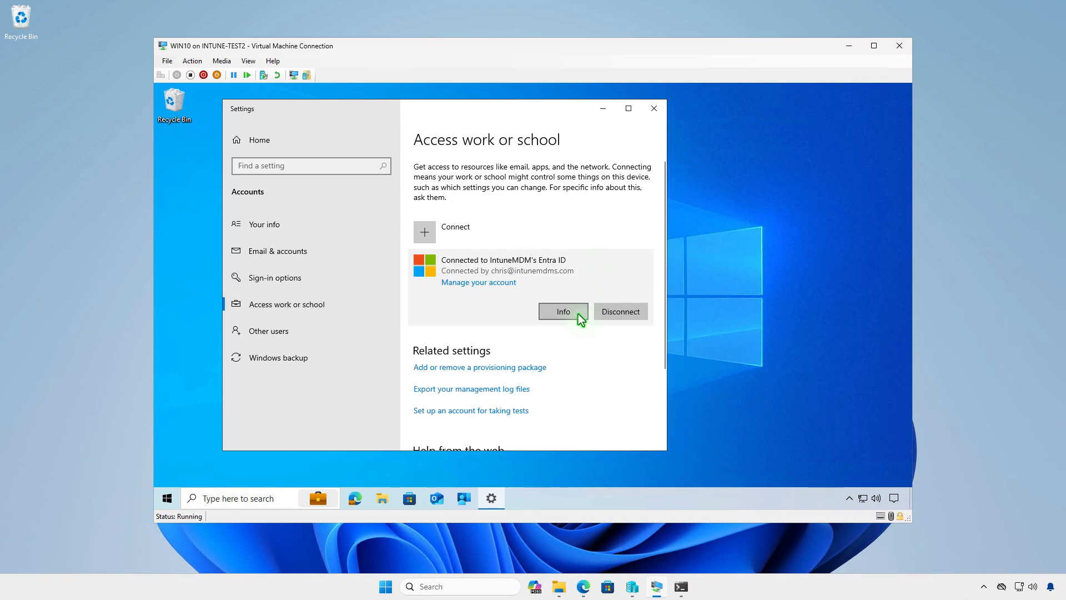
left_click(562, 312)
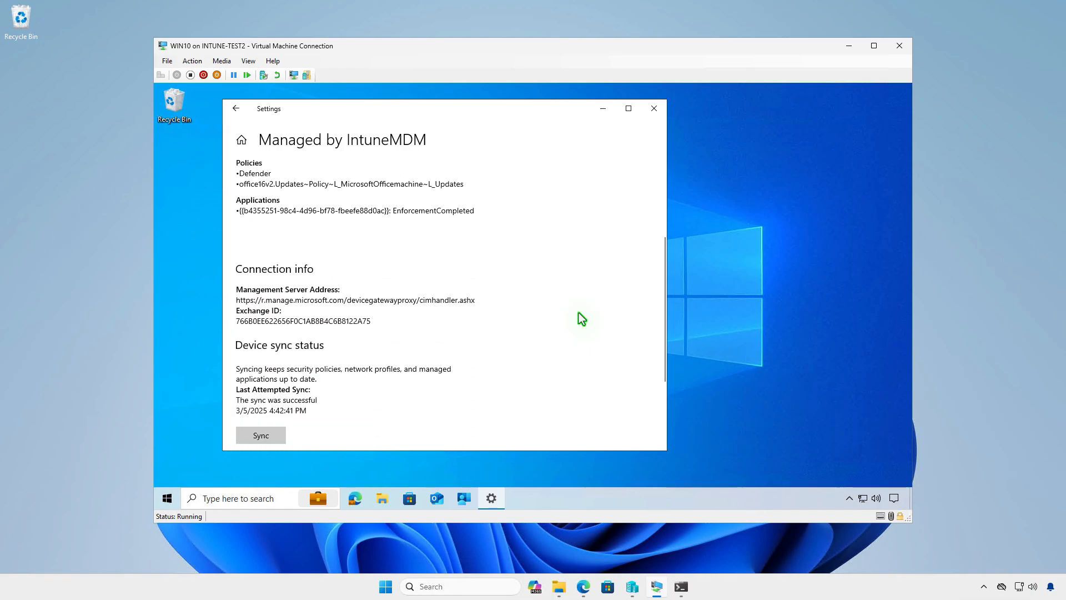
scroll("down", 3)
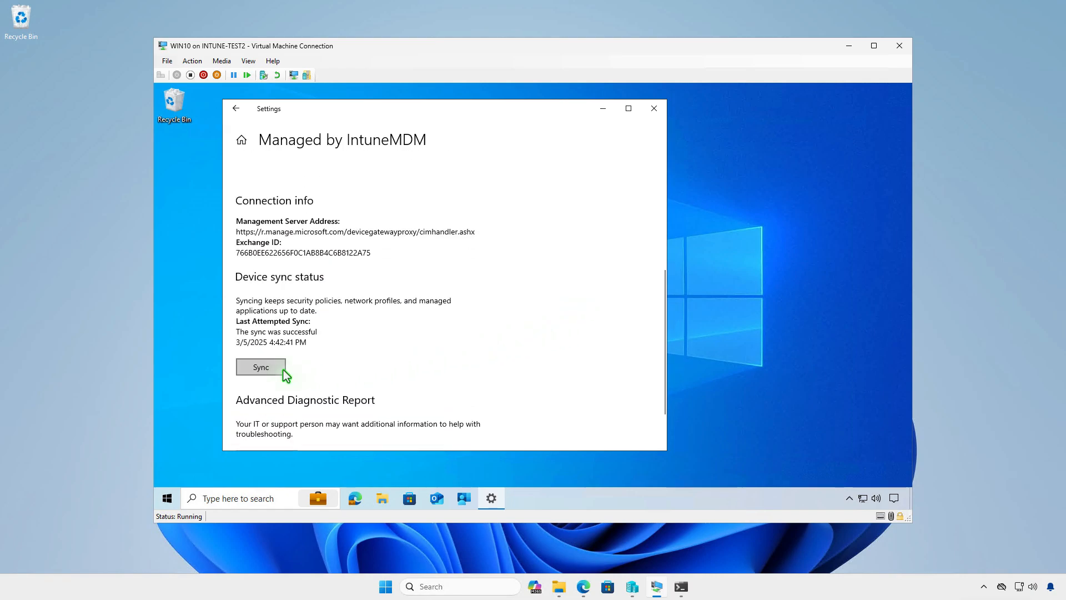
mouse_move(590, 168)
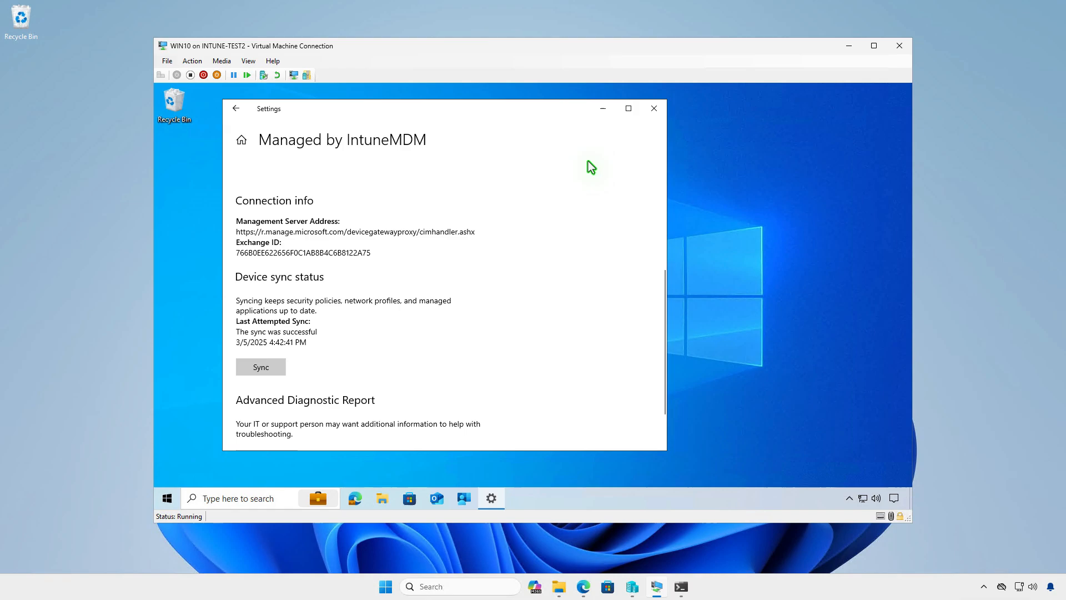
left_click(652, 108)
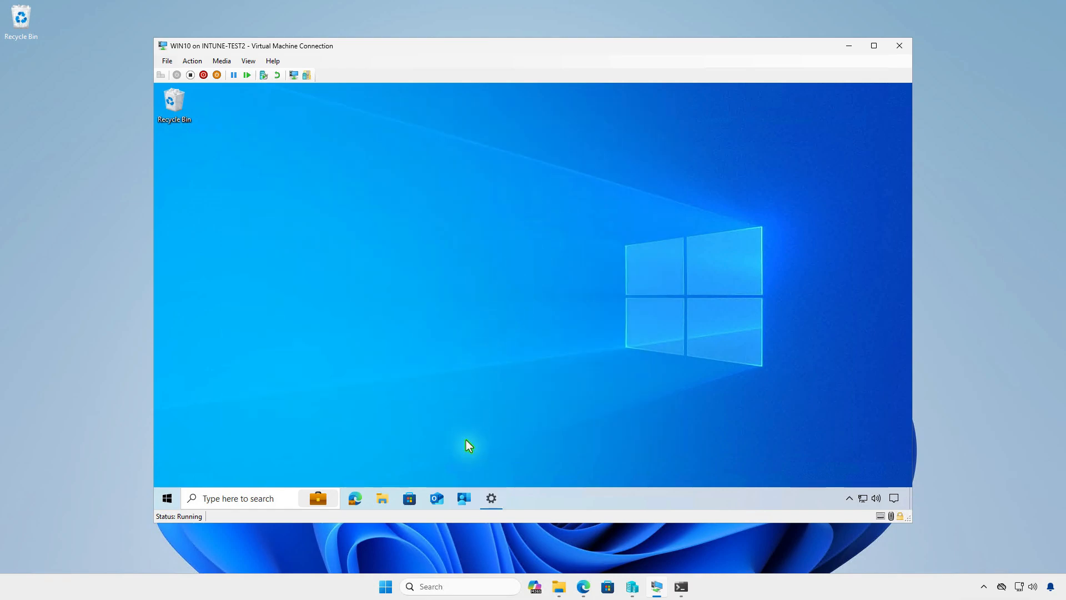
Step: Sync the VM with the organization from Company Portal's Settings, then close Company Portal
left_click(463, 498)
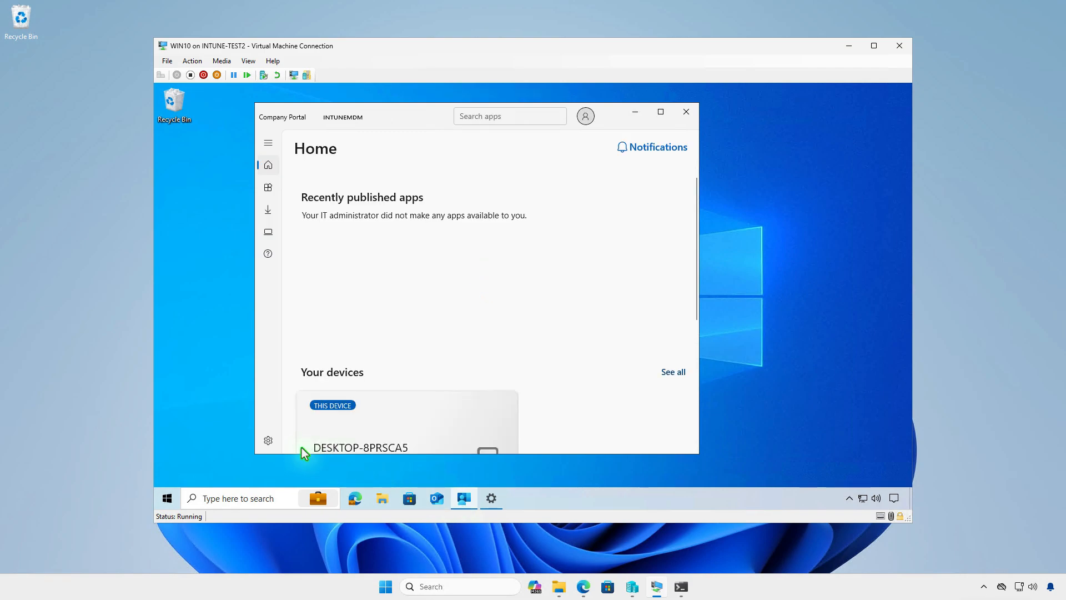
left_click(268, 439)
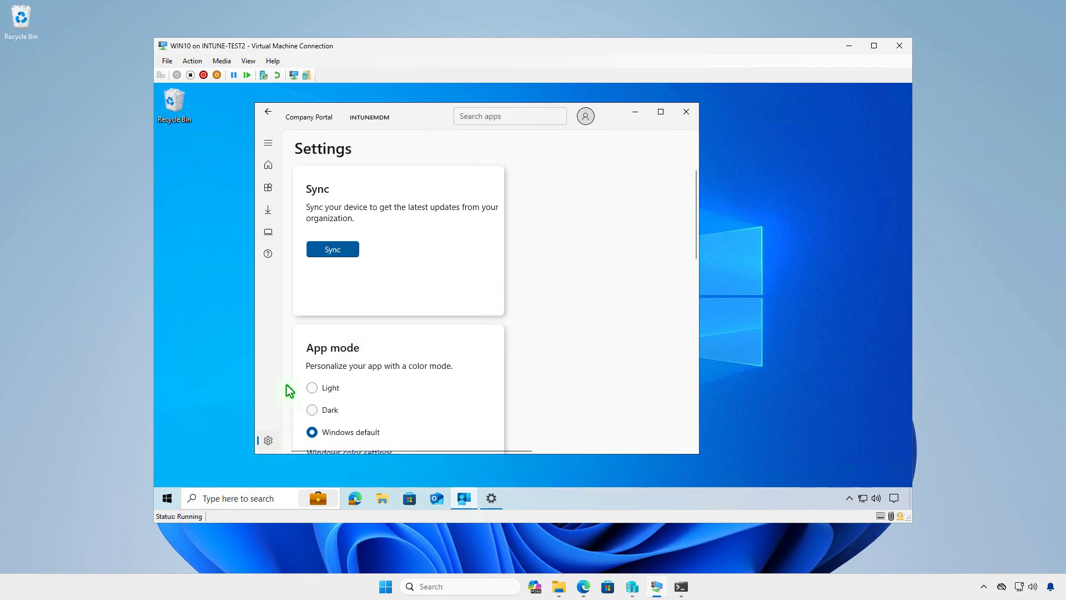
left_click(333, 248)
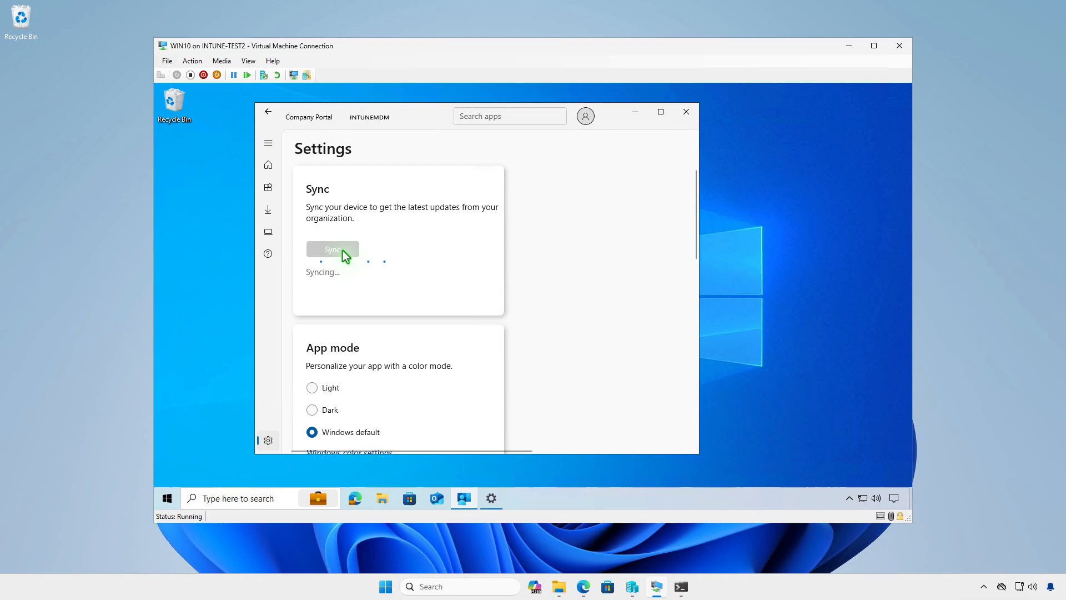
left_click(333, 248)
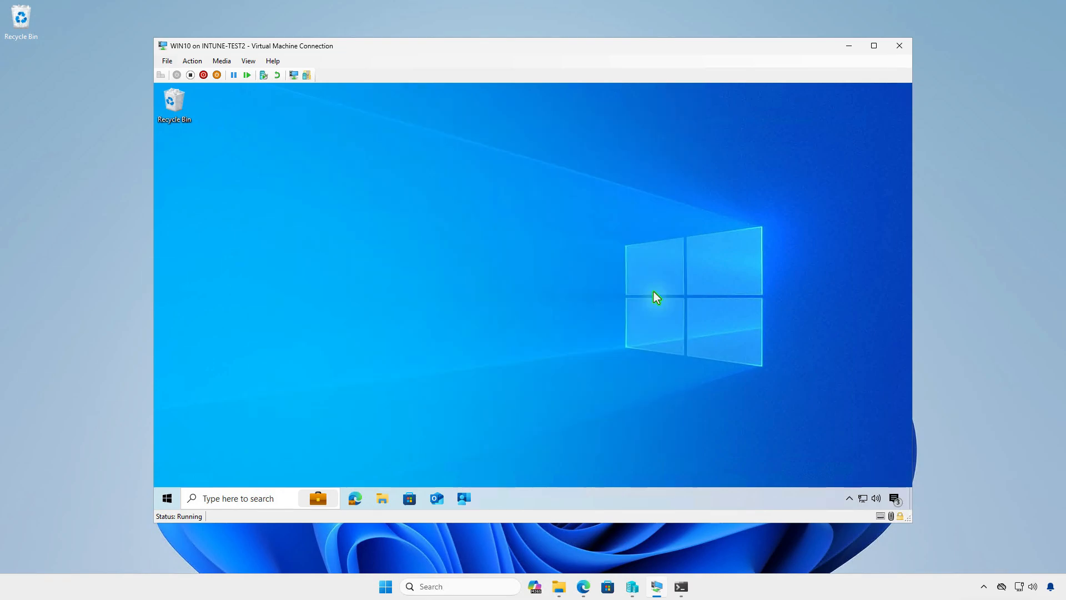
mouse_move(896, 499)
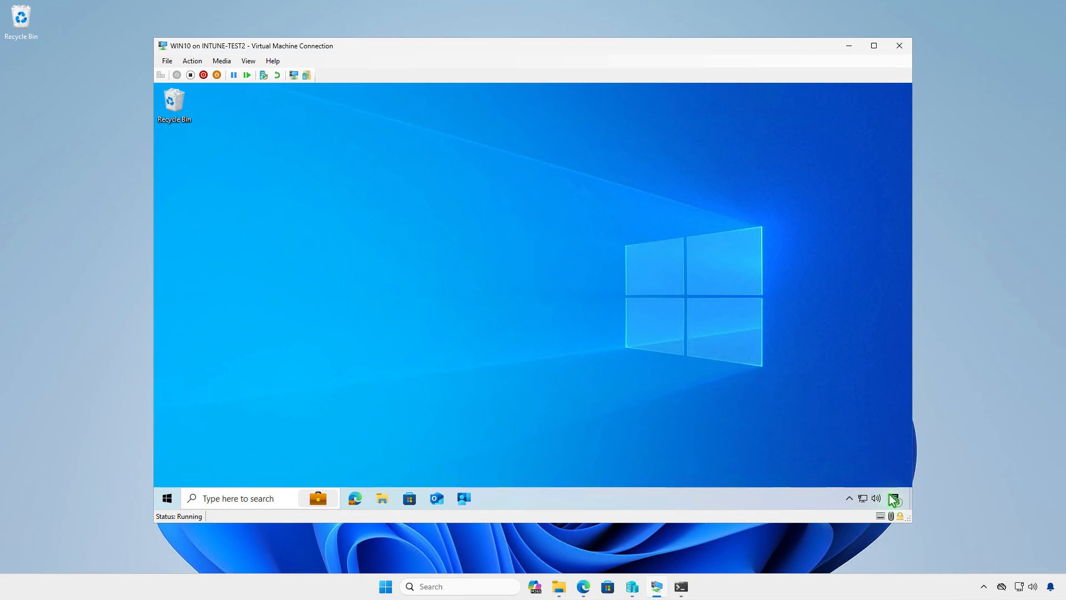
Step: Check the VM's notification center, then open a system tool from the Start button's right-click menu
left_click(894, 497)
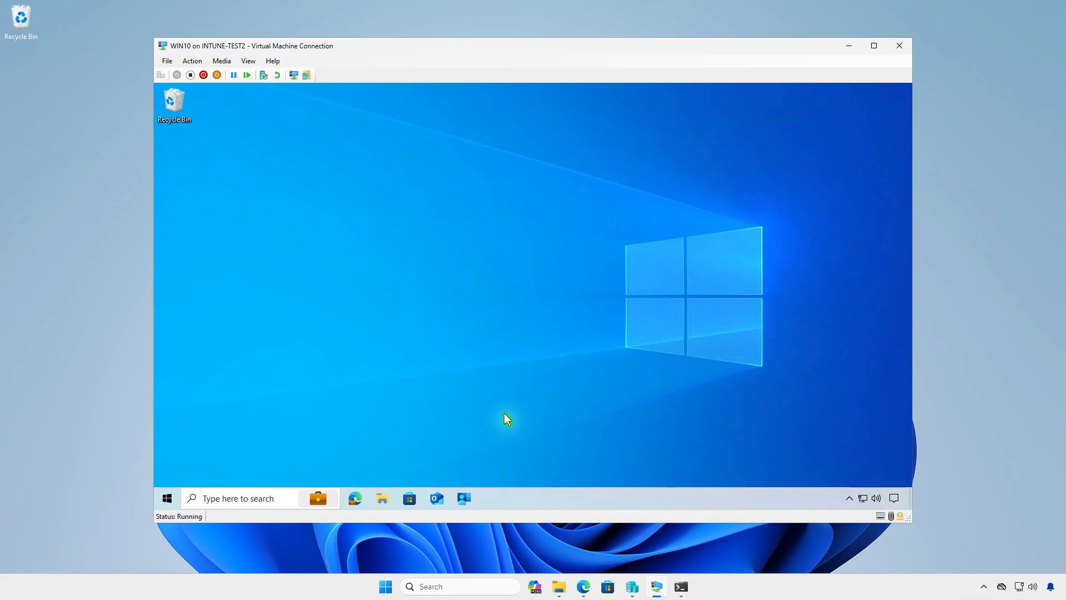
right_click(167, 499)
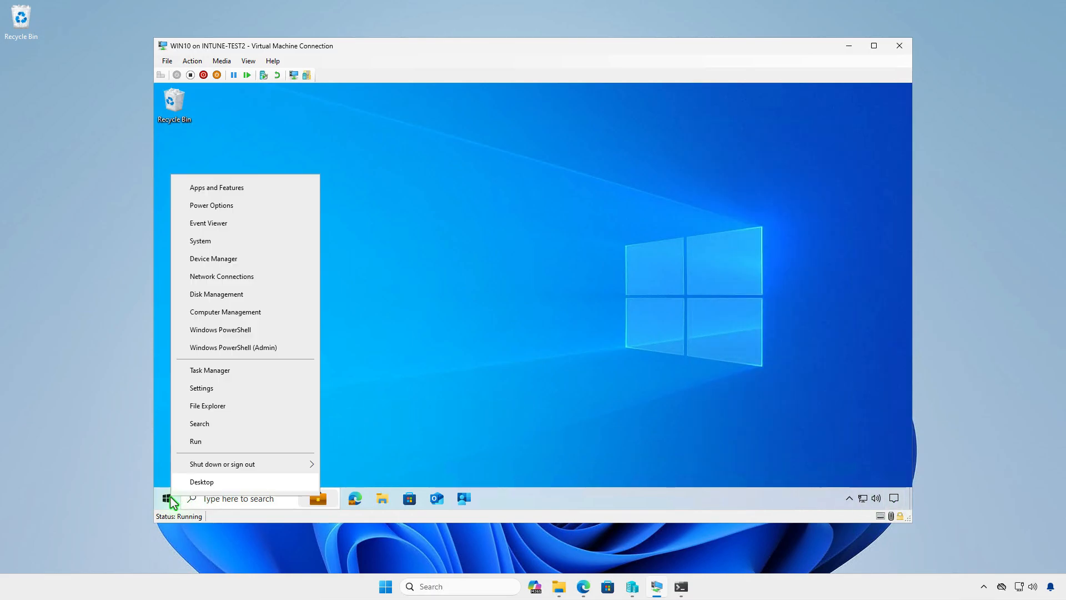
left_click(201, 388)
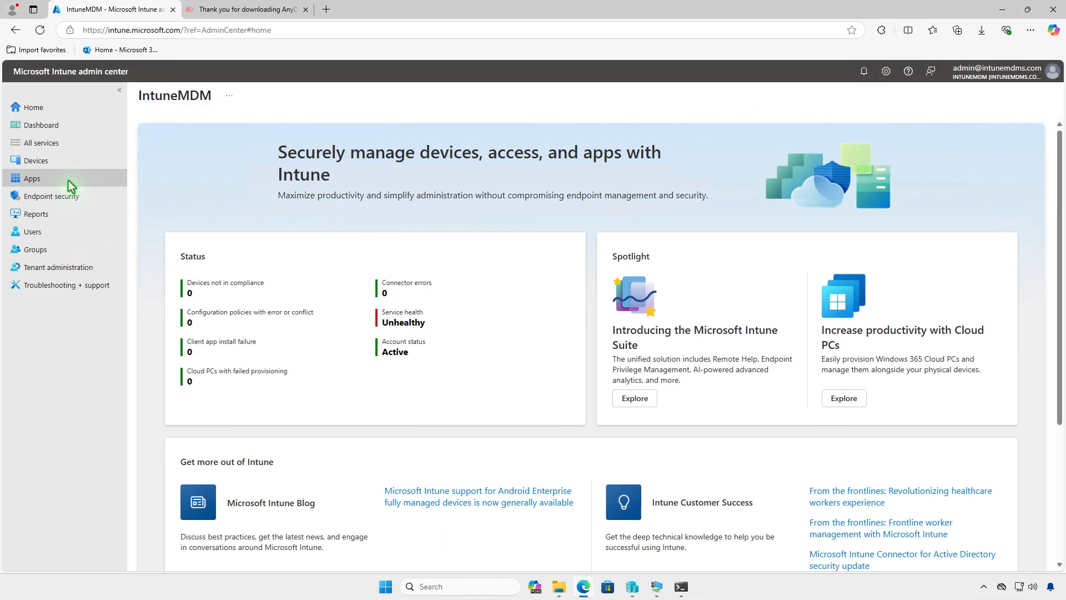
Step: Confirm AnyDesk shows 1 device and 1 user installed, then view its Properties
left_click(31, 178)
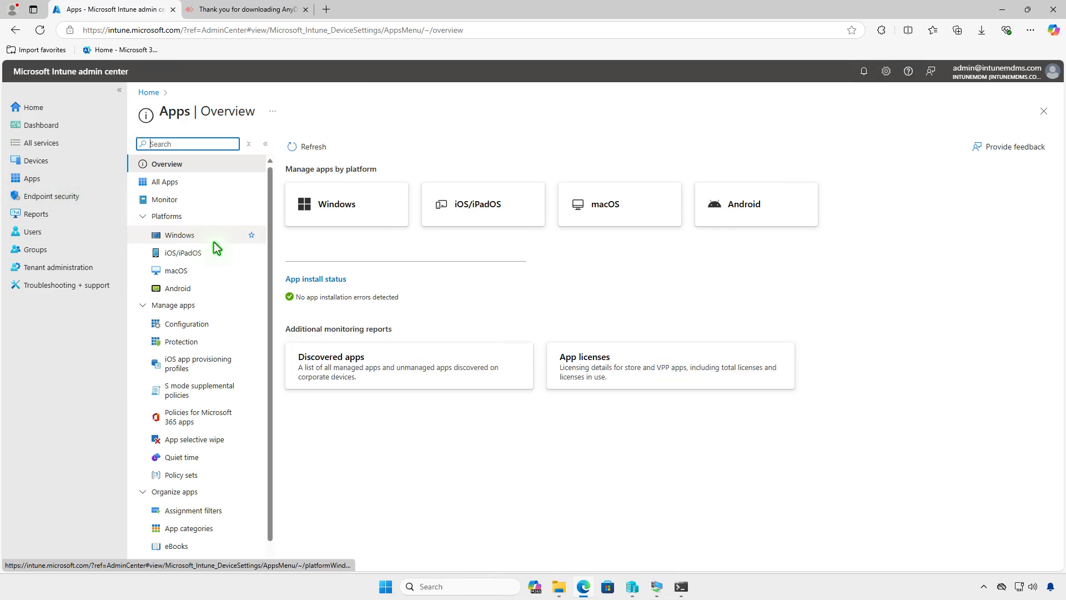
left_click(179, 234)
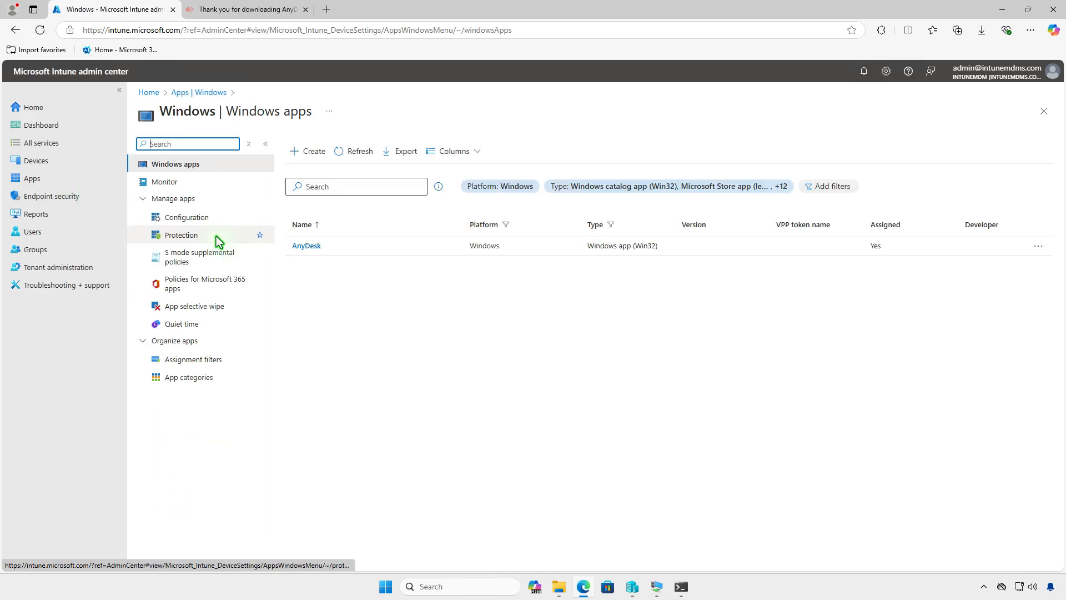
left_click(305, 245)
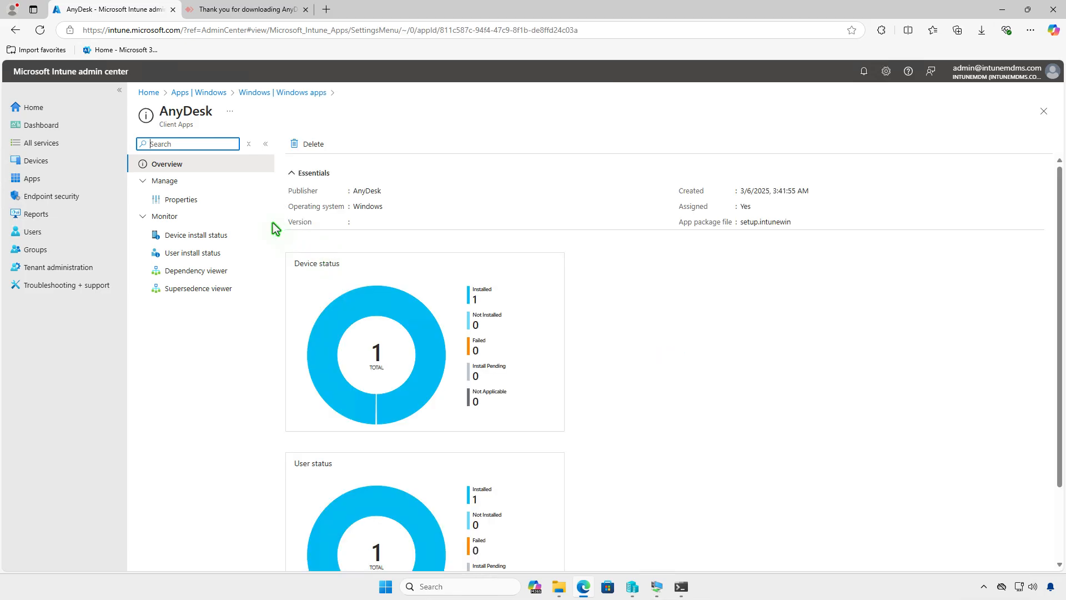
left_click(181, 199)
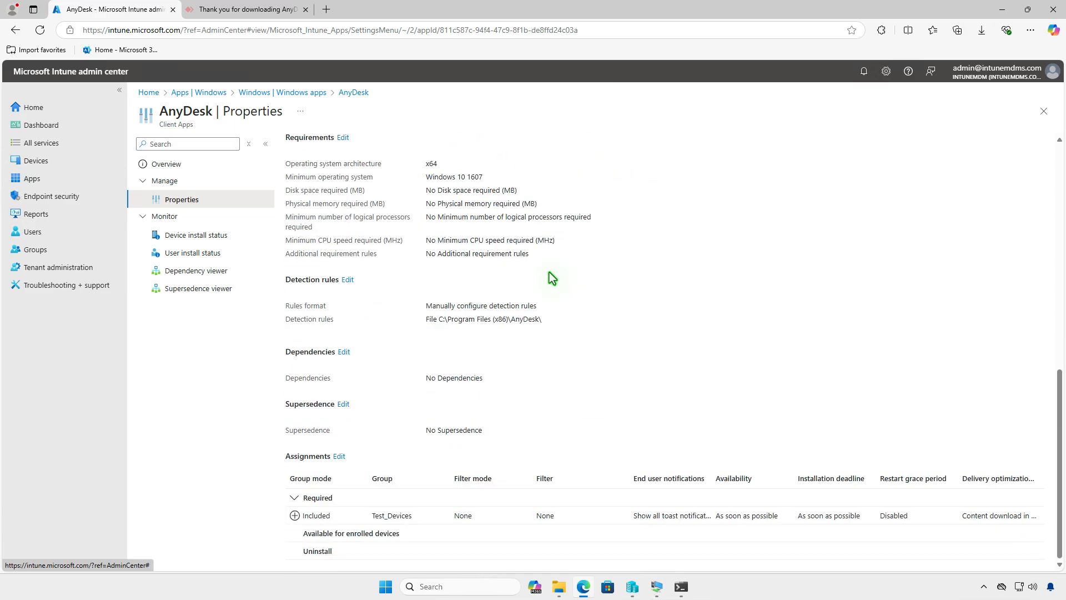
Step: Edit AnyDesk's assignments to add Test_Devices under Uninstall, and save
left_click(338, 458)
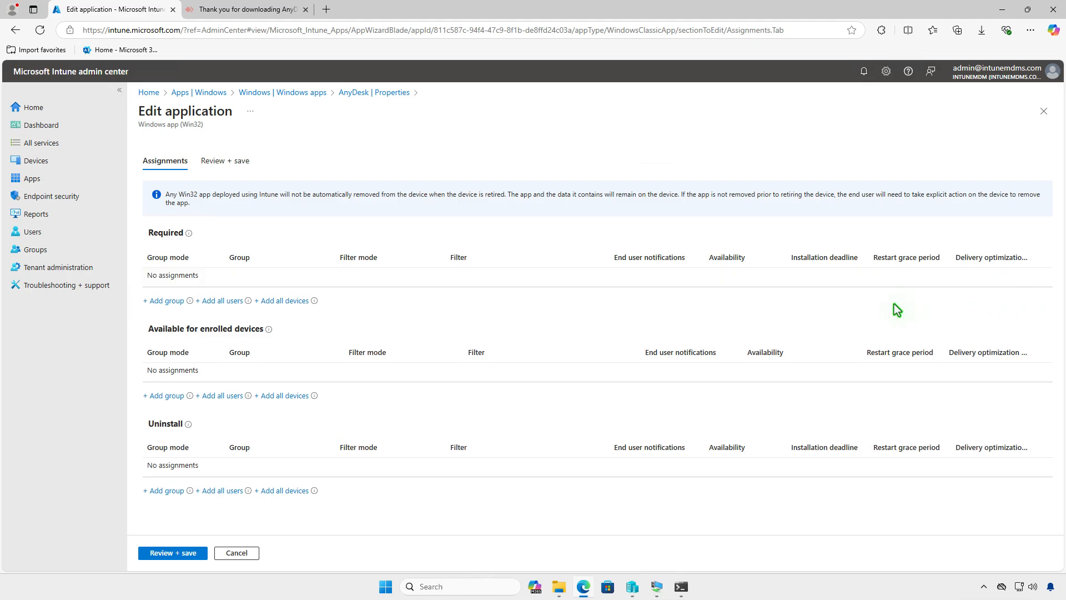
mouse_move(218, 491)
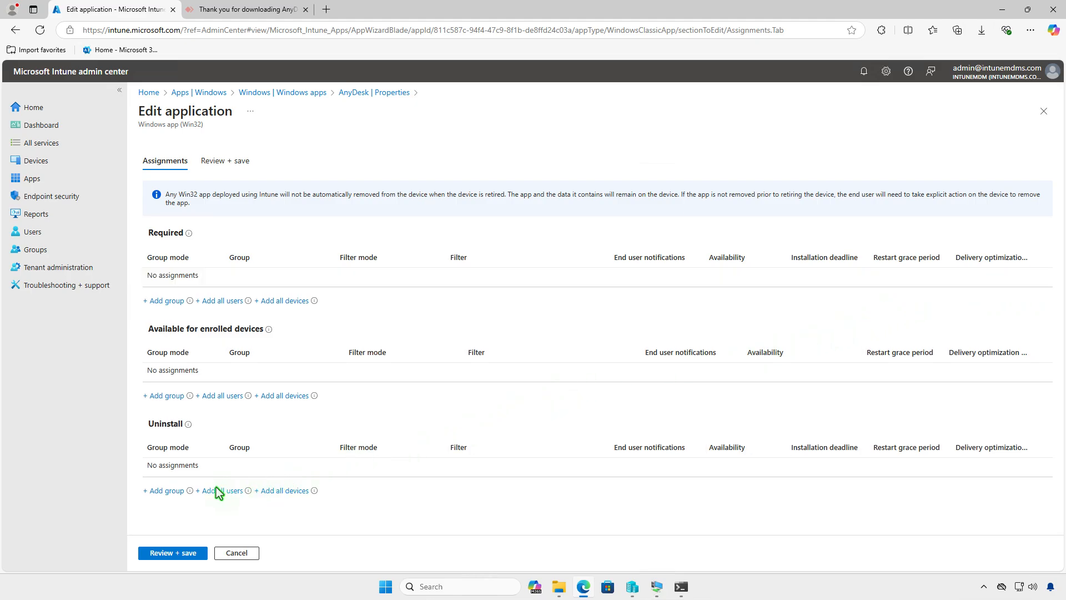
left_click(163, 491)
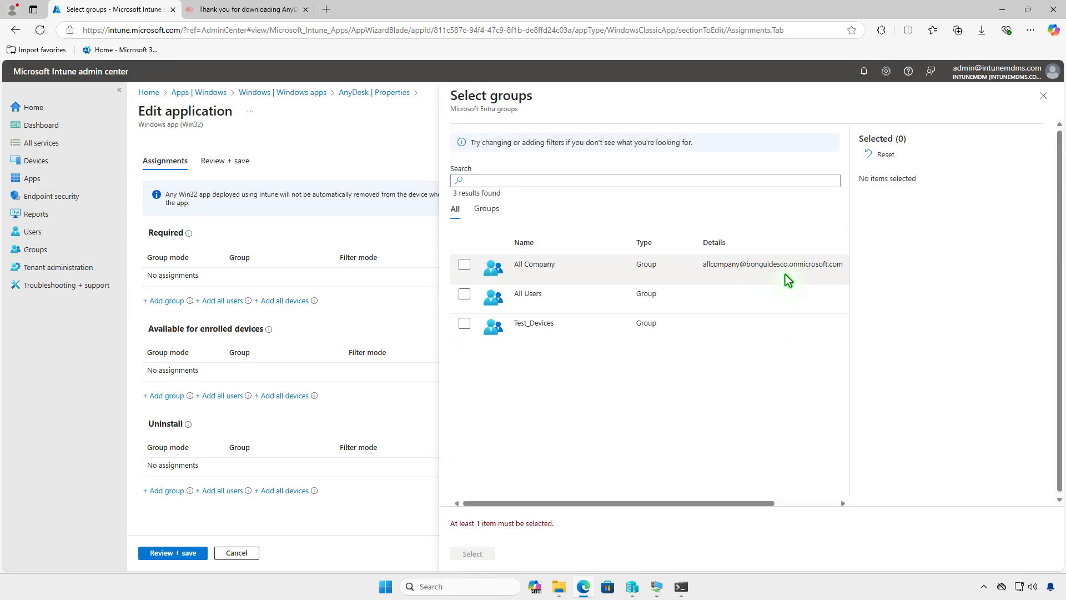
left_click(464, 323)
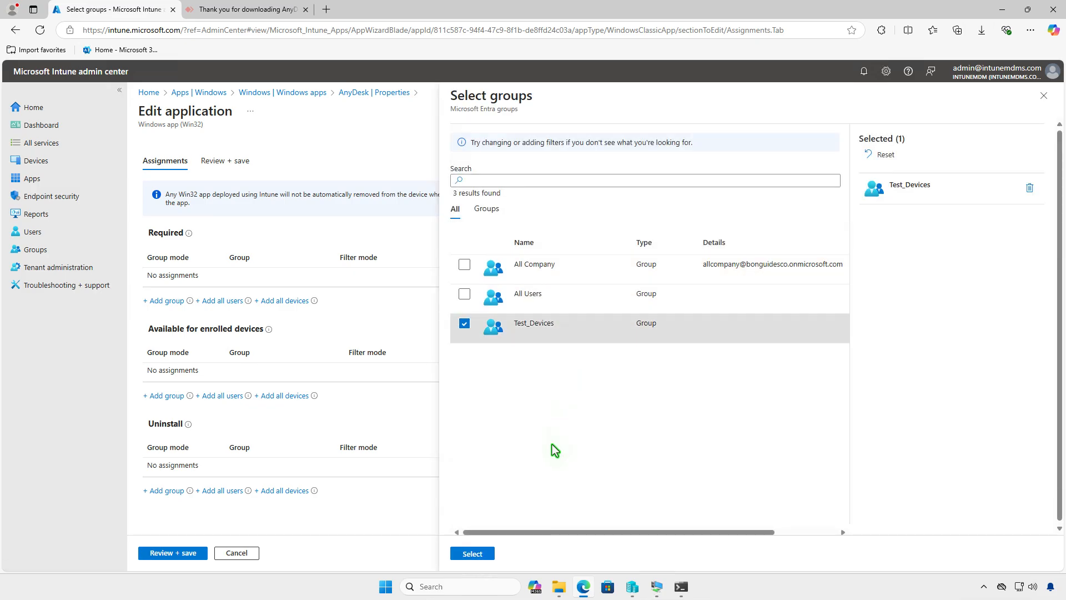
left_click(472, 553)
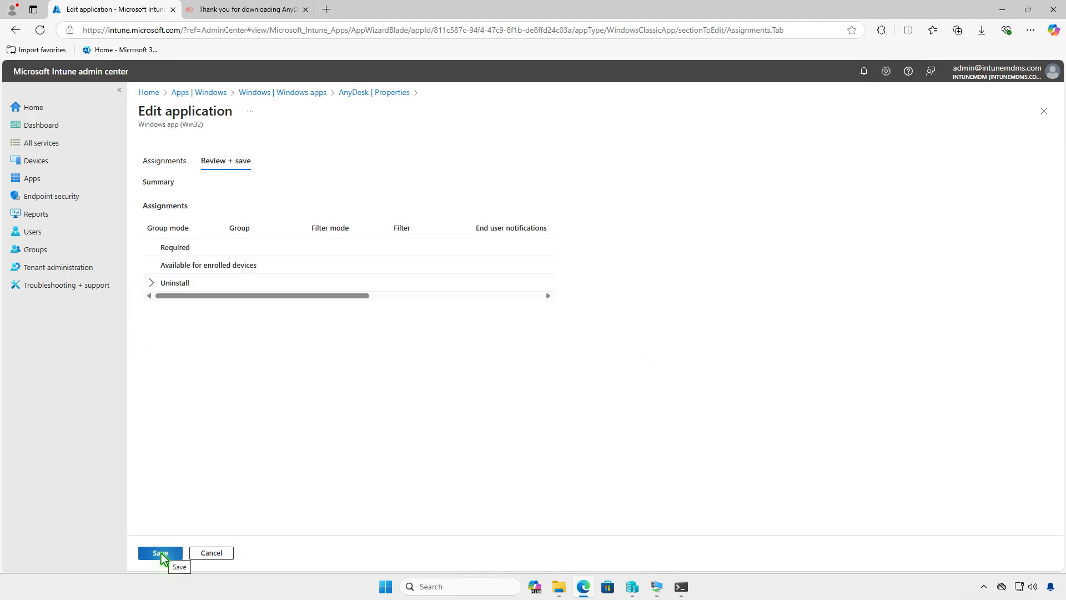
left_click(159, 552)
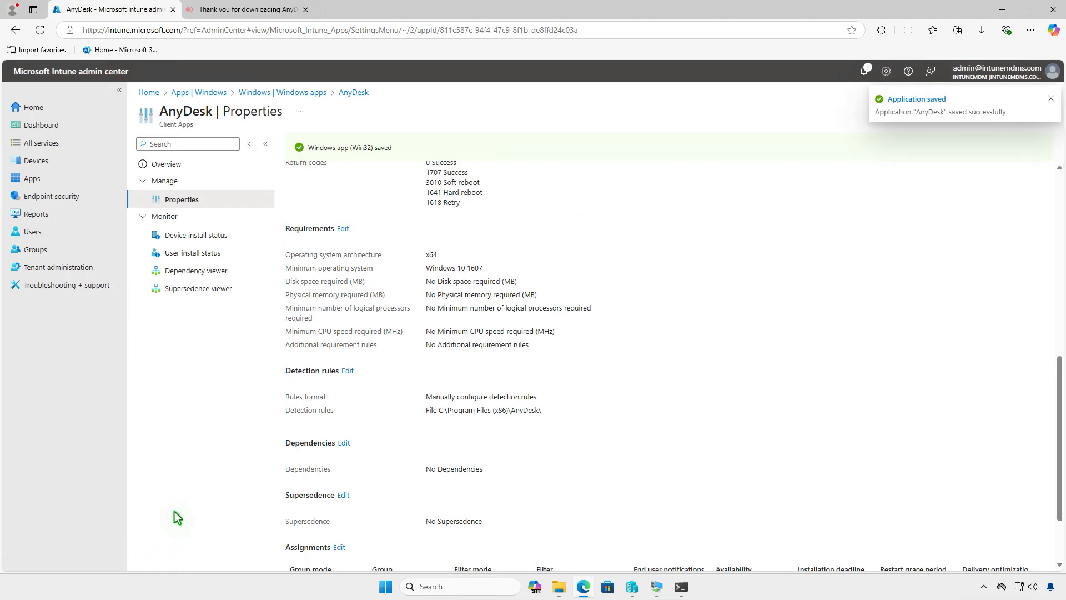